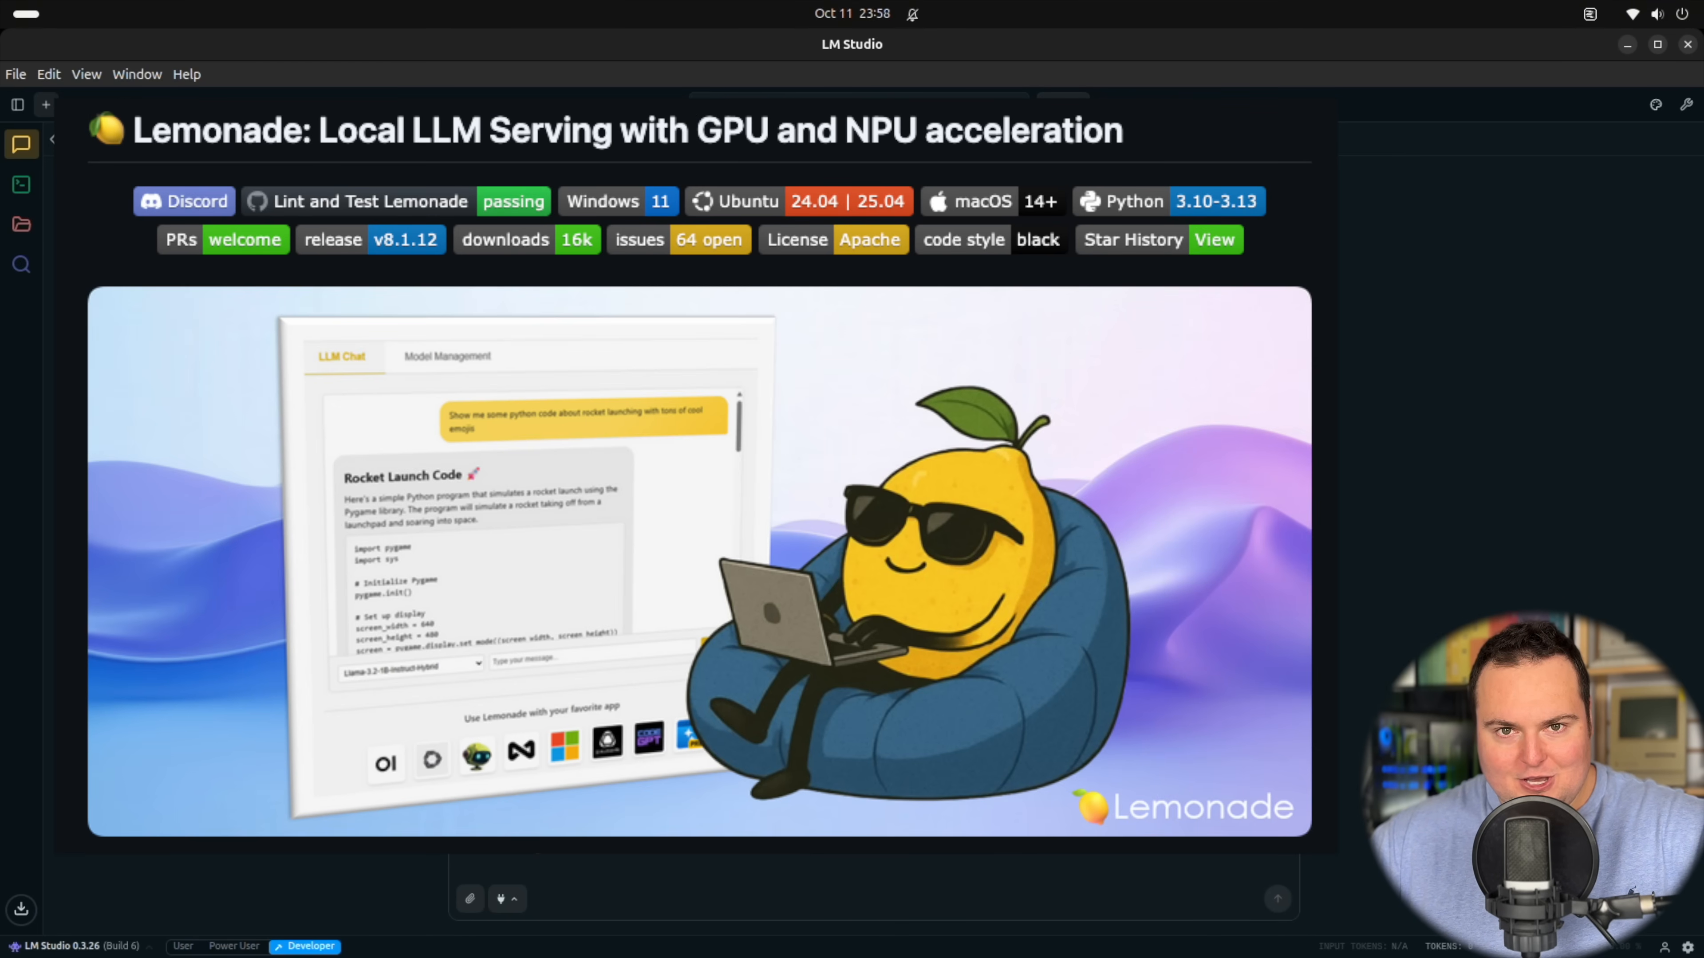
# Step: Bring up LM Studio's model picker listing downloaded models like gpt-oss 120B and Llama 3.3 70B
pyautogui.click(44, 104)
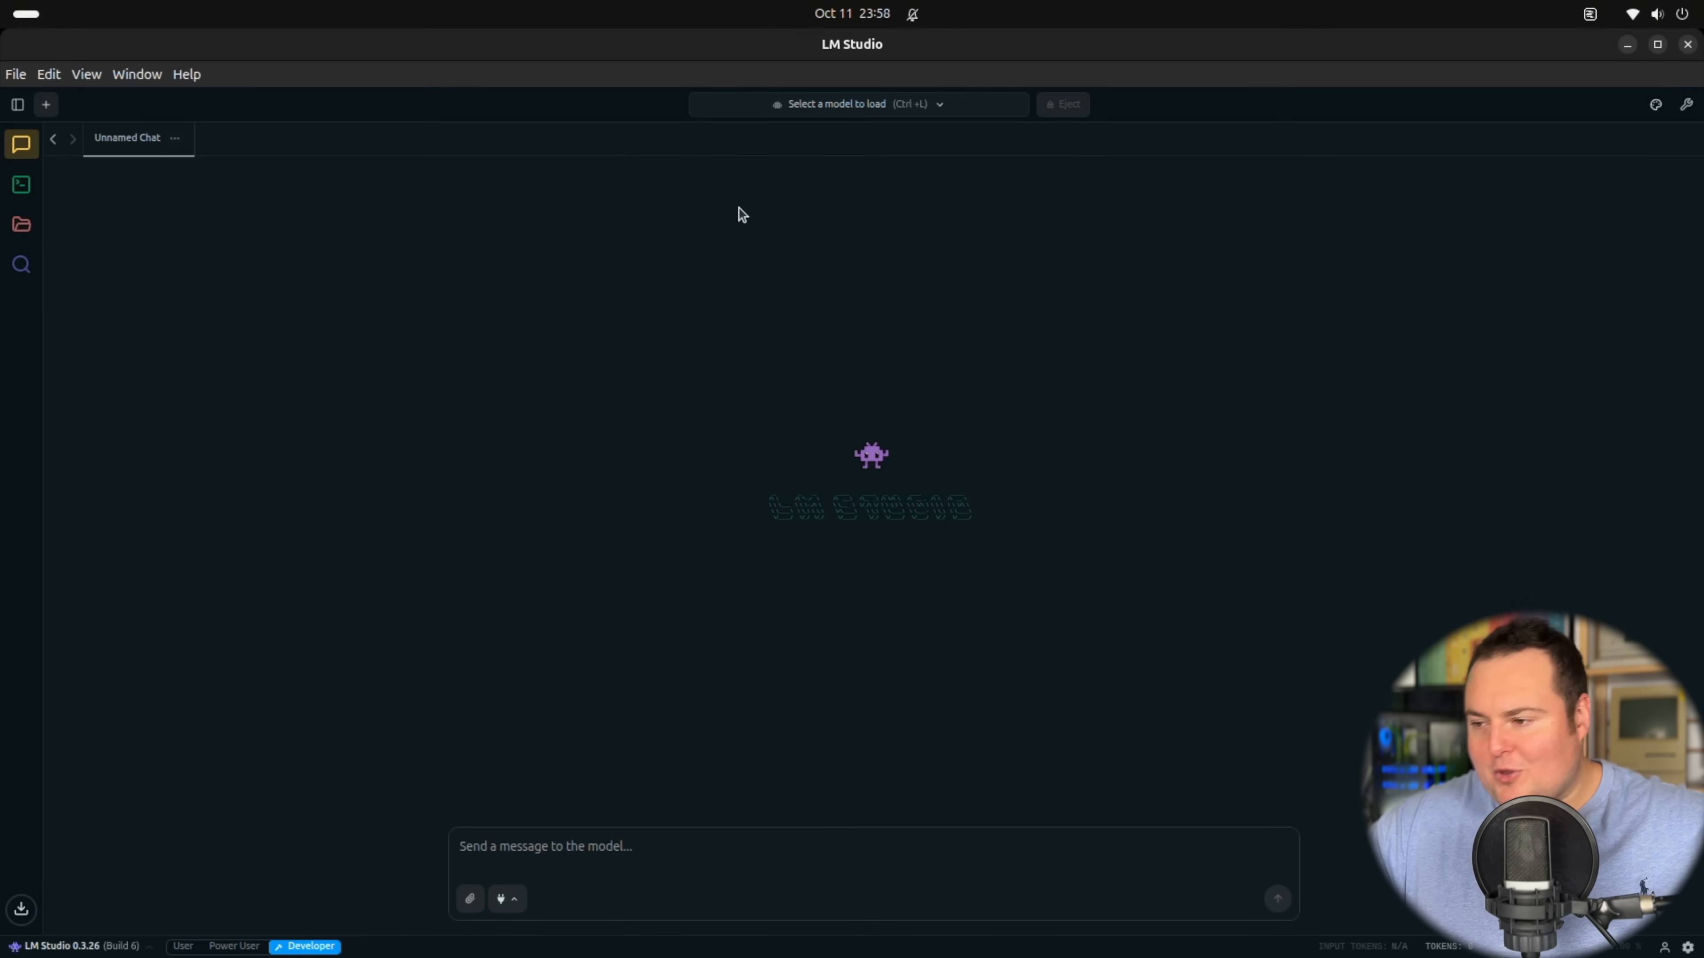
pyautogui.click(856, 103)
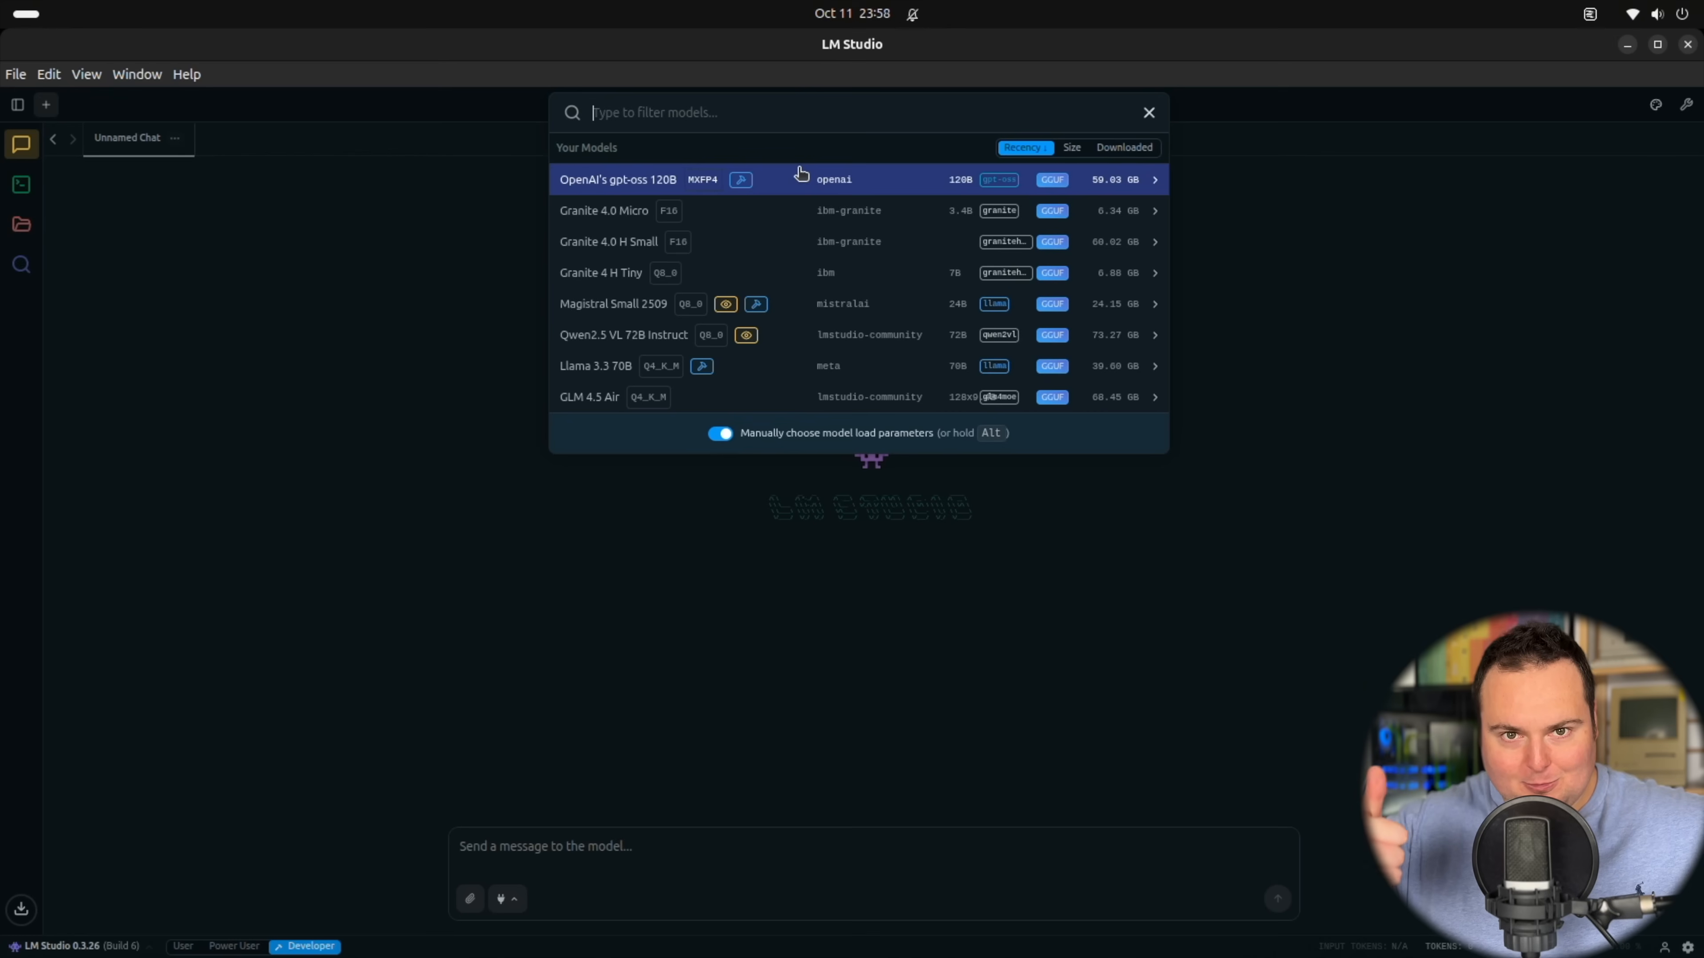
# Step: Load OpenAI's gpt-oss 120B with its 50000-token context and 36/36 GPU offload
pyautogui.click(617, 178)
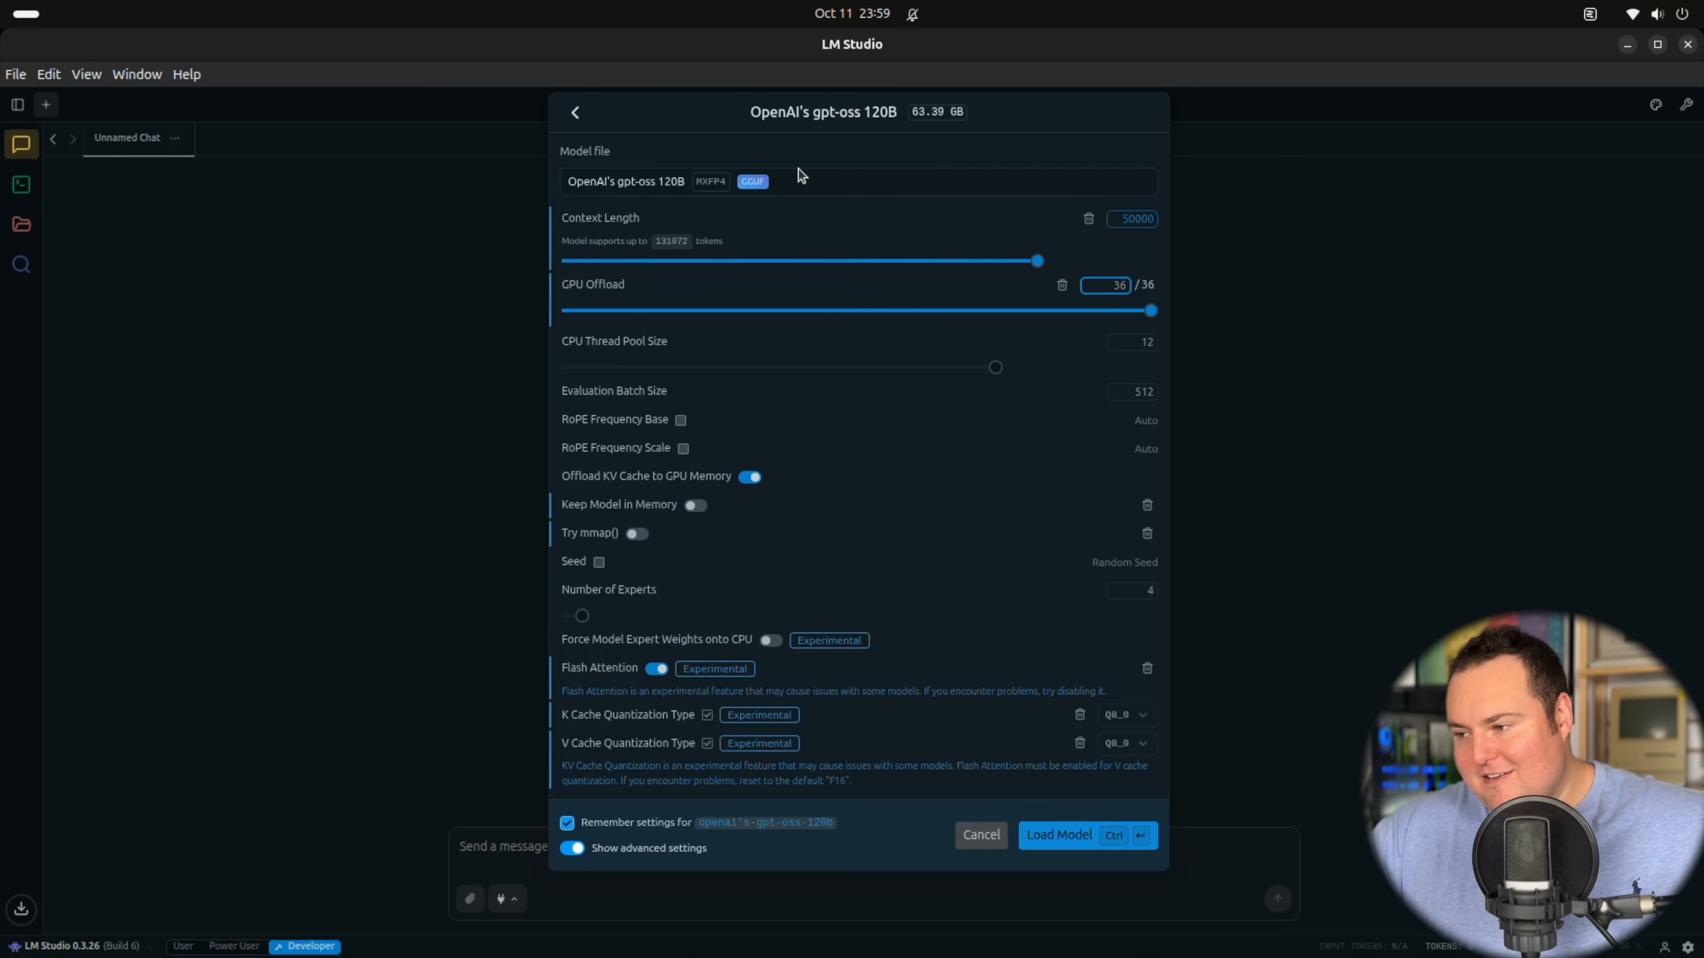
pyautogui.click(1055, 834)
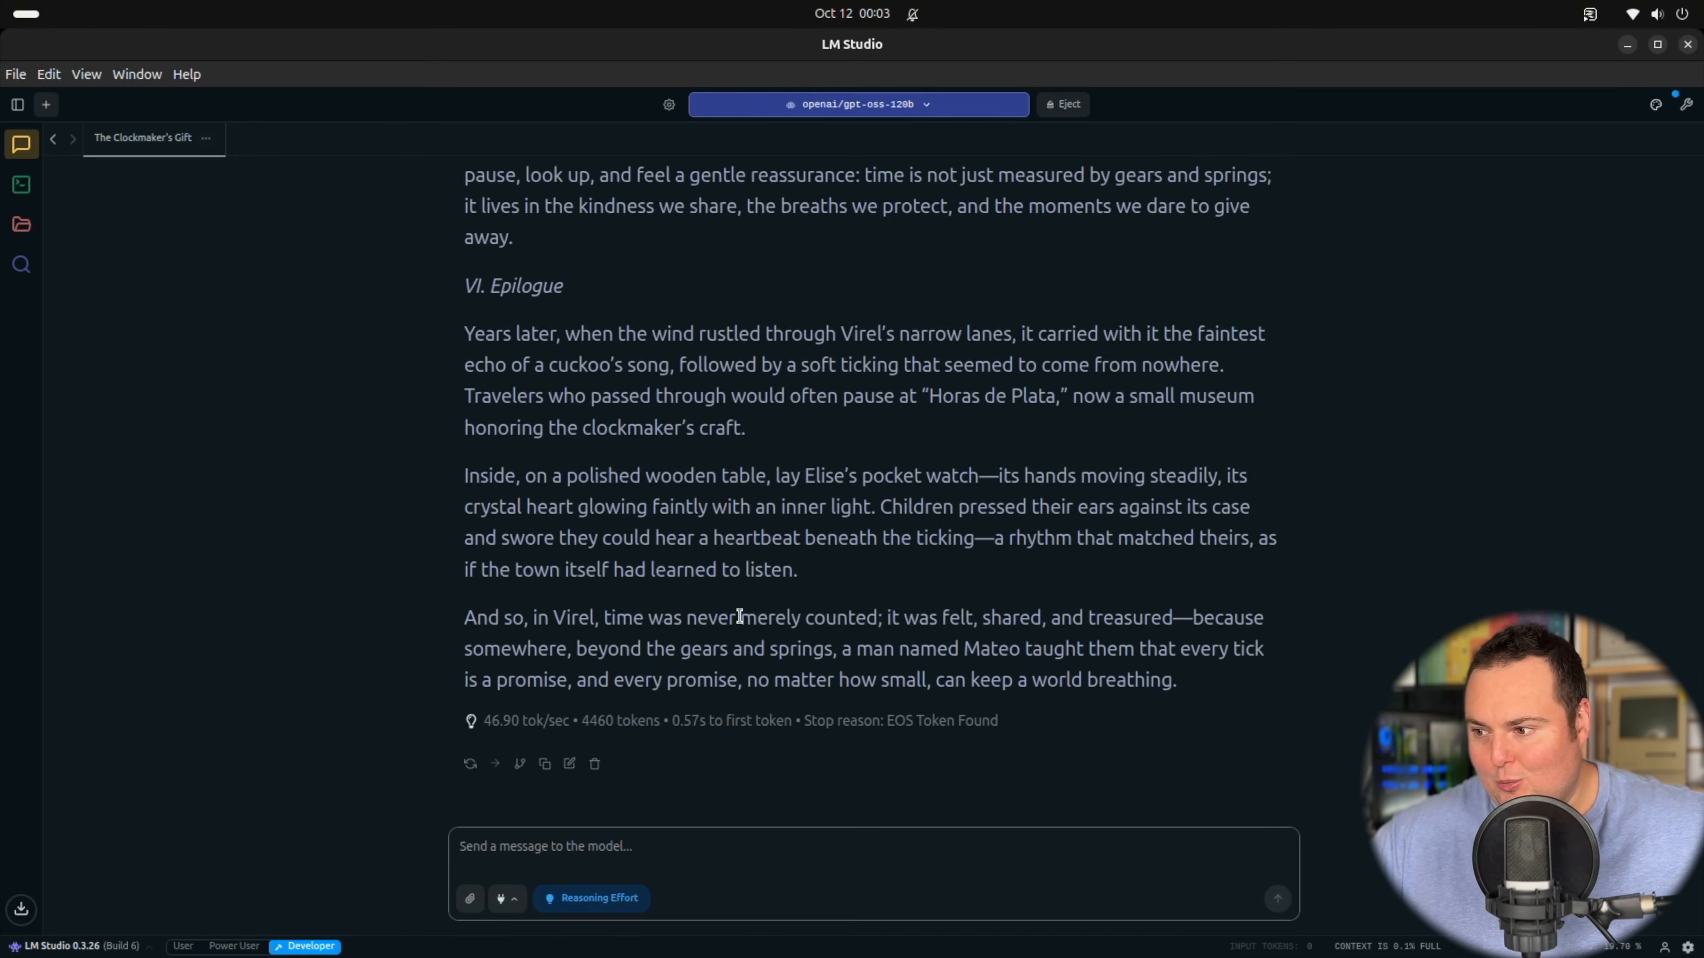
pyautogui.click(543, 845)
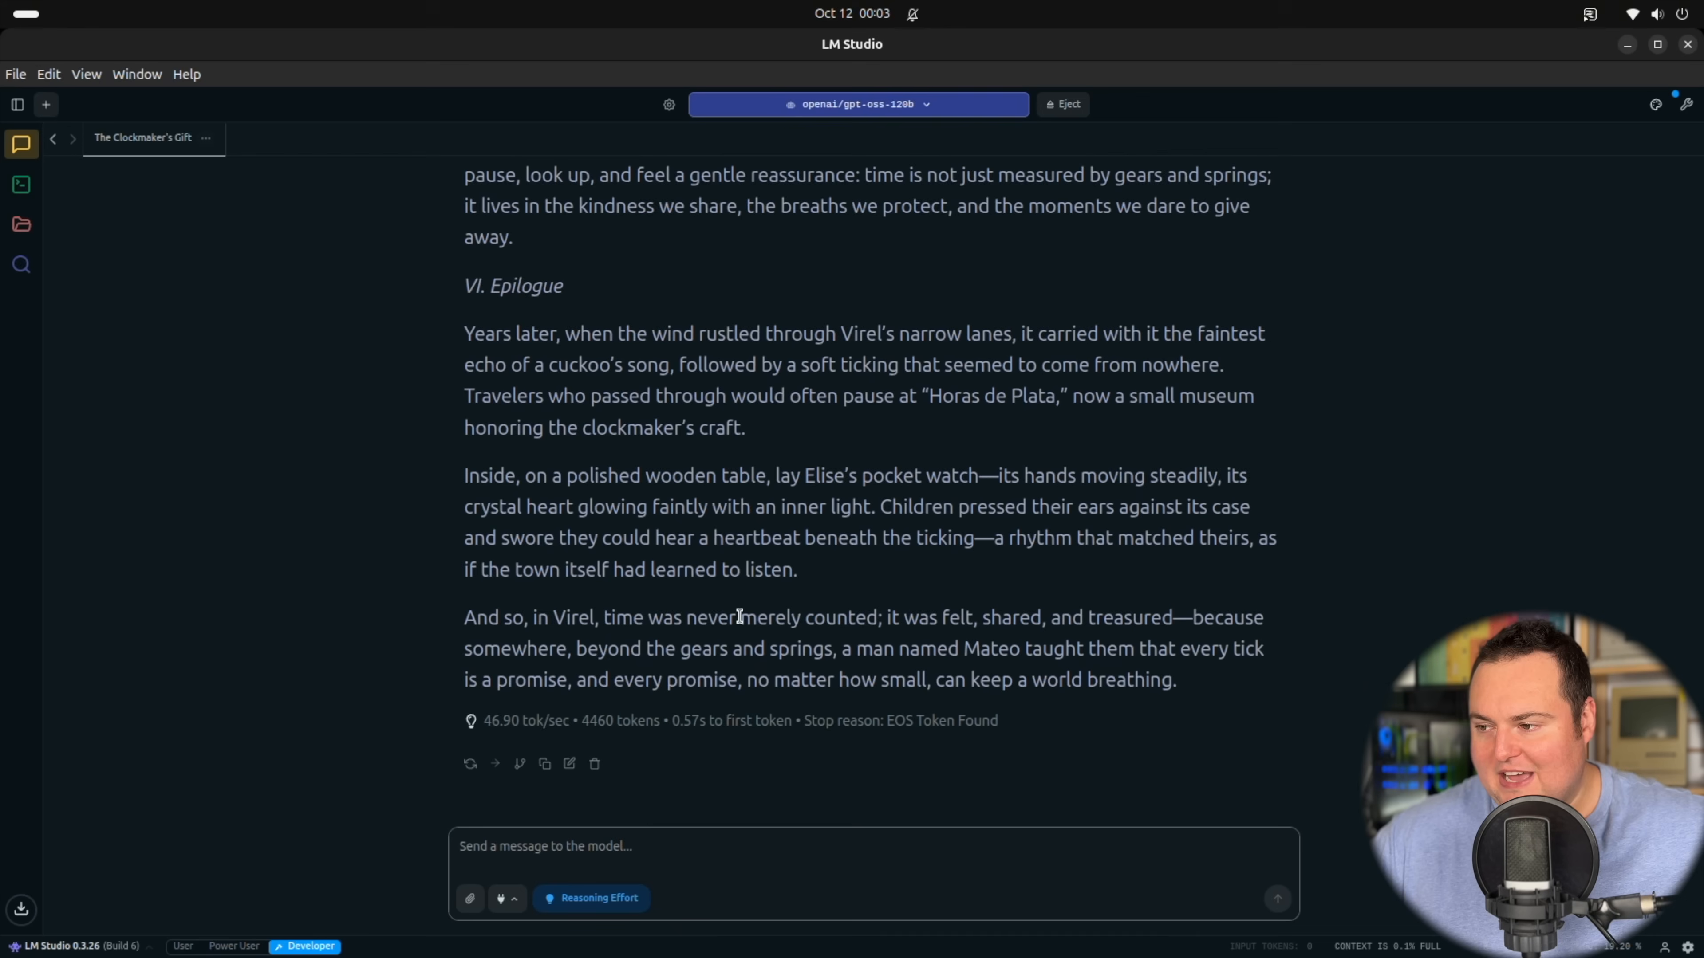
pyautogui.click(543, 847)
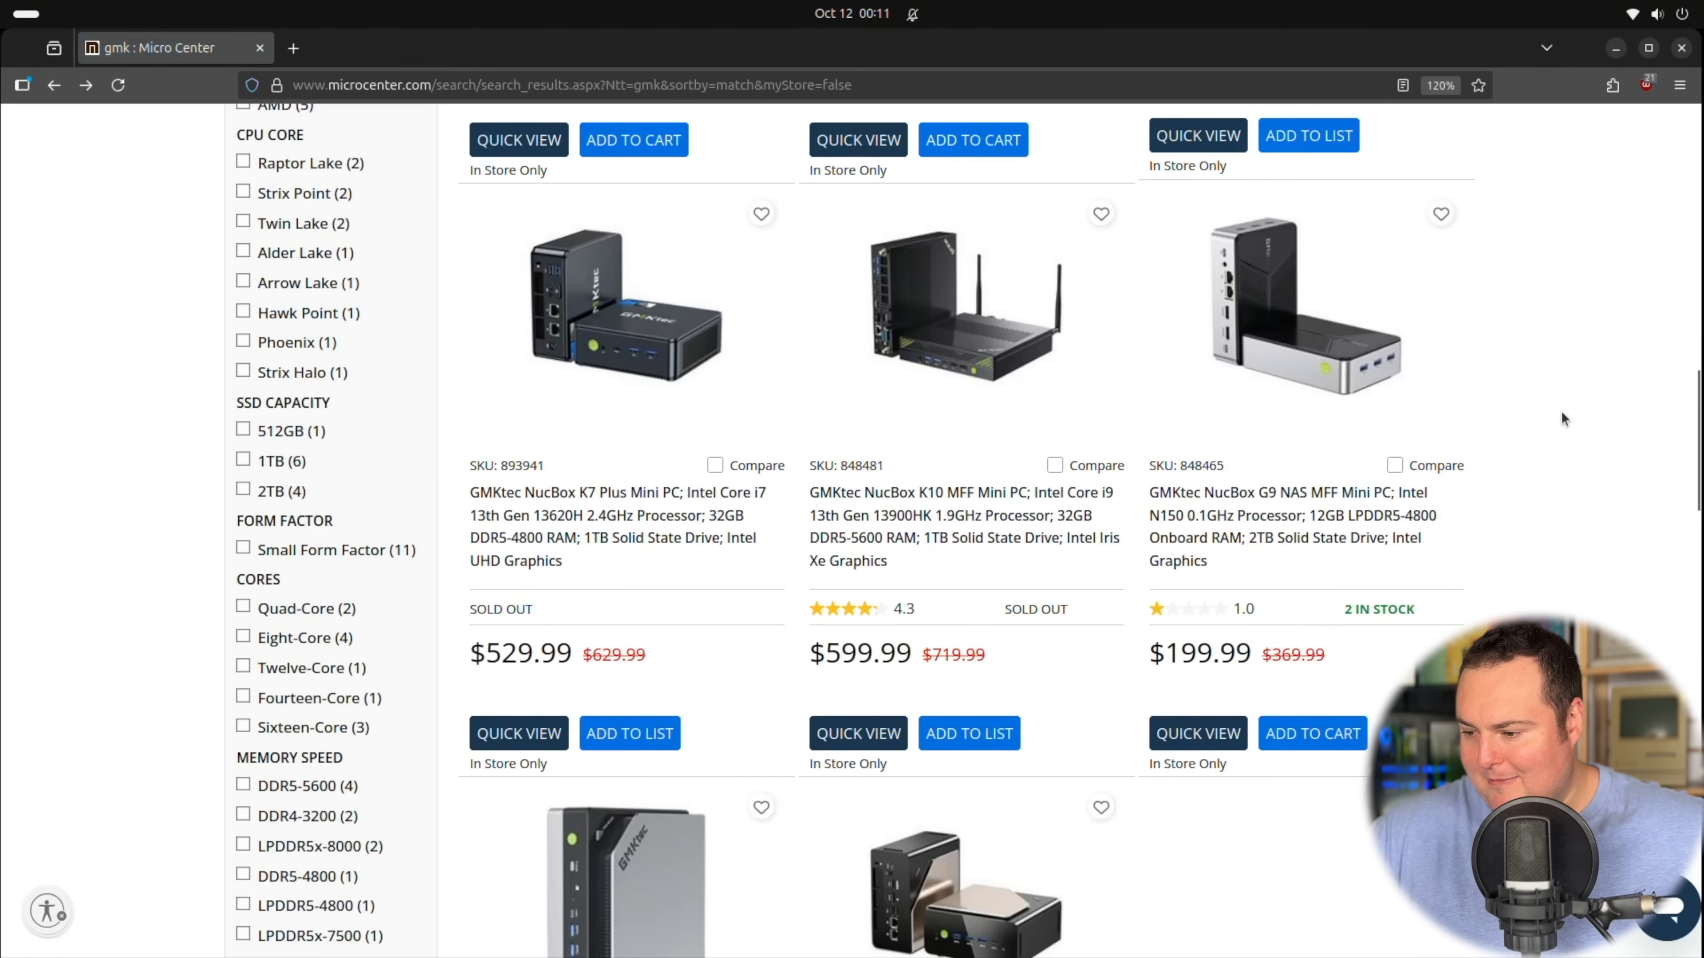
pyautogui.scroll(-3)
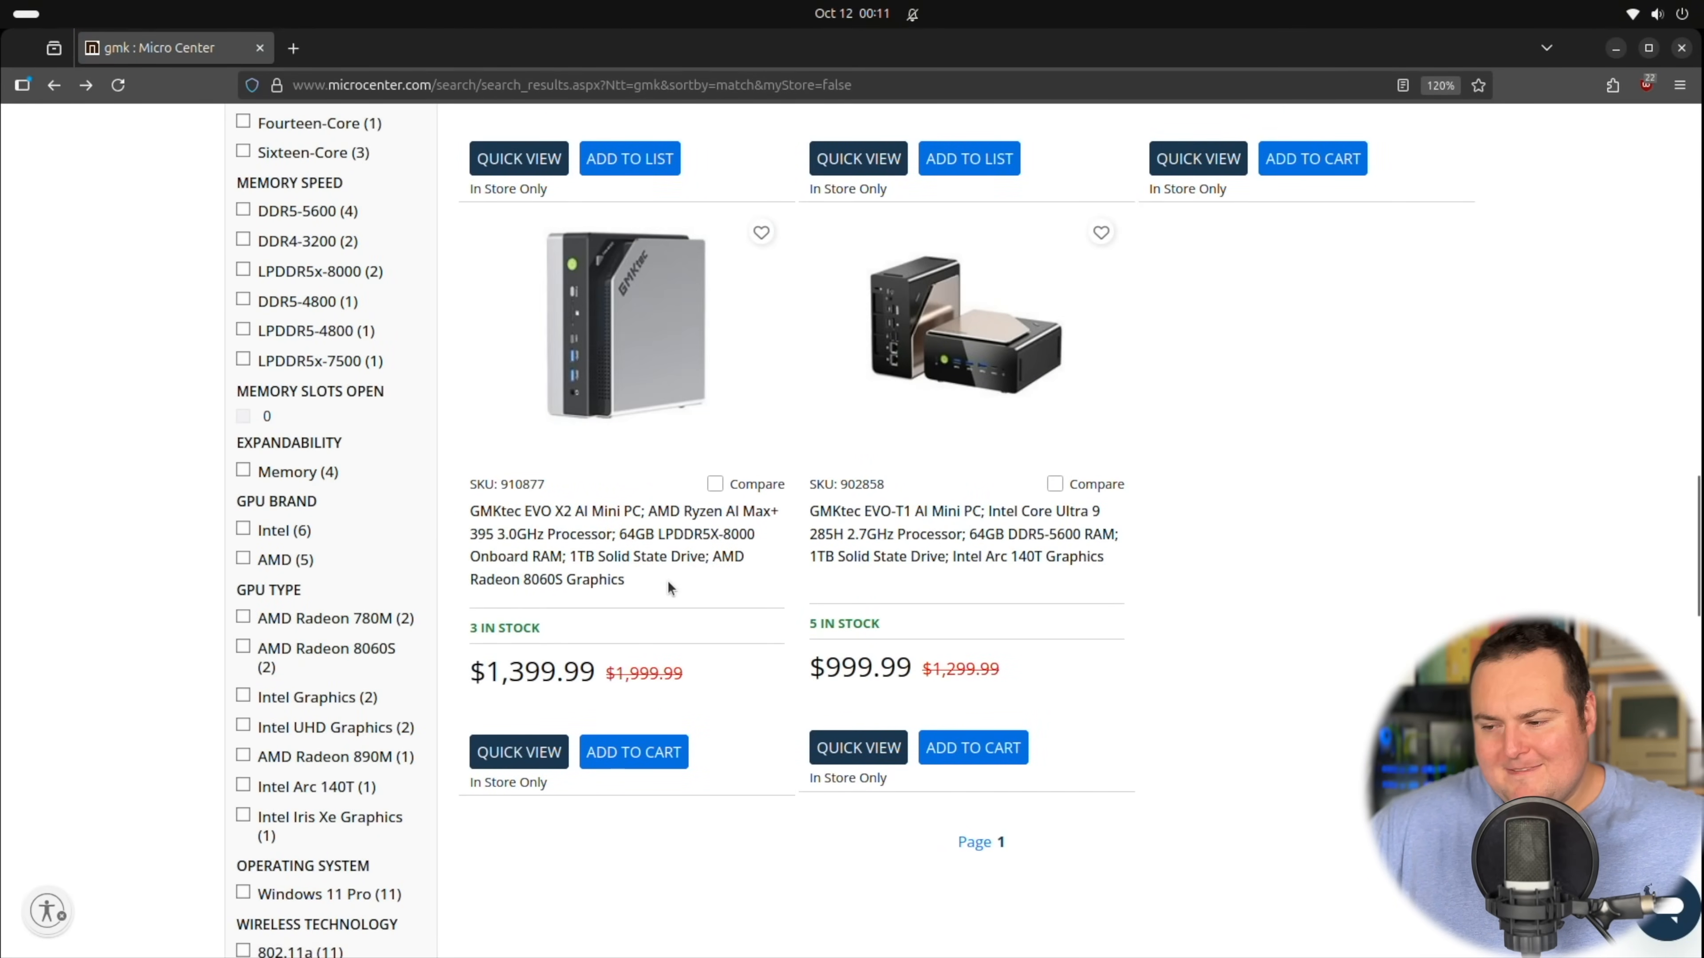
pyautogui.moveTo(534, 663)
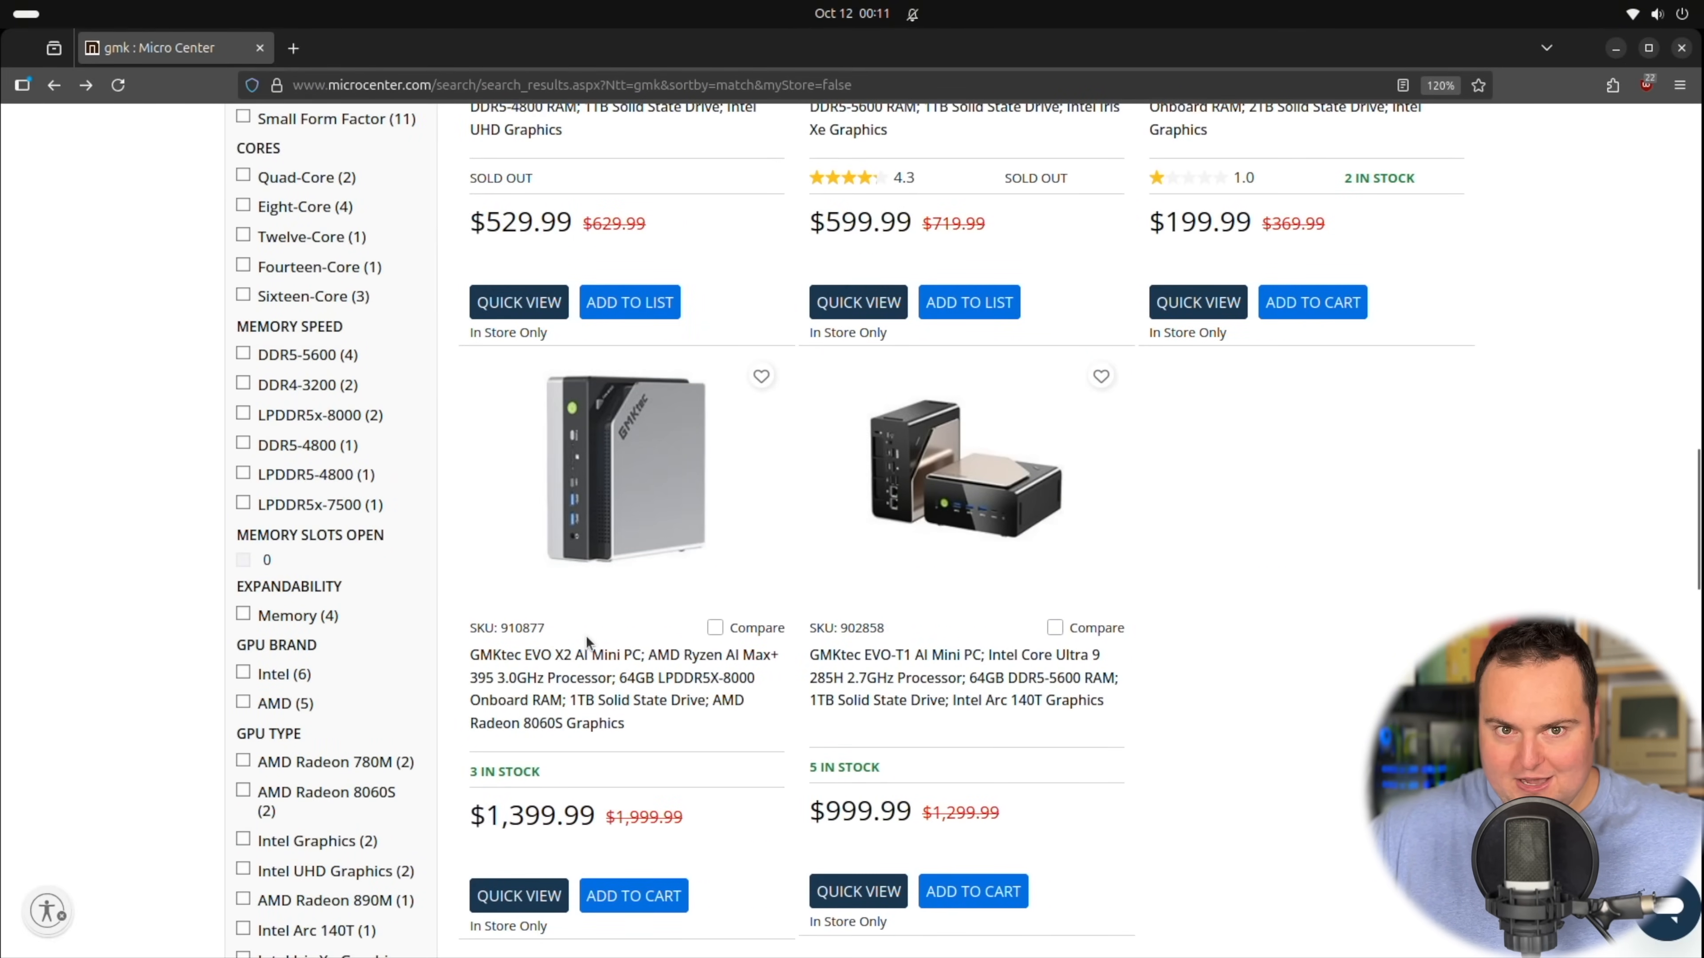
pyautogui.moveTo(655, 684)
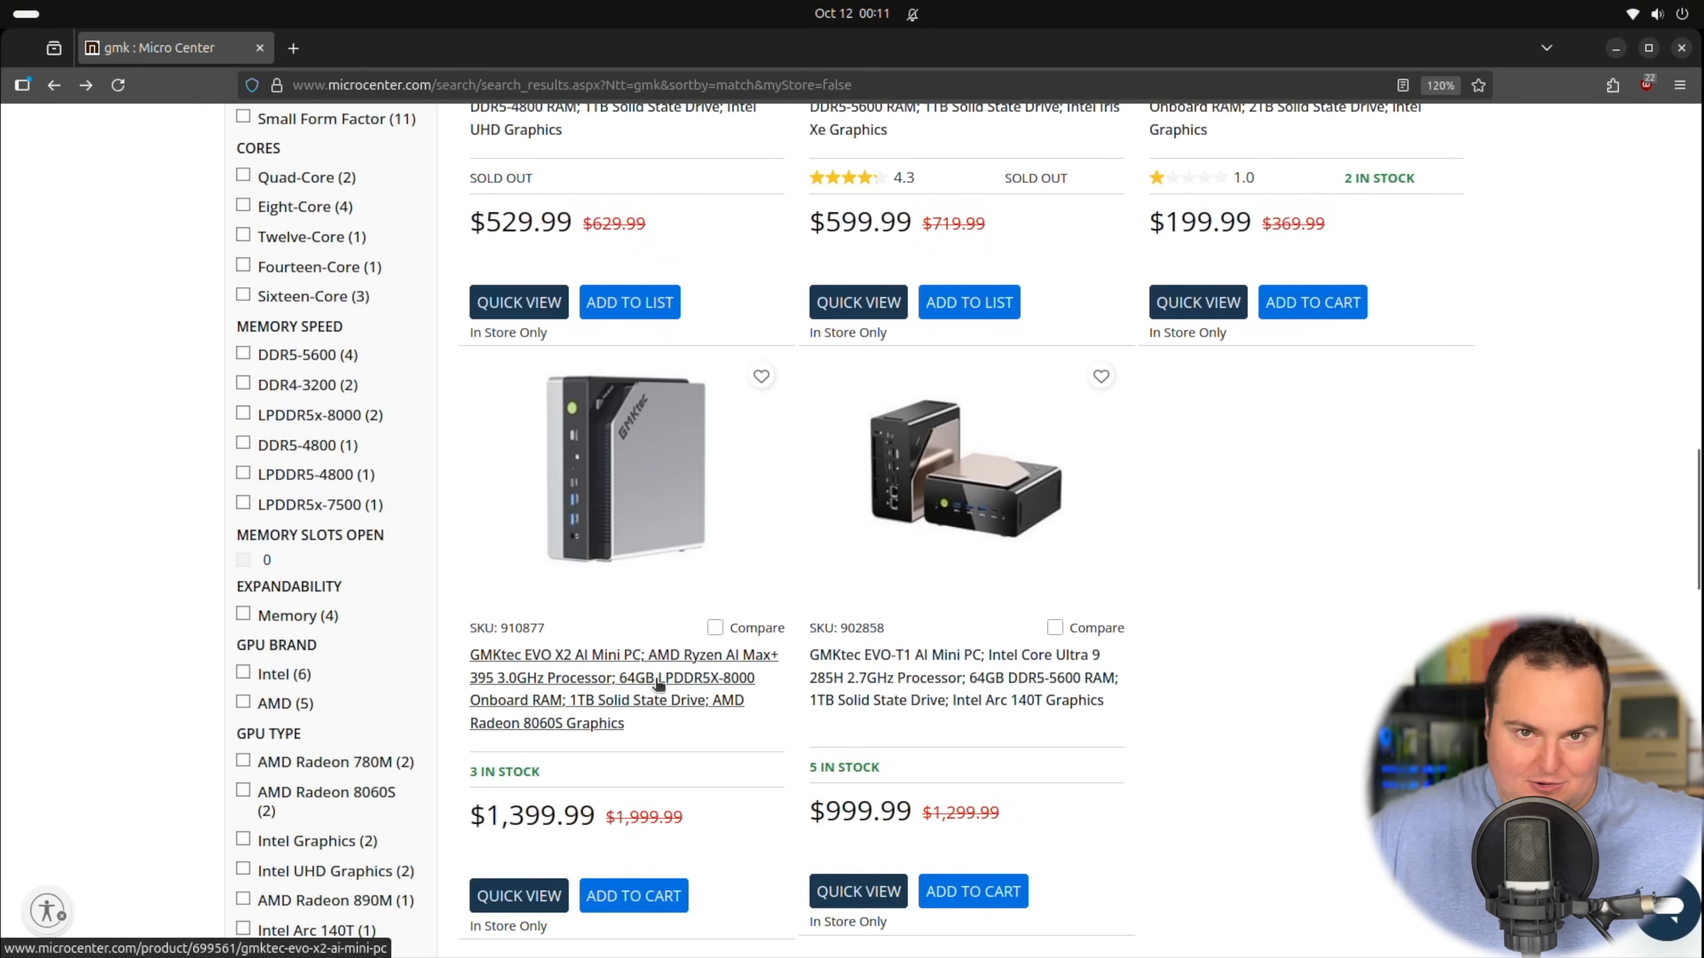
pyautogui.scroll(-3)
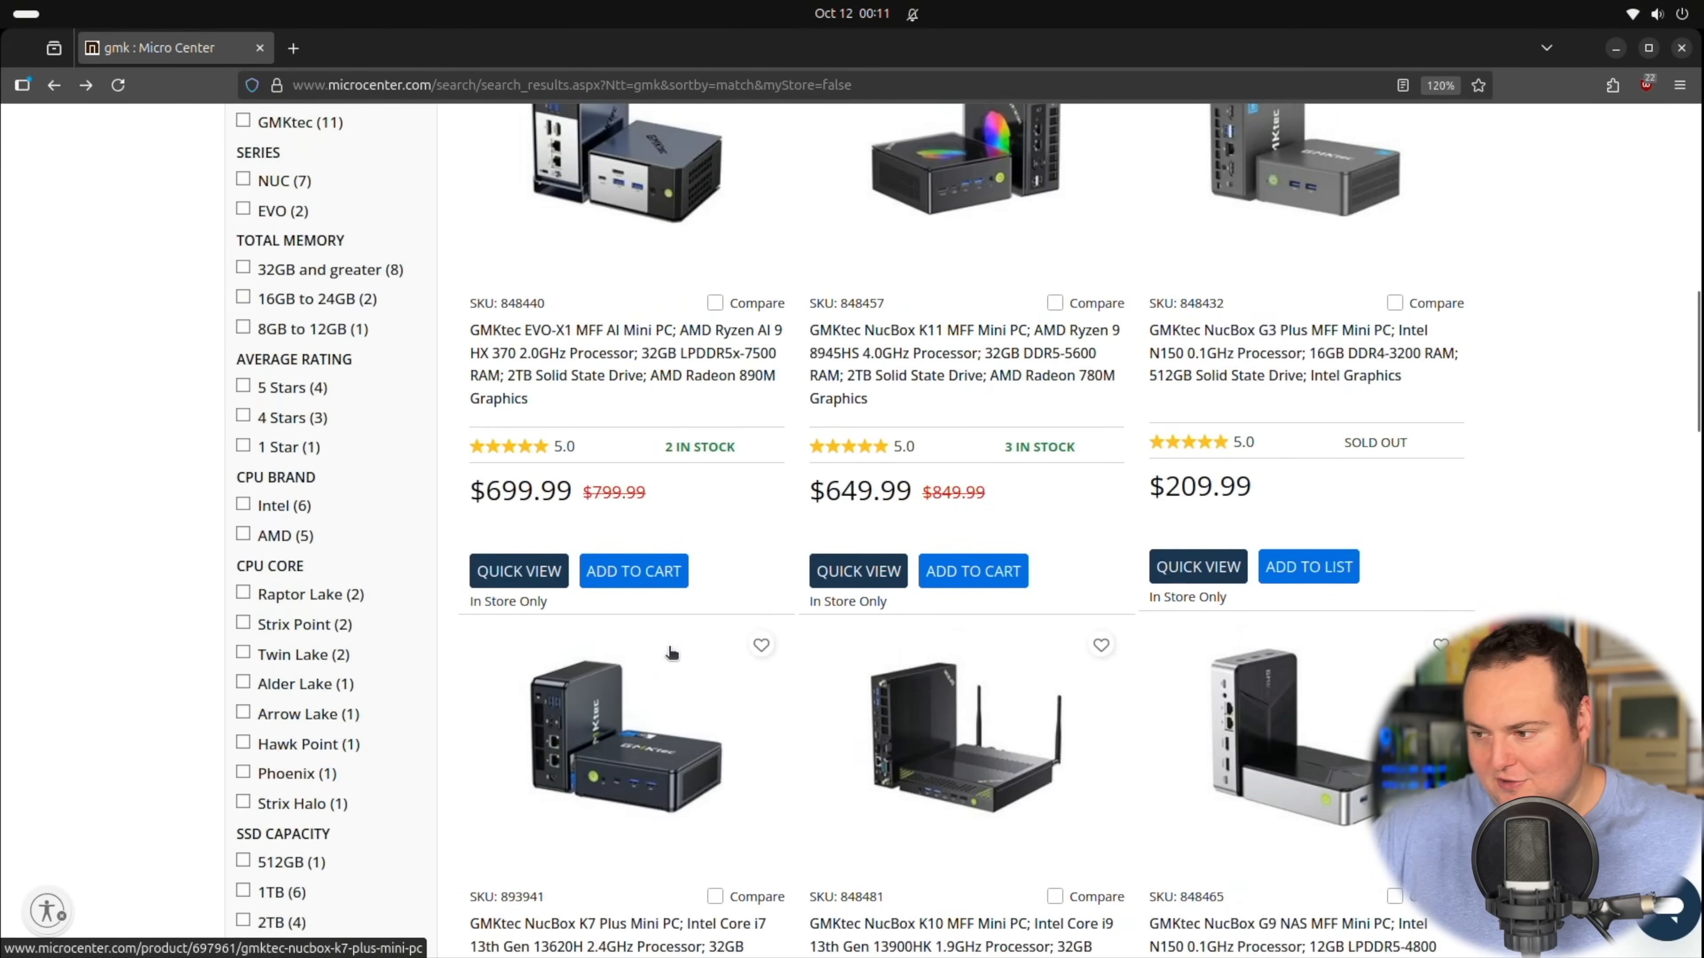
pyautogui.scroll(3)
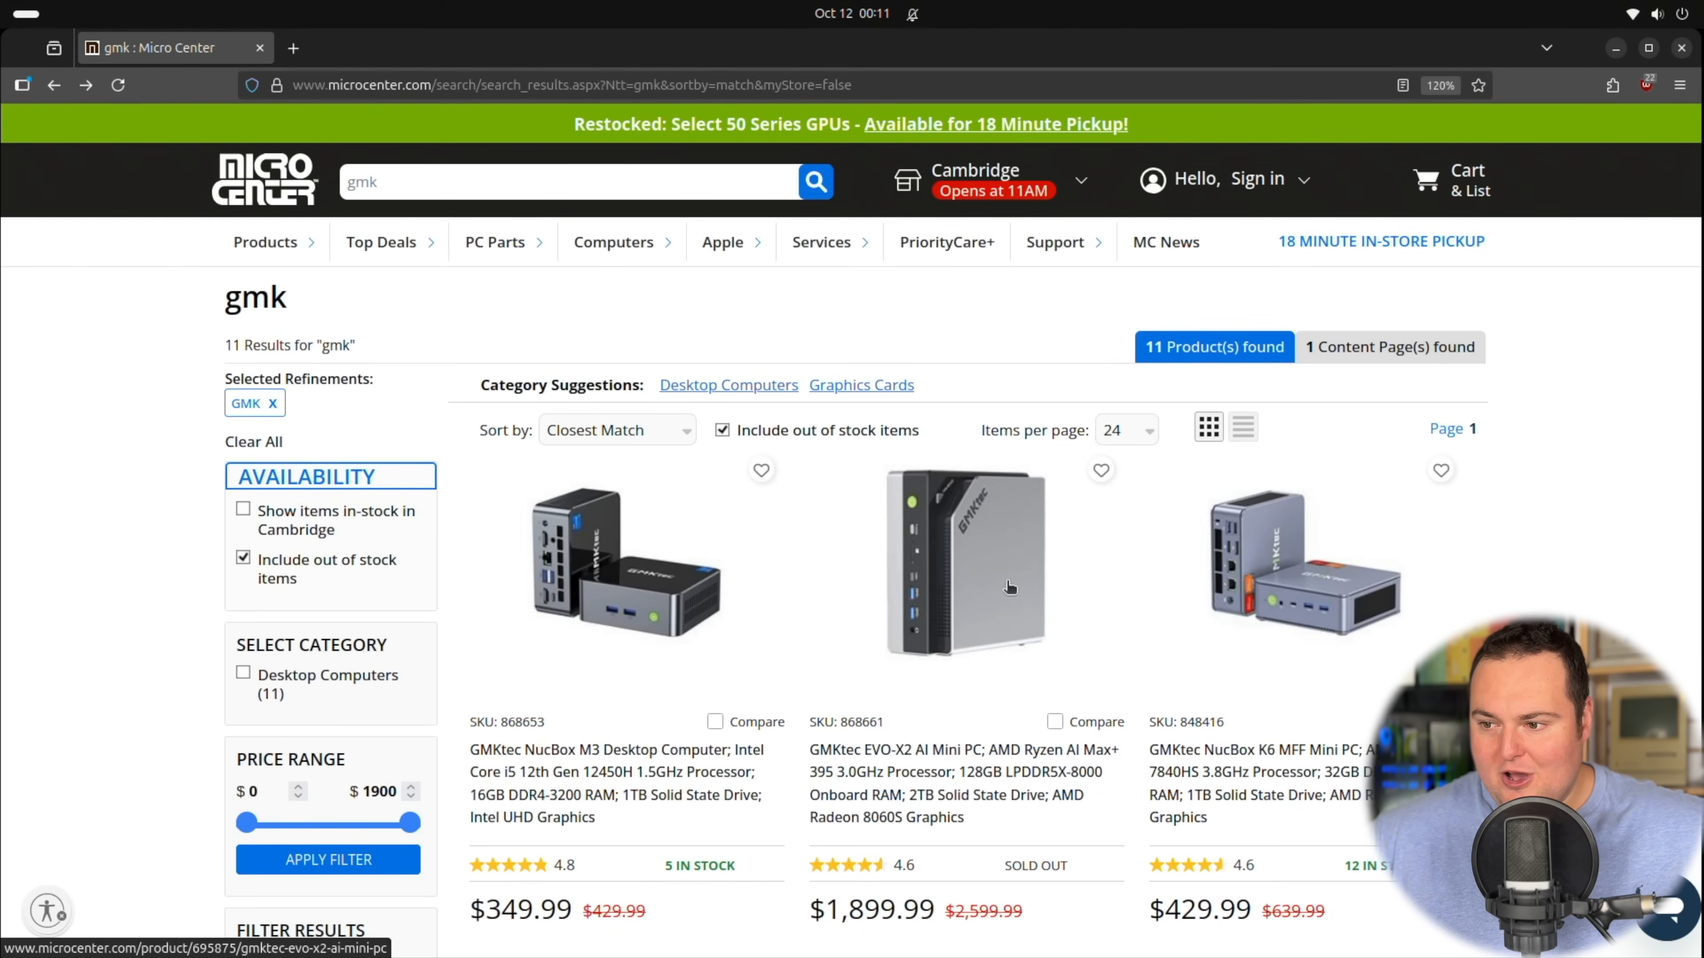
pyautogui.moveTo(919, 623)
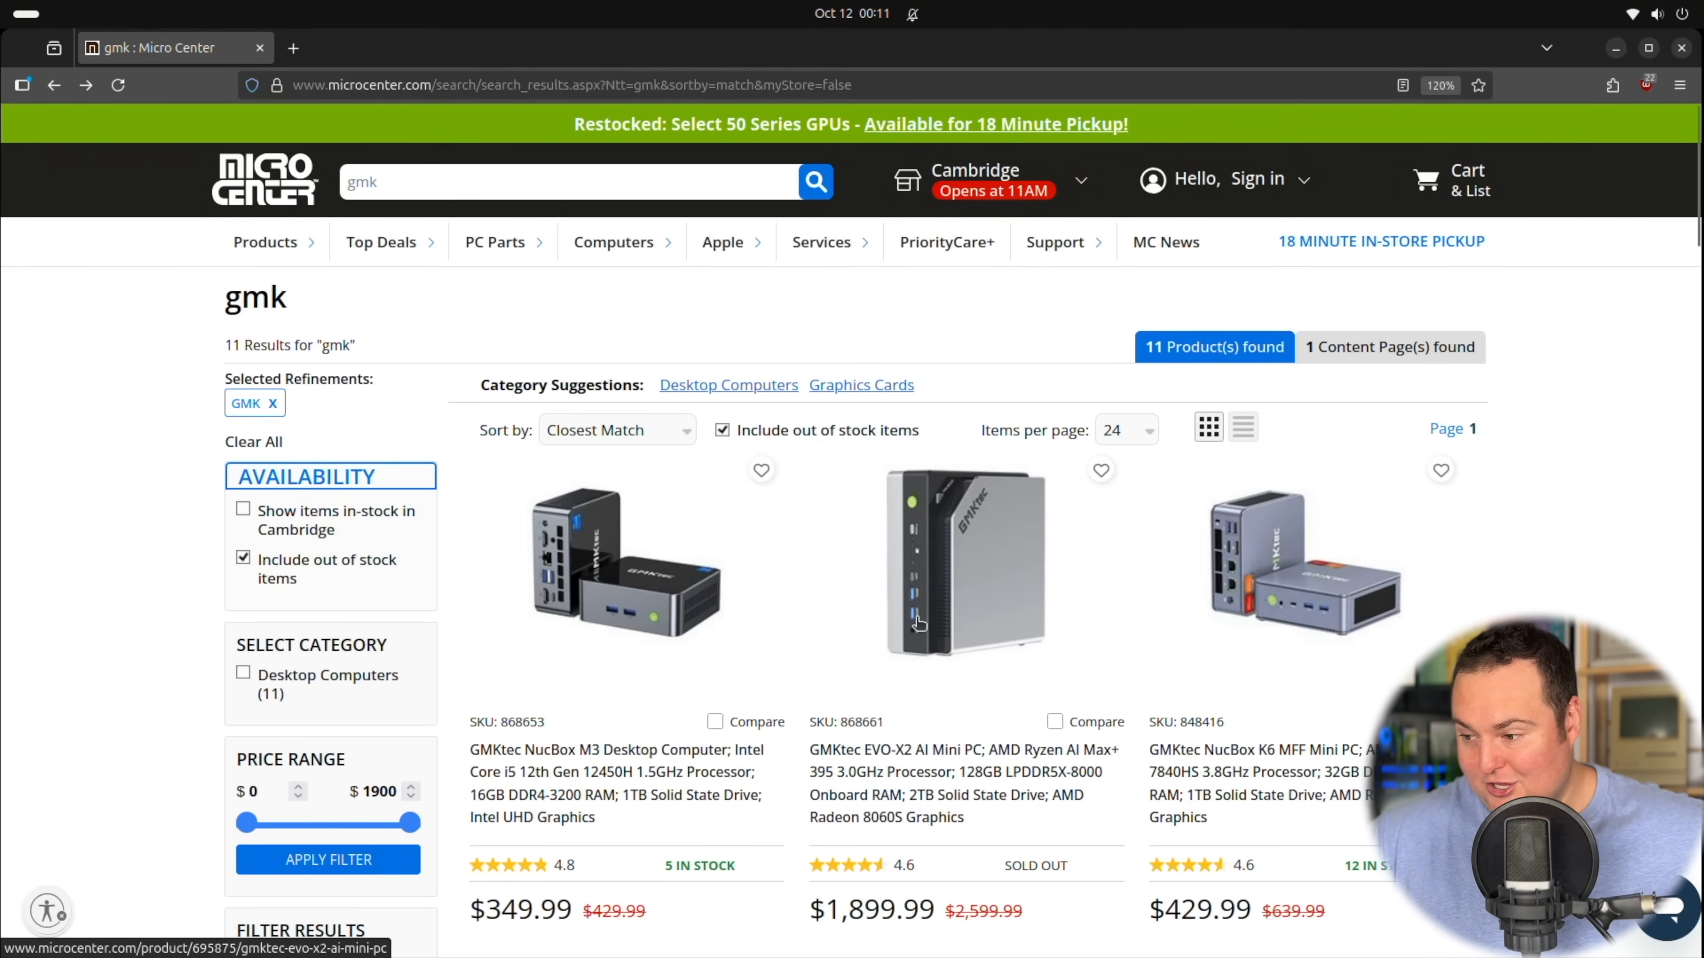
pyautogui.moveTo(983, 578)
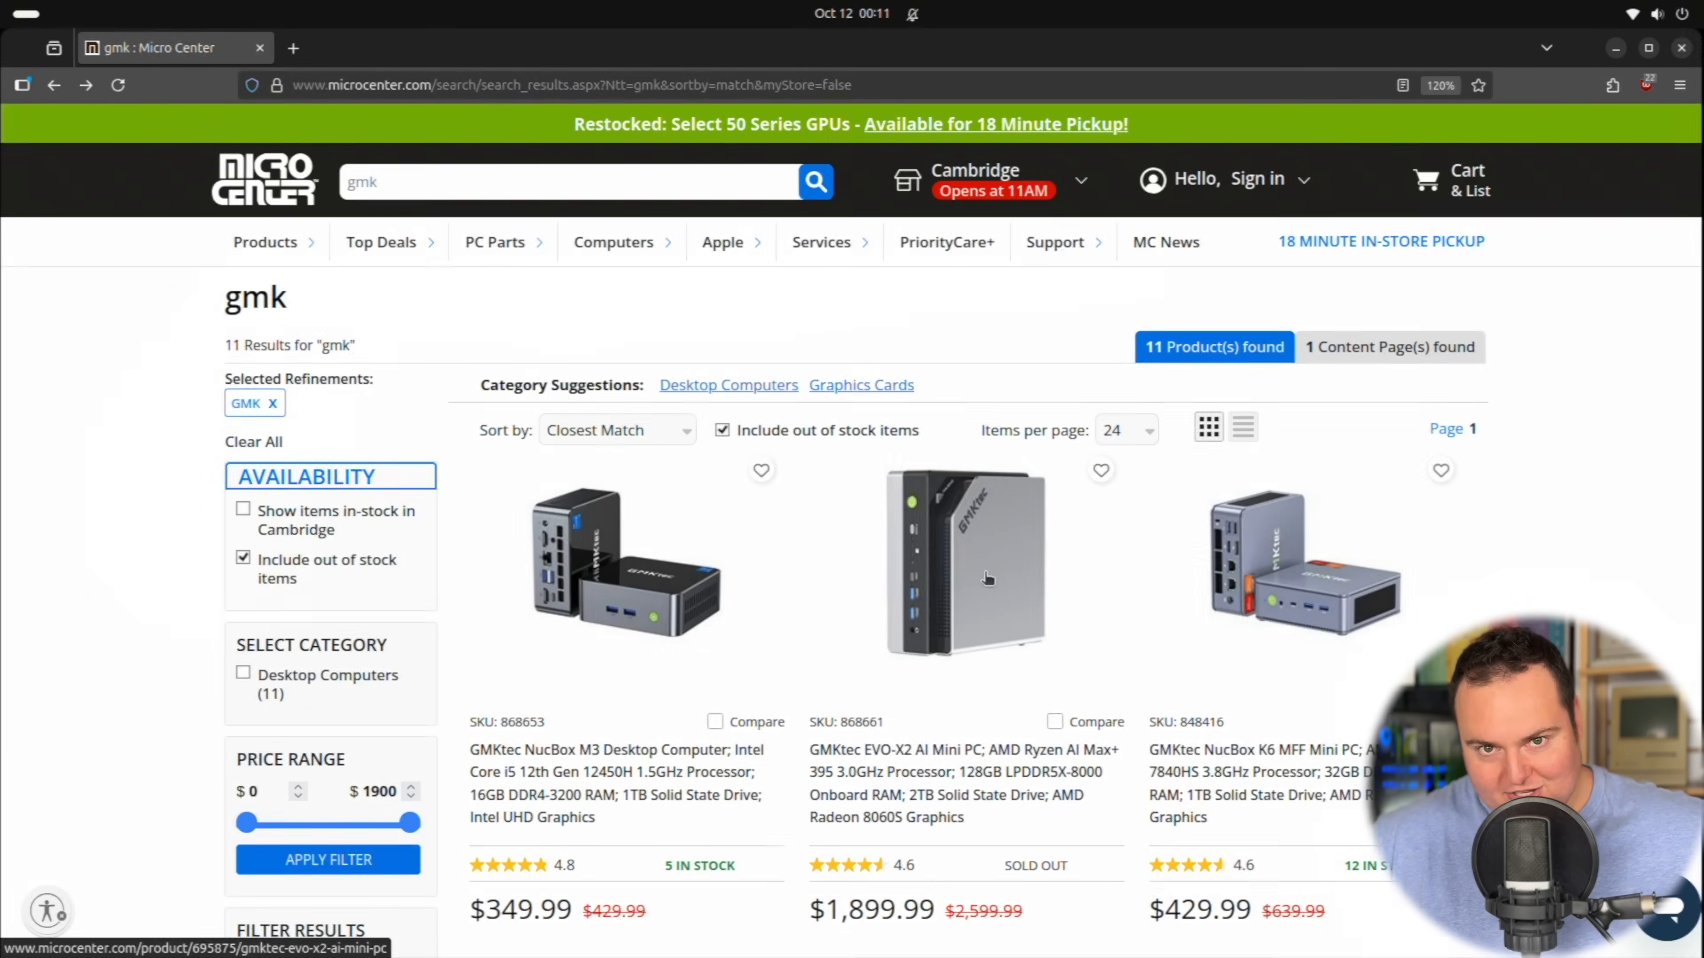
pyautogui.click(1247, 47)
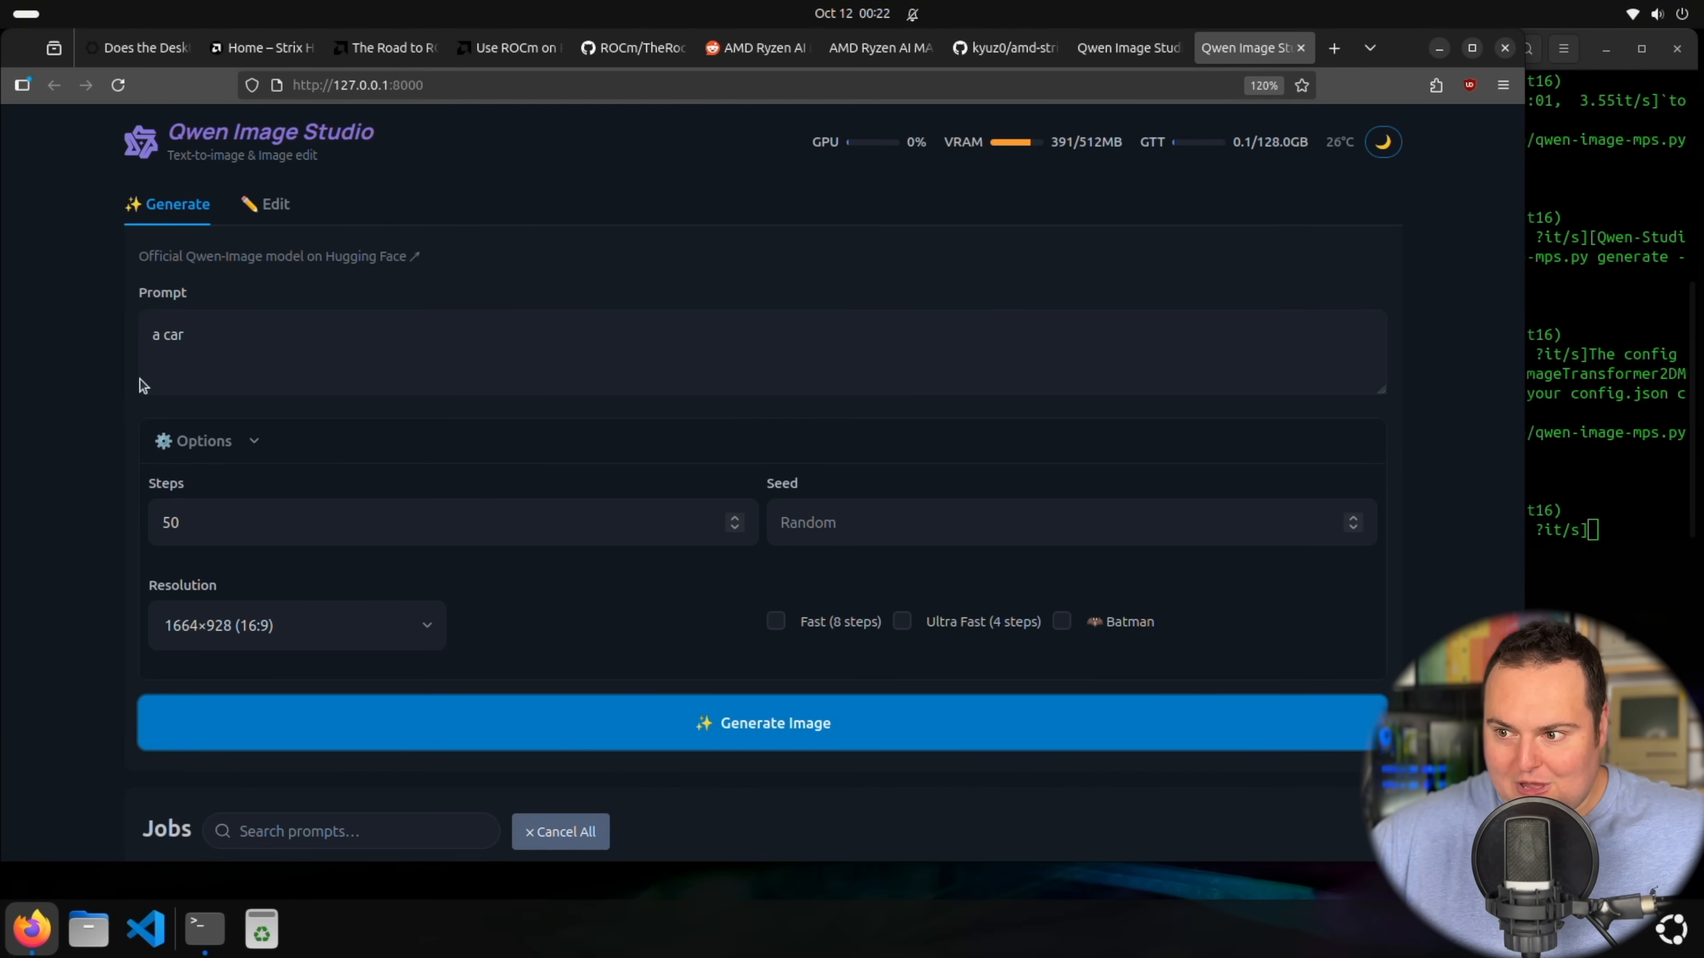
# Step: Switch from Qwen Image Studio to the Strix Halo Image & Video Toolbox README on GitHub
pyautogui.click(1000, 47)
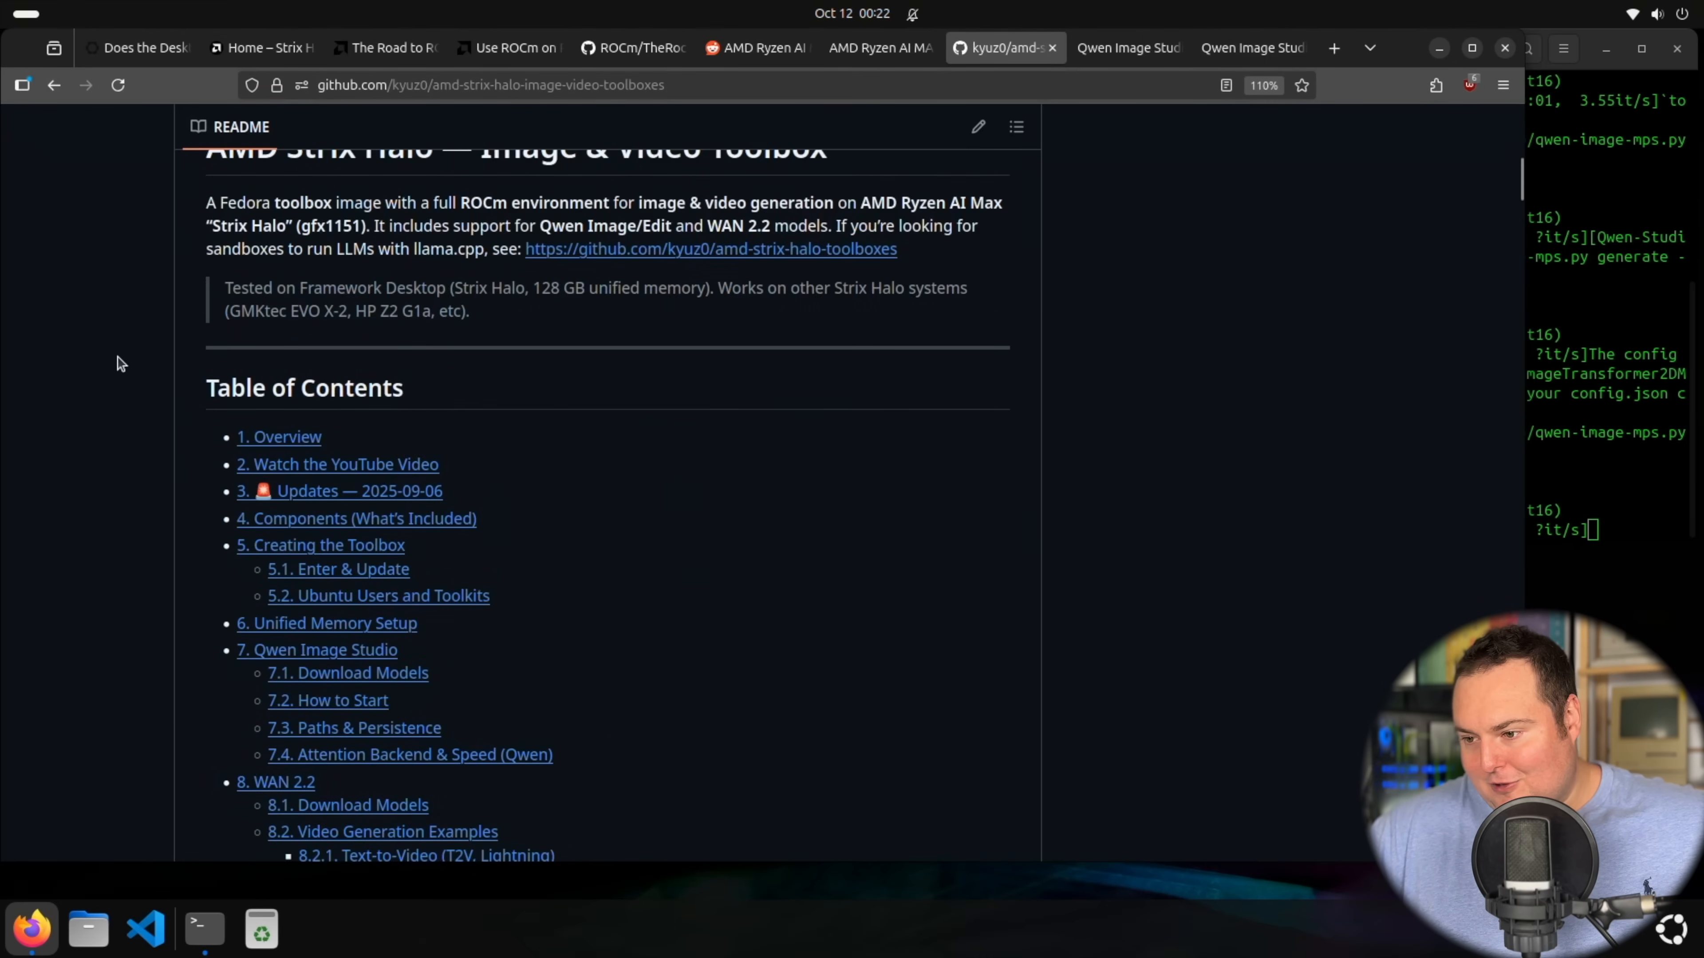
# Step: Read through the README down to section 5.1 Enter & Update on refresh_toolbox.sh and TheRock nightlies
pyautogui.scroll(-3)
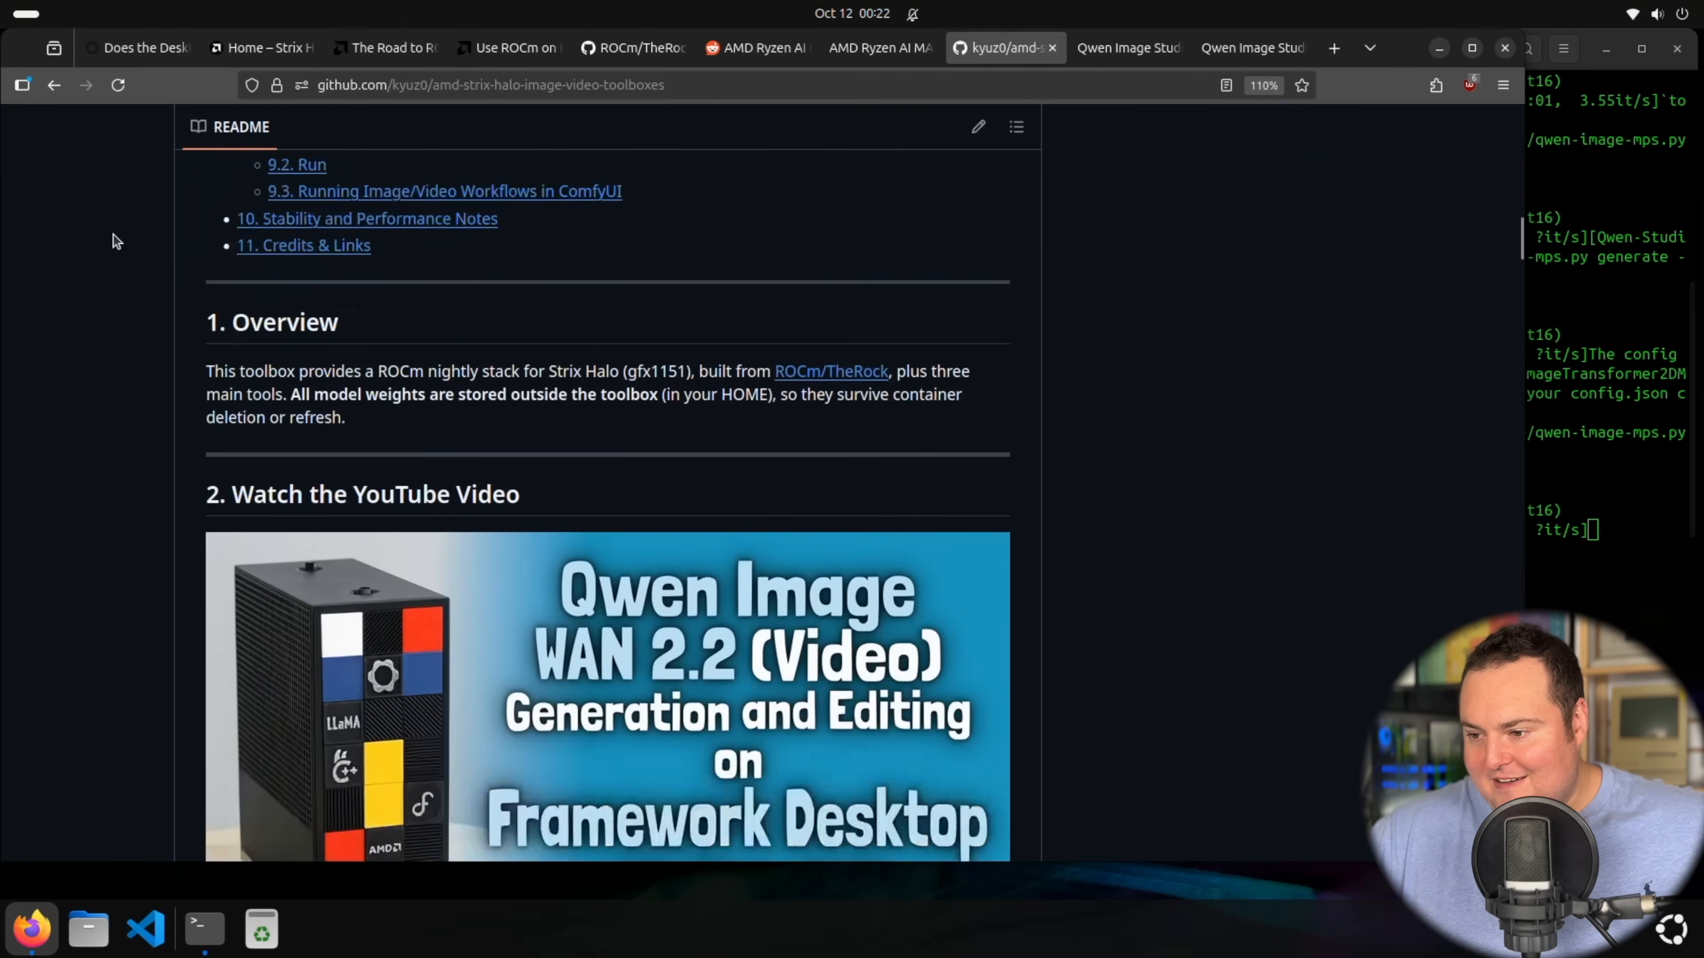
pyautogui.scroll(-3)
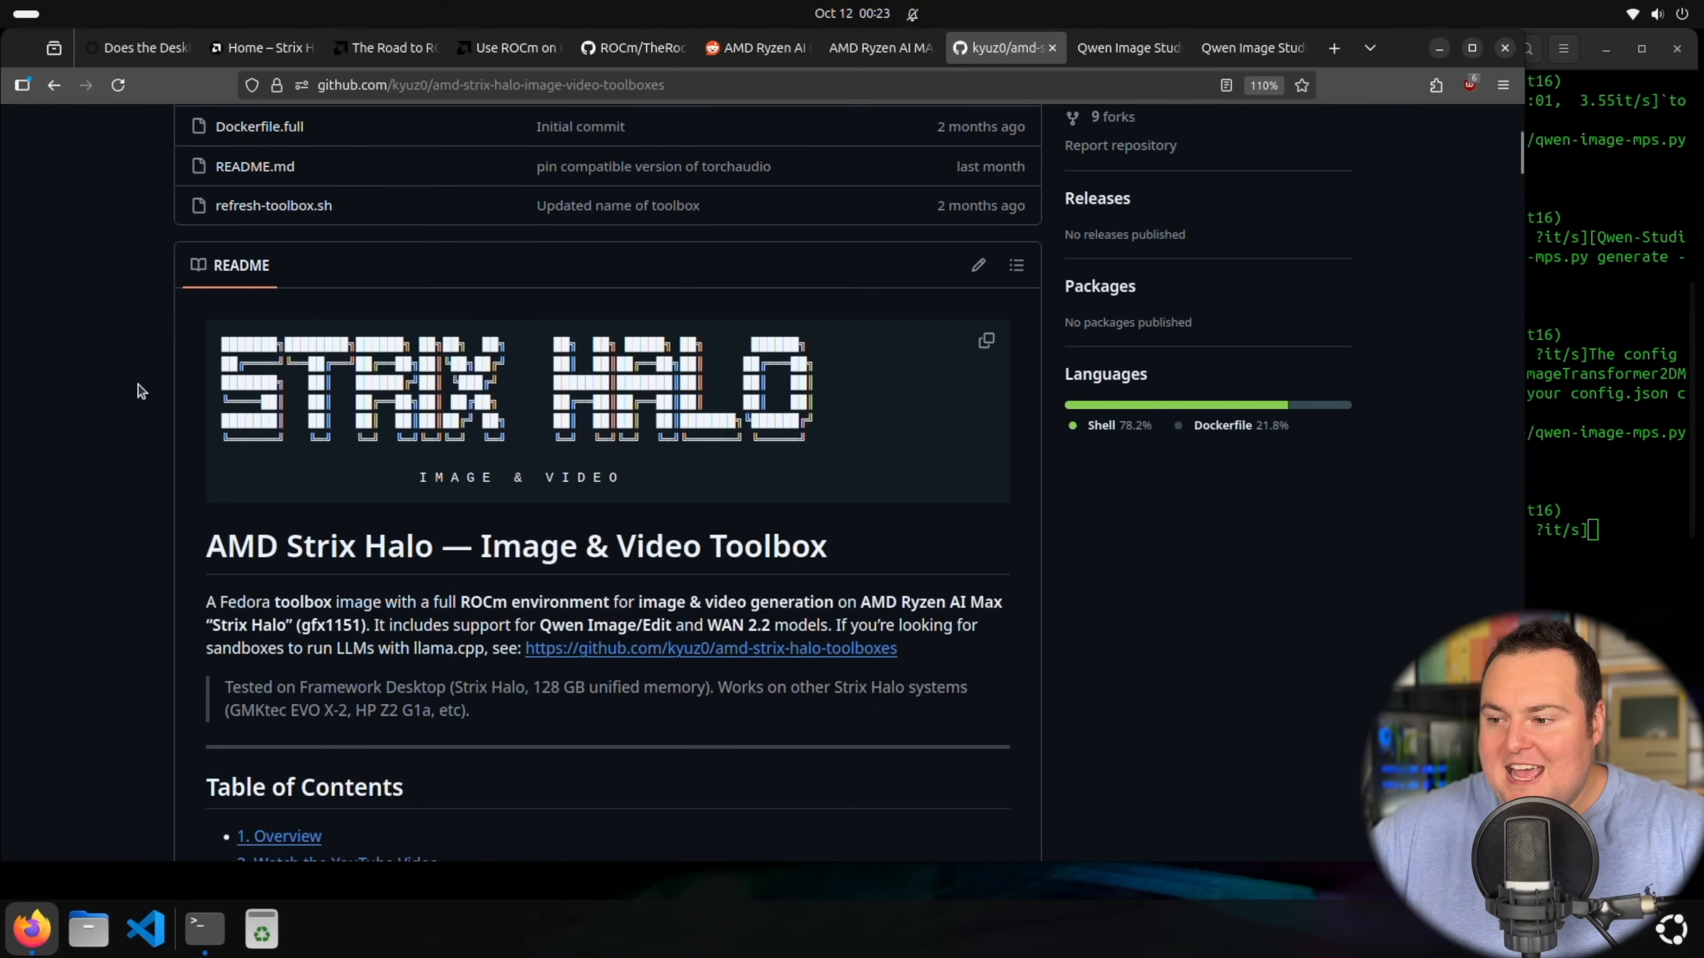
pyautogui.scroll(3)
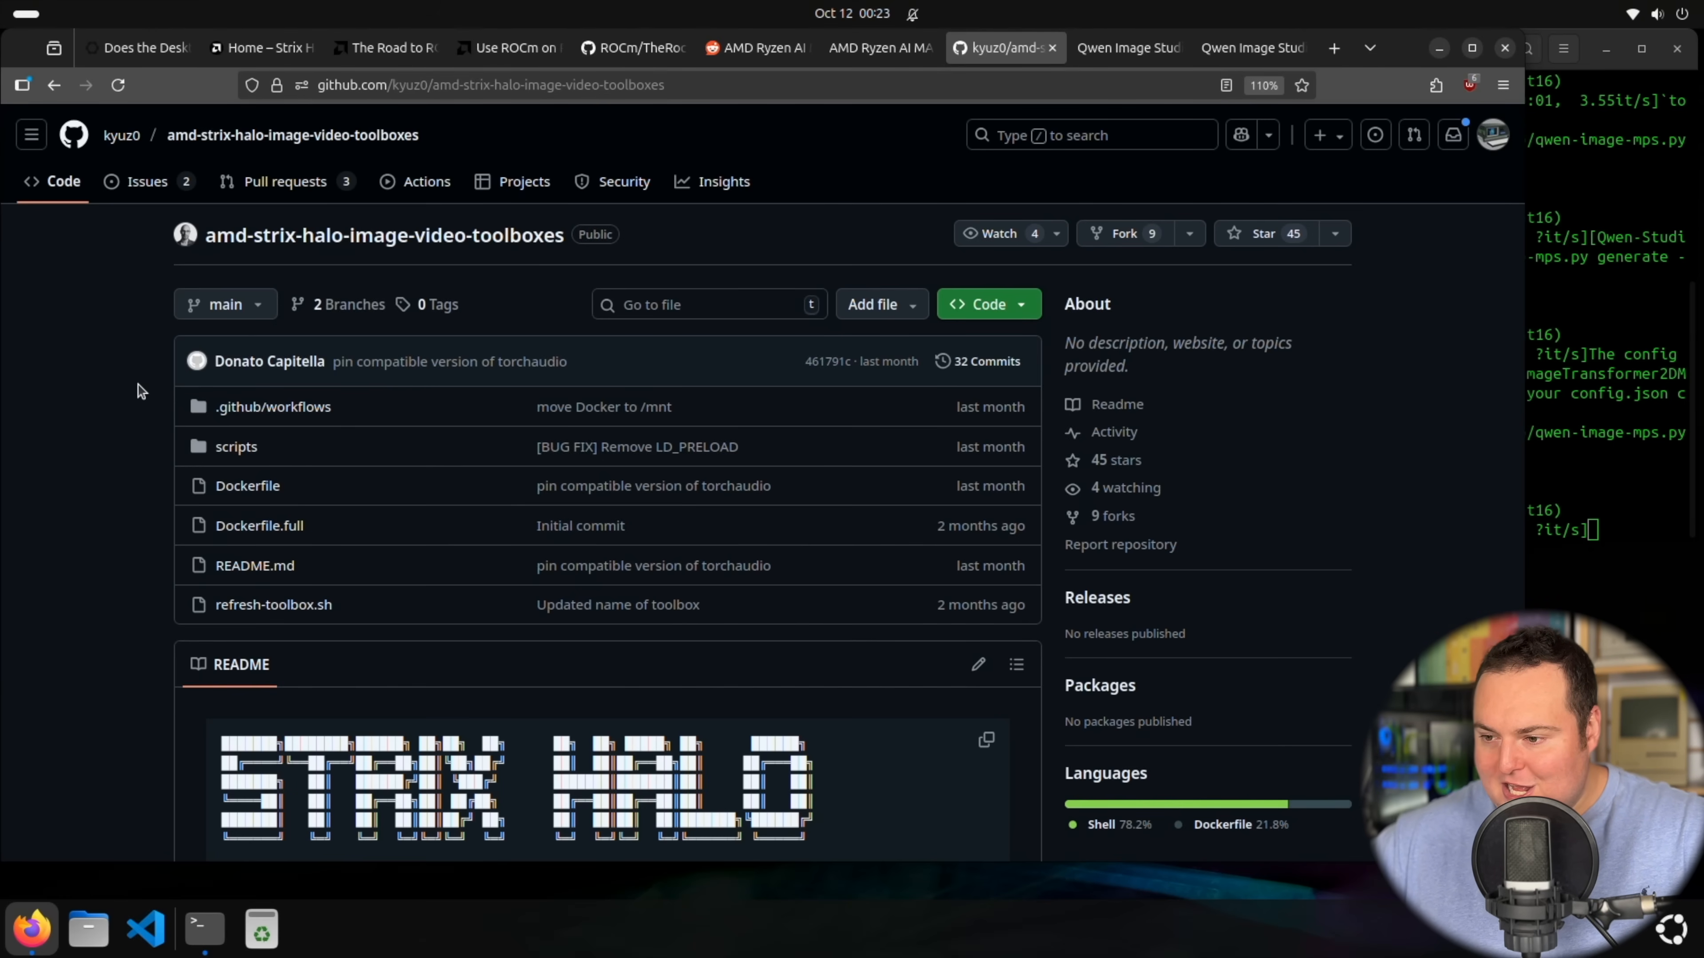
pyautogui.scroll(-3)
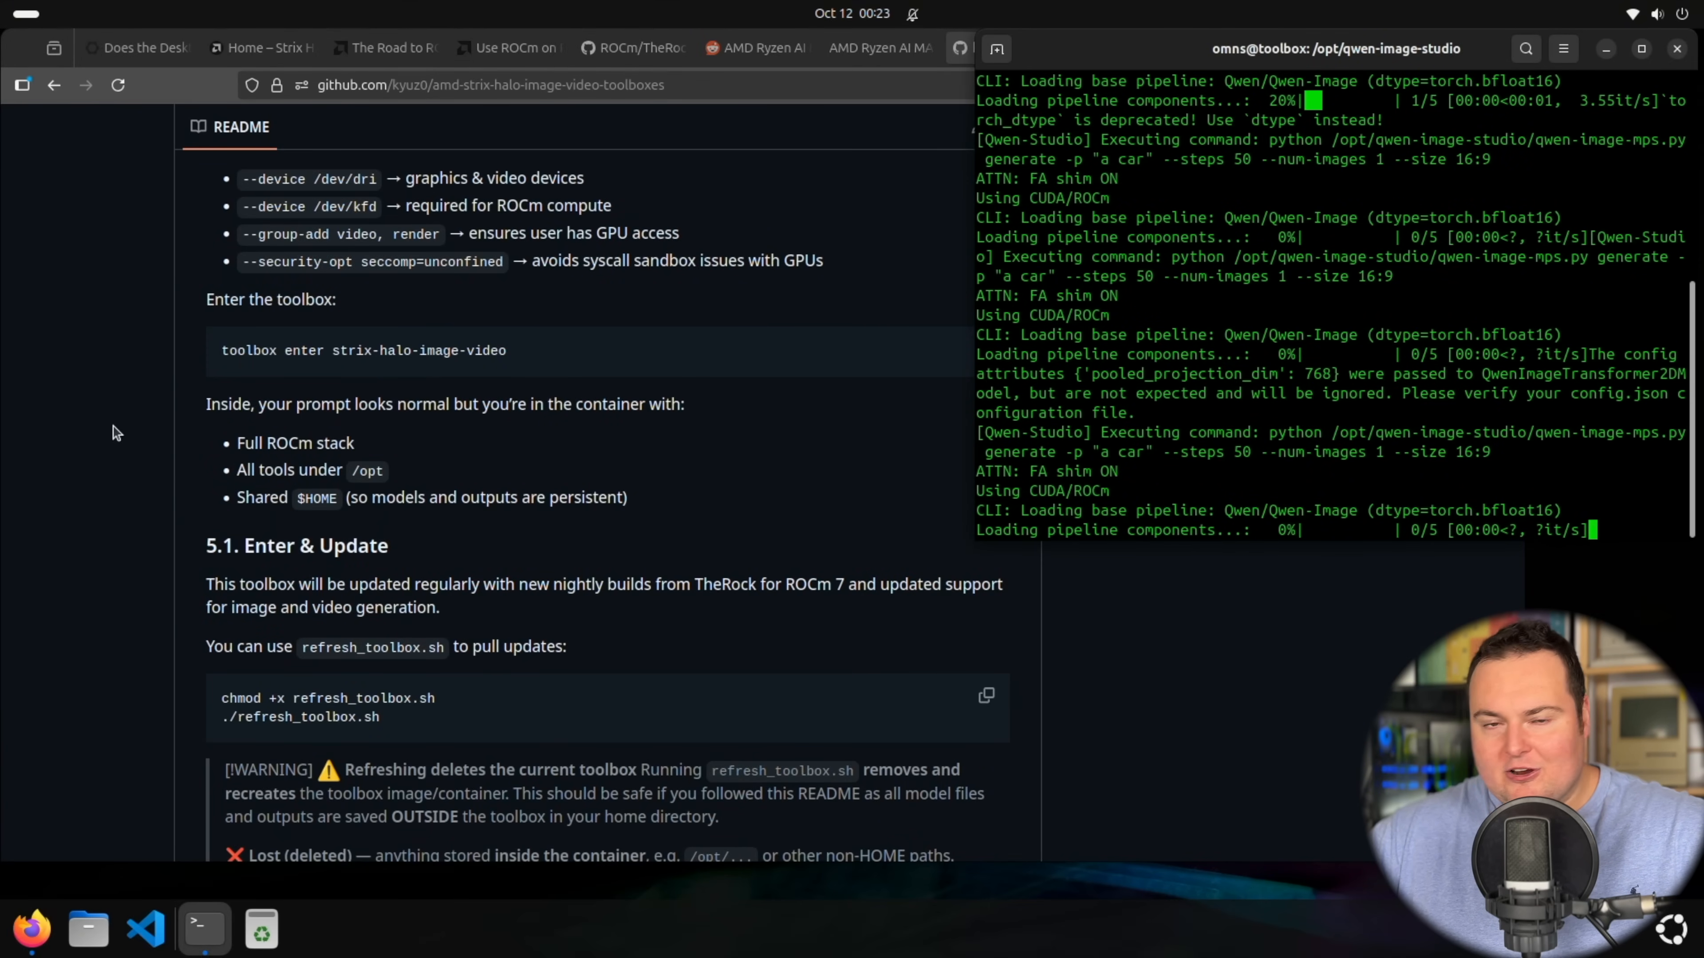
# Step: Return to the README title and Table of Contents, then move to the llama.cpp backend benchmark tab
pyautogui.click(1000, 47)
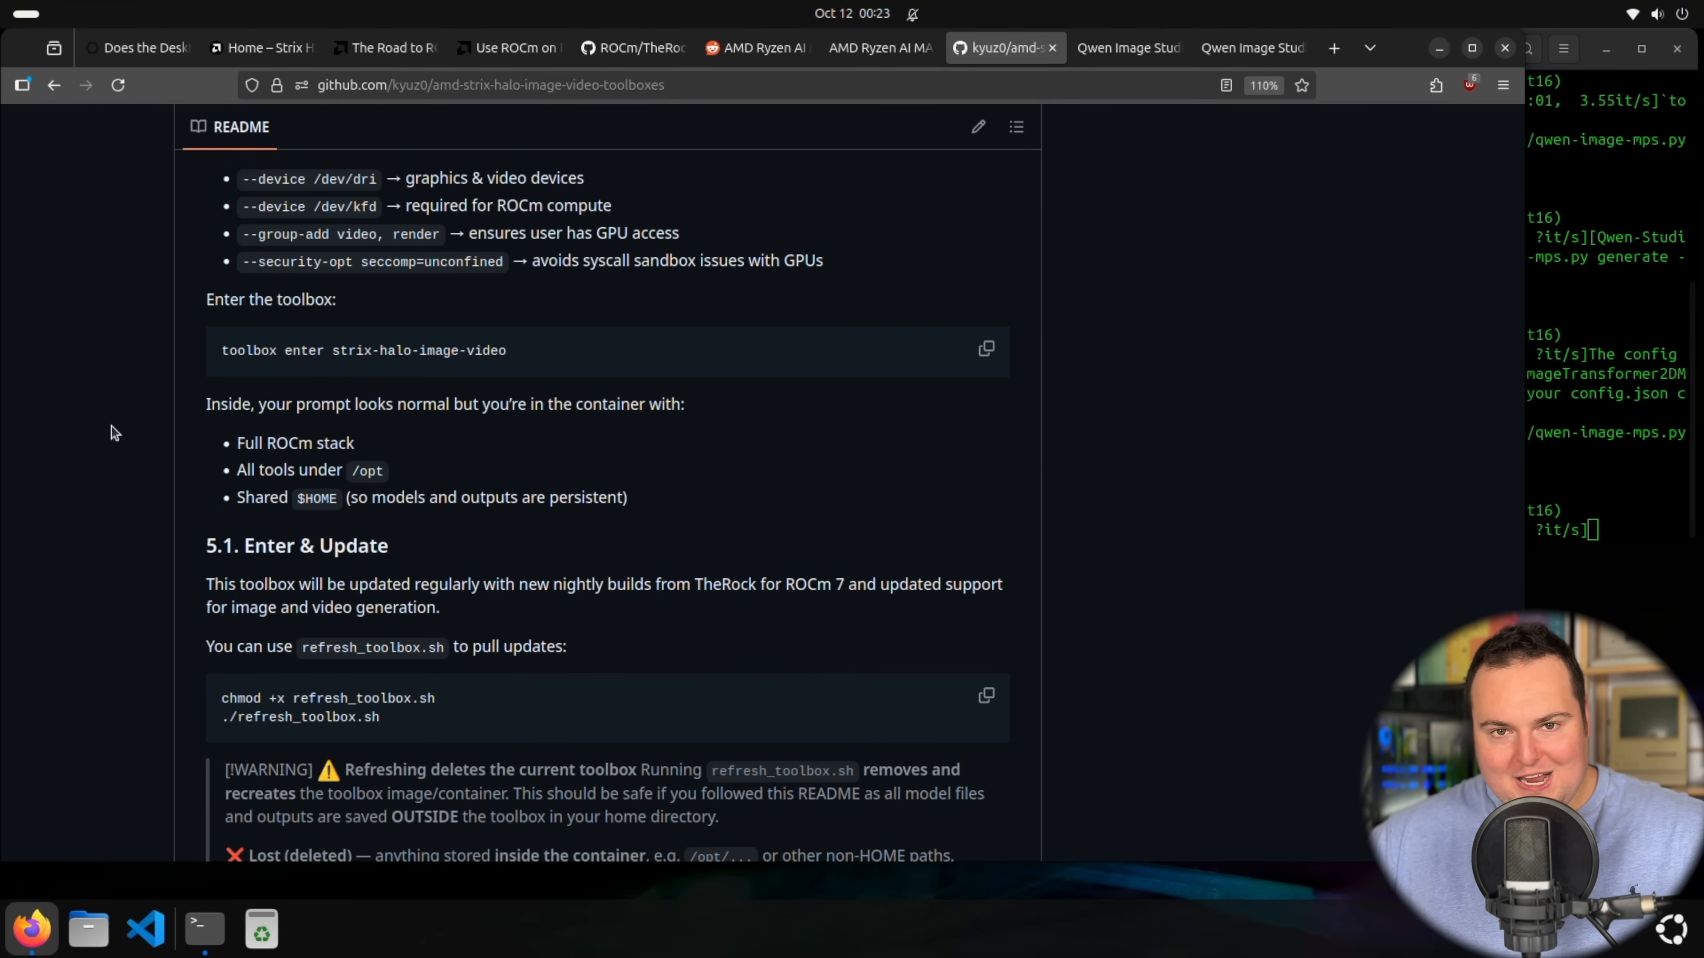
pyautogui.scroll(3)
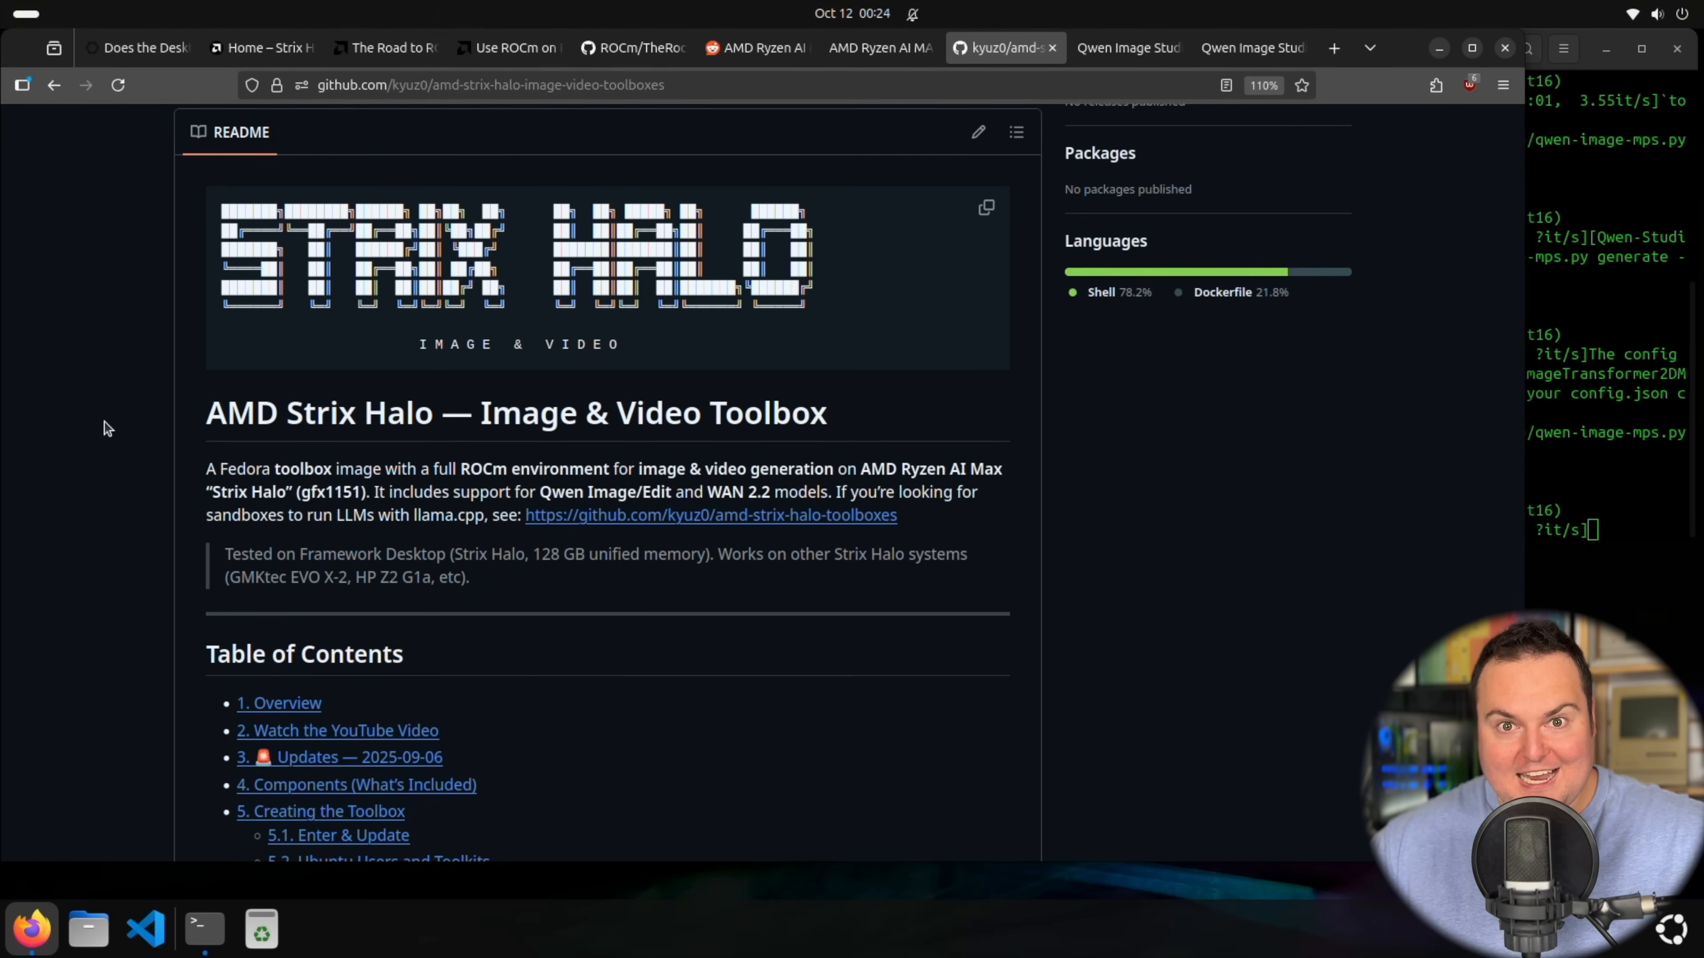
pyautogui.click(880, 48)
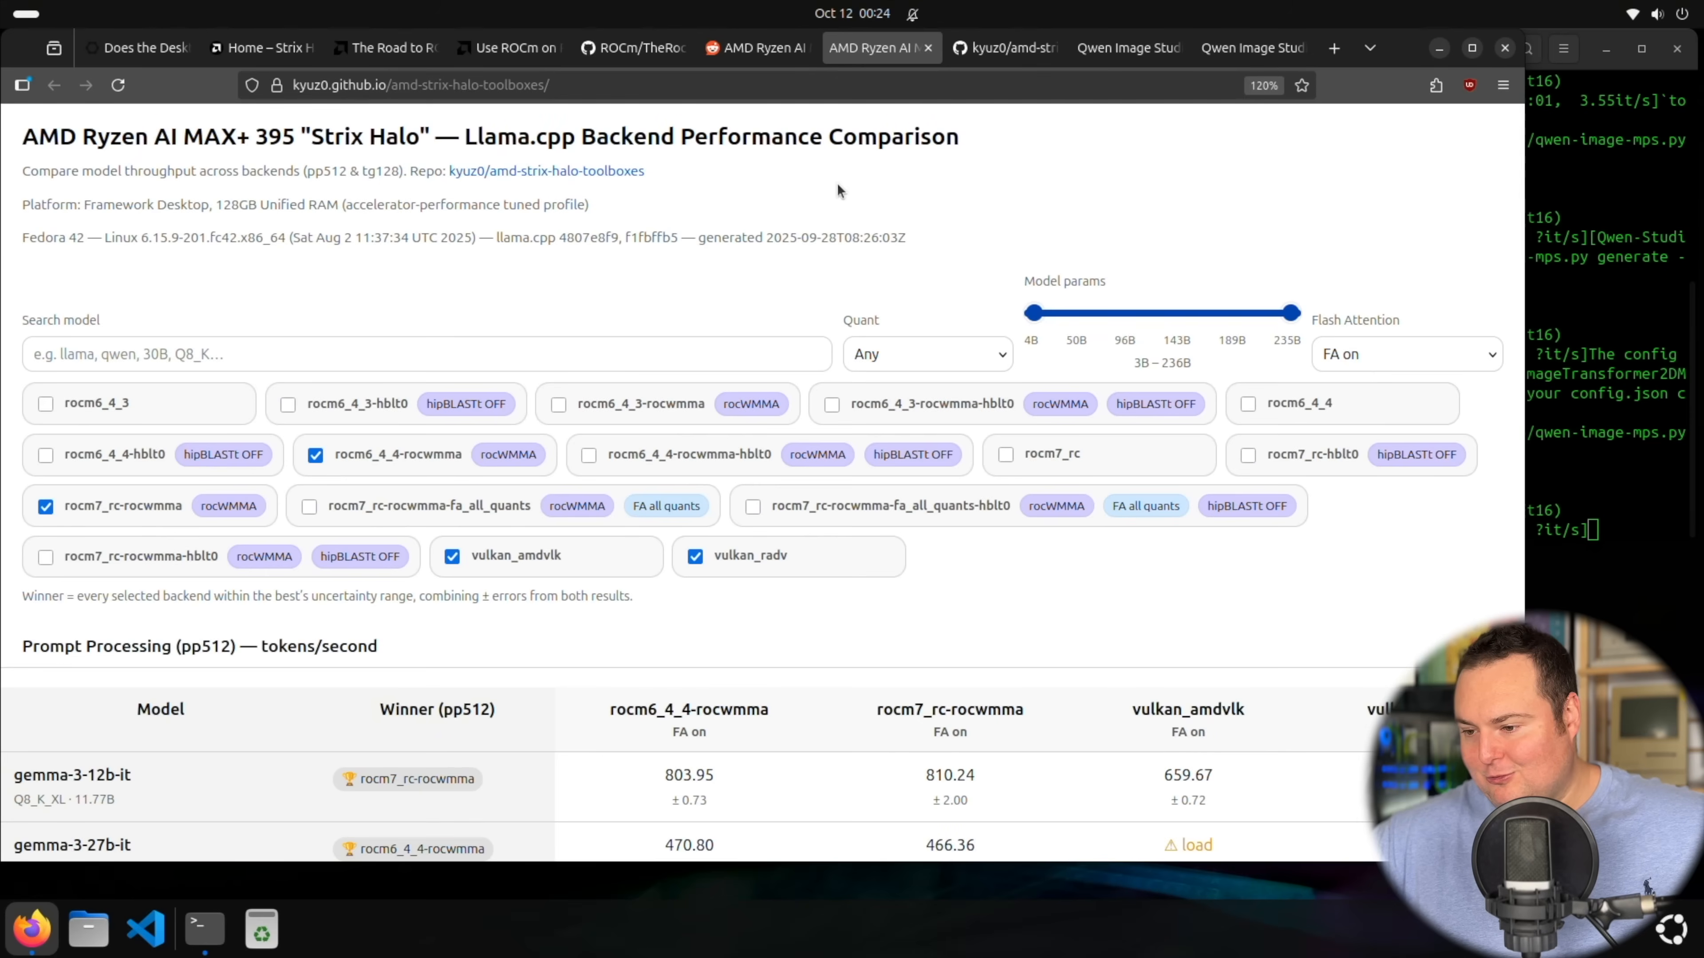
pyautogui.moveTo(632, 315)
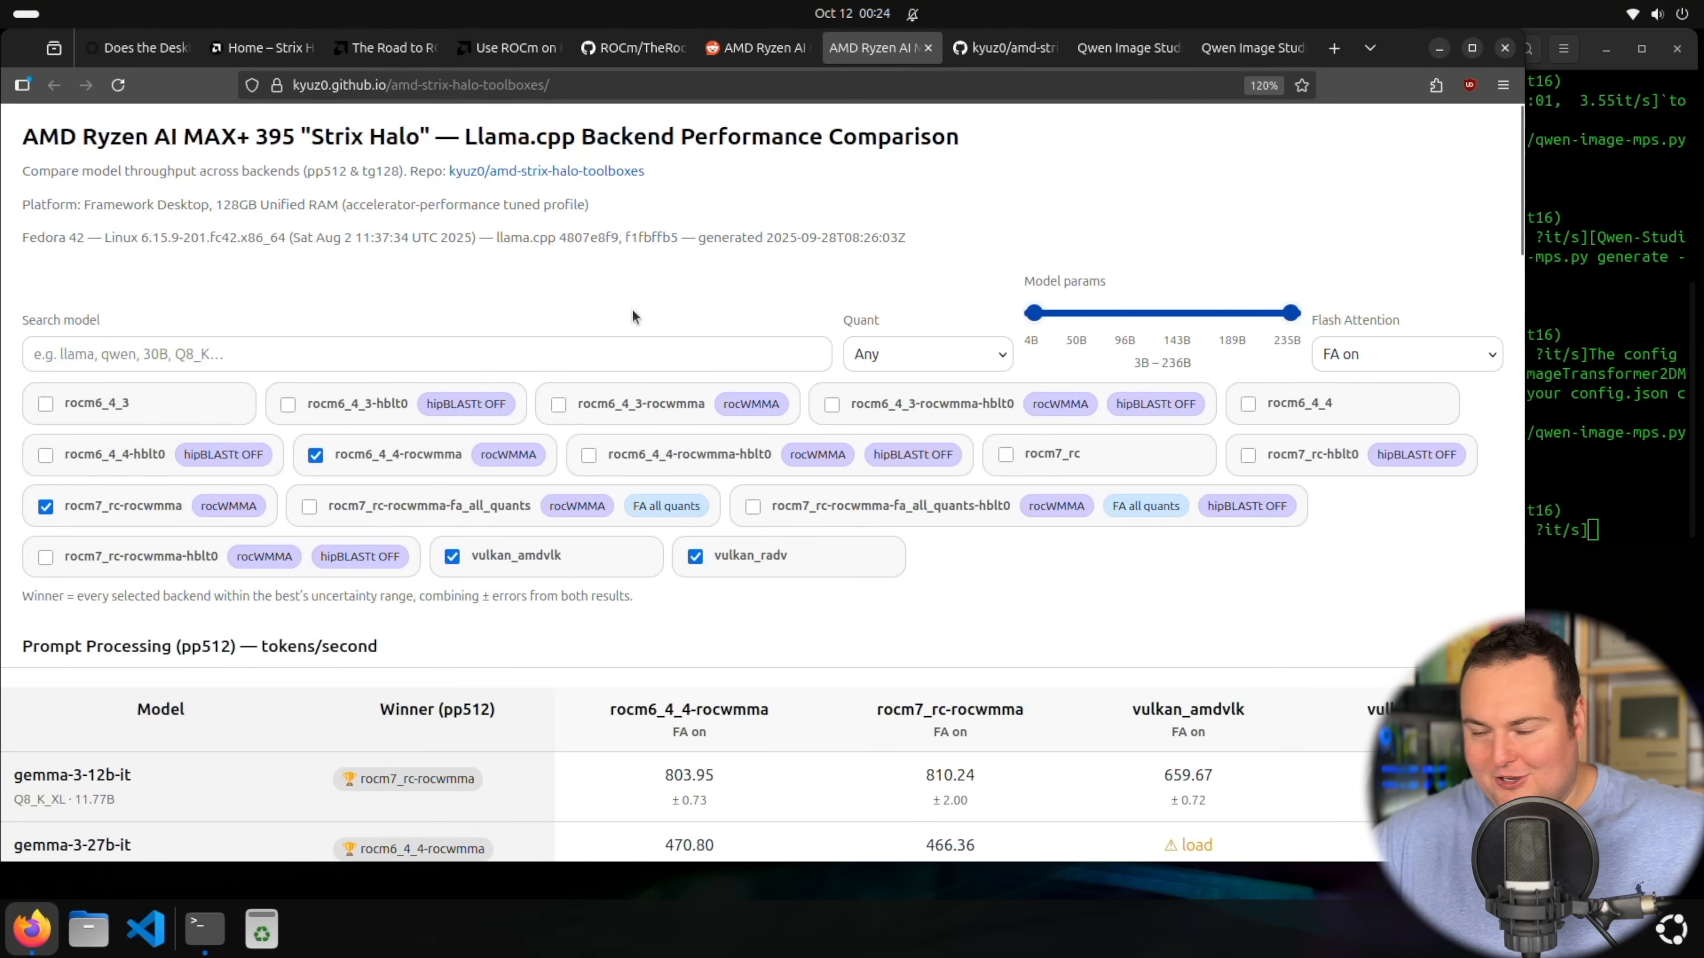
# Step: Review the Strix Halo llama.cpp prompt-processing and text-generation tables across ROCm and Vulkan backends
pyautogui.scroll(-3)
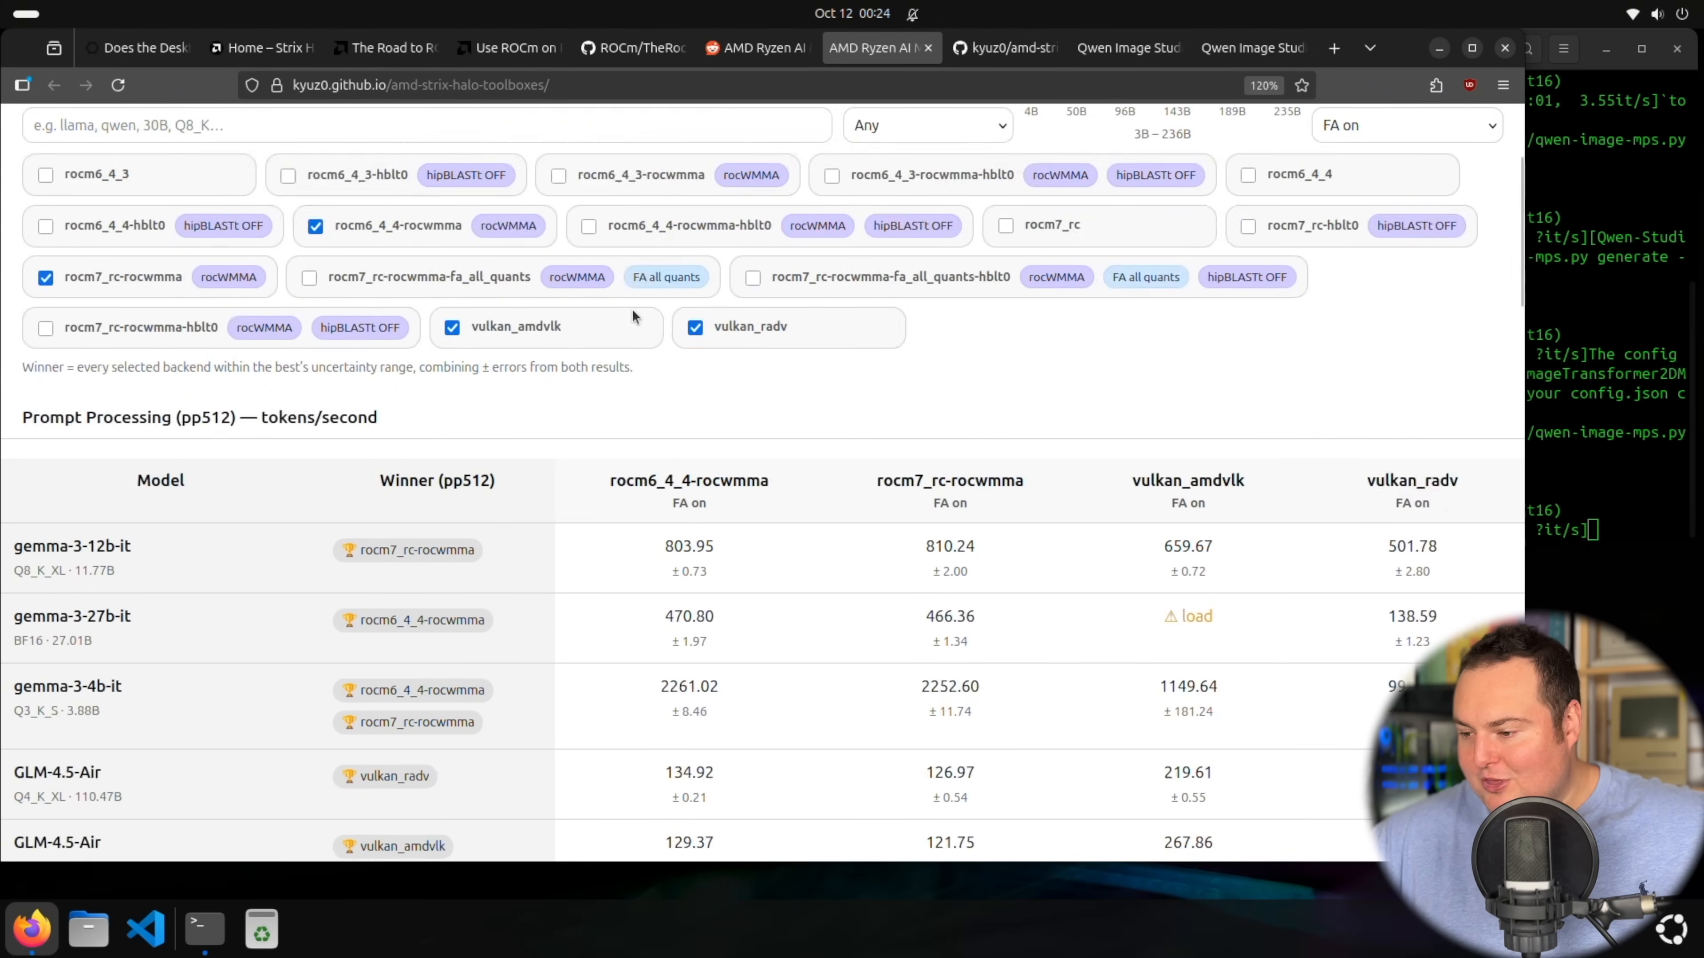
pyautogui.scroll(-3)
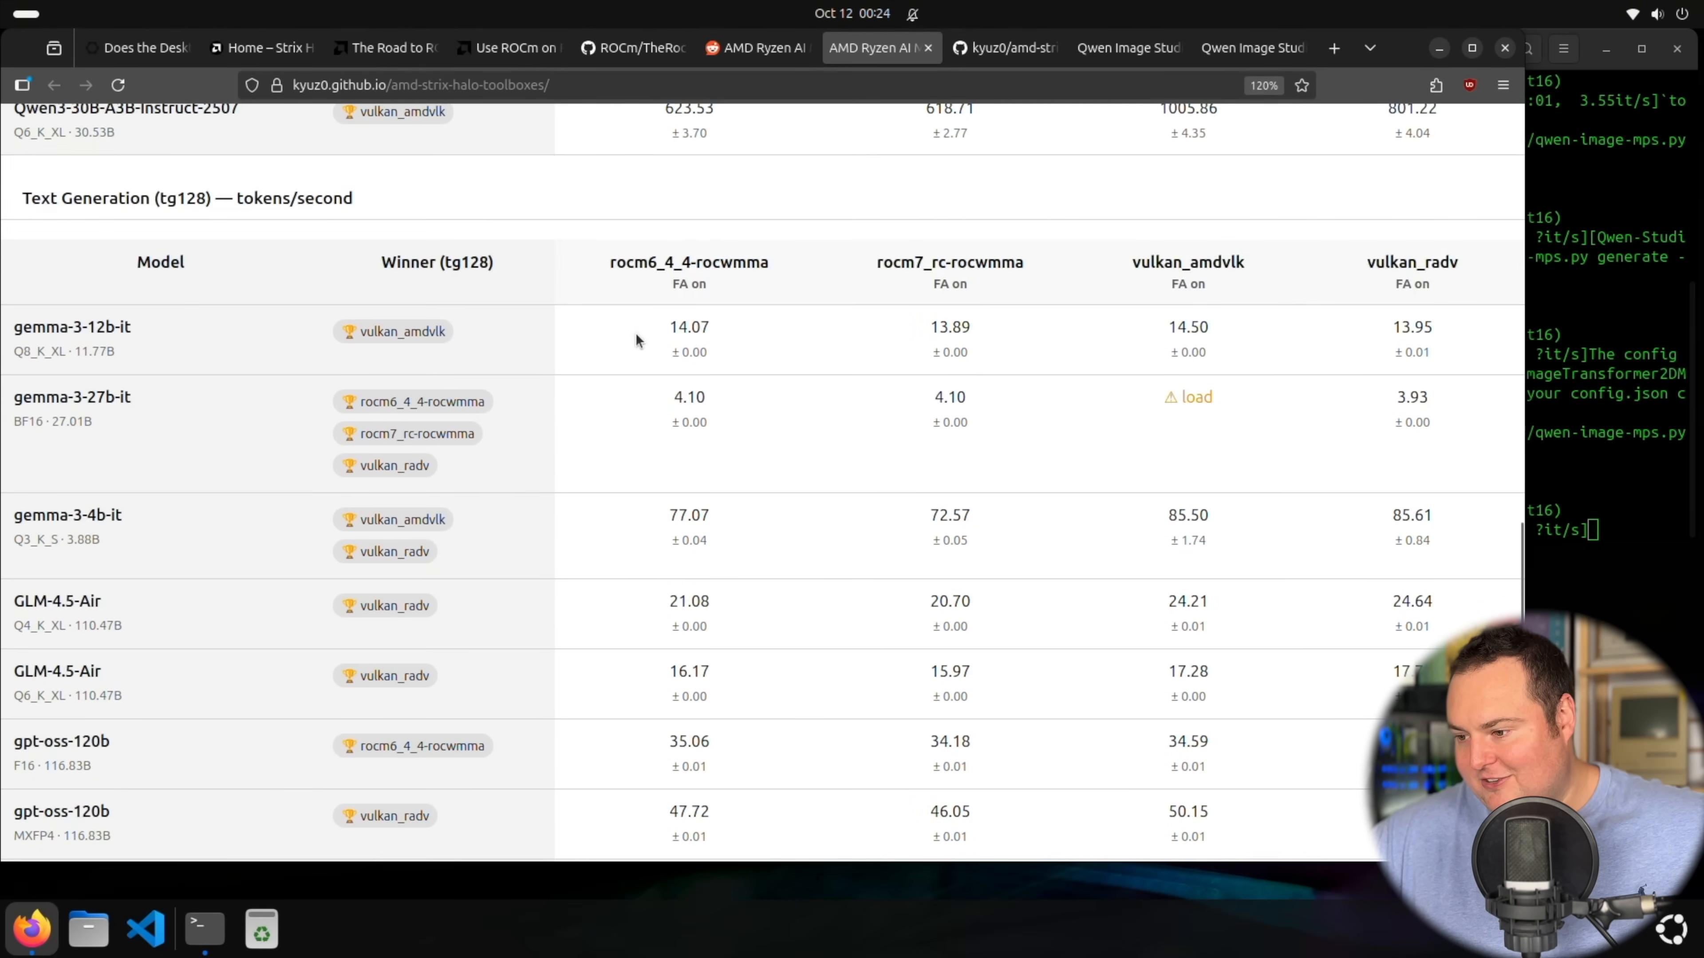
pyautogui.scroll(-3)
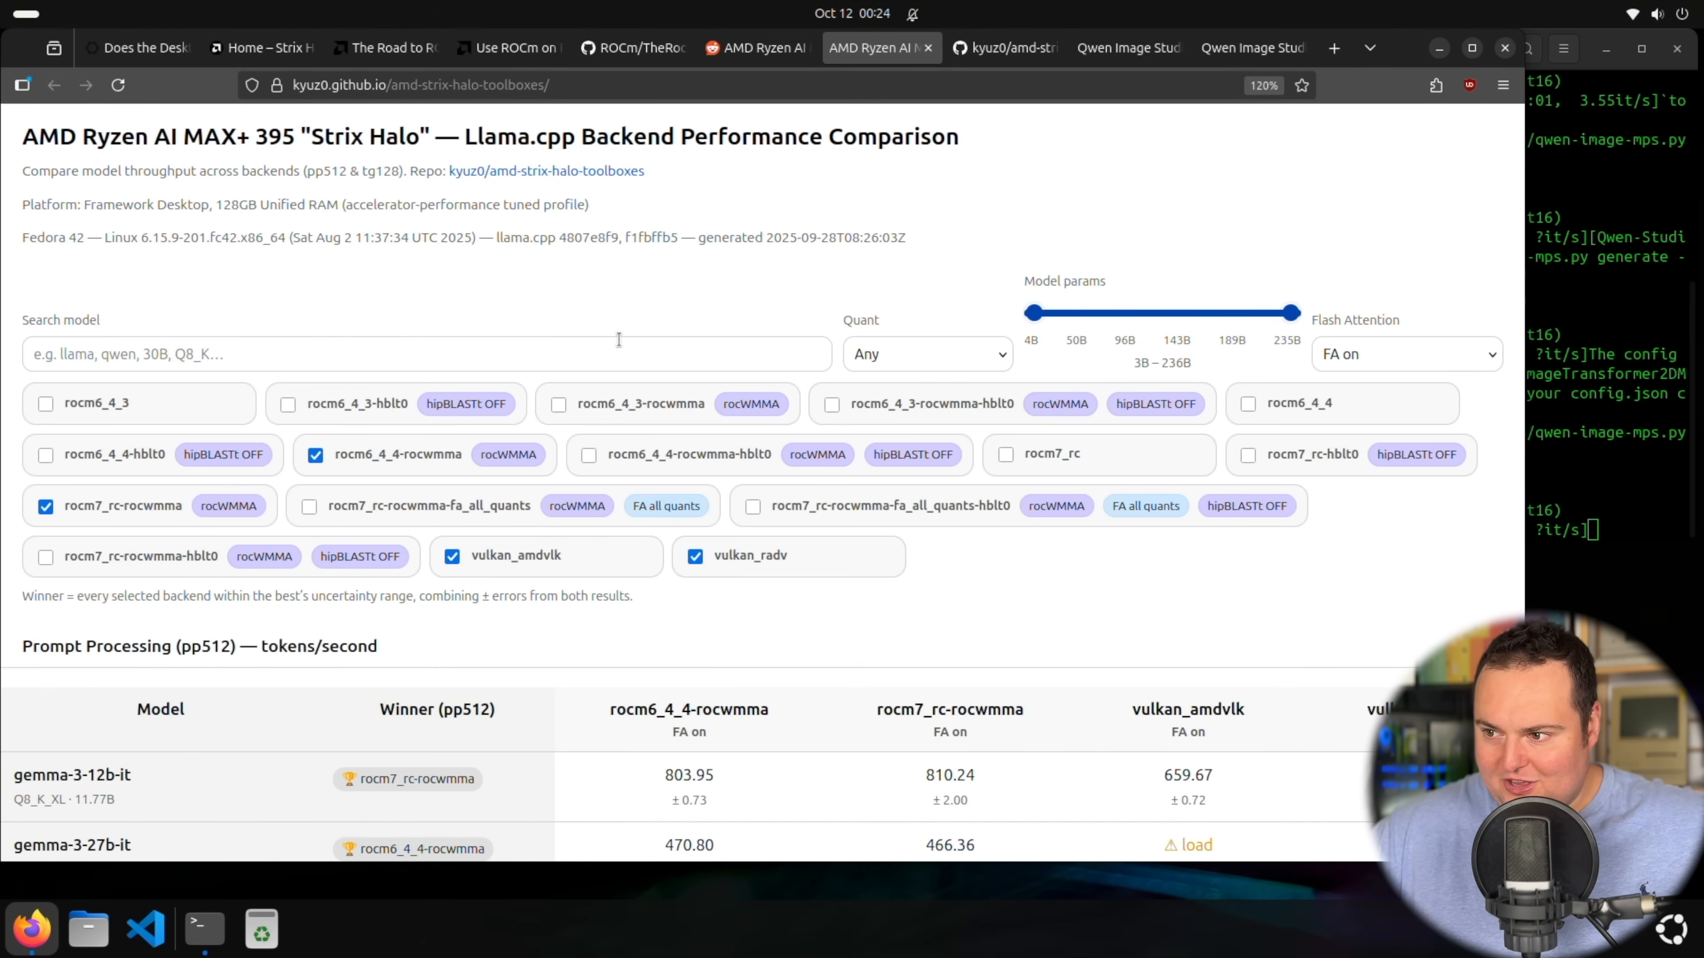
pyautogui.moveTo(576, 308)
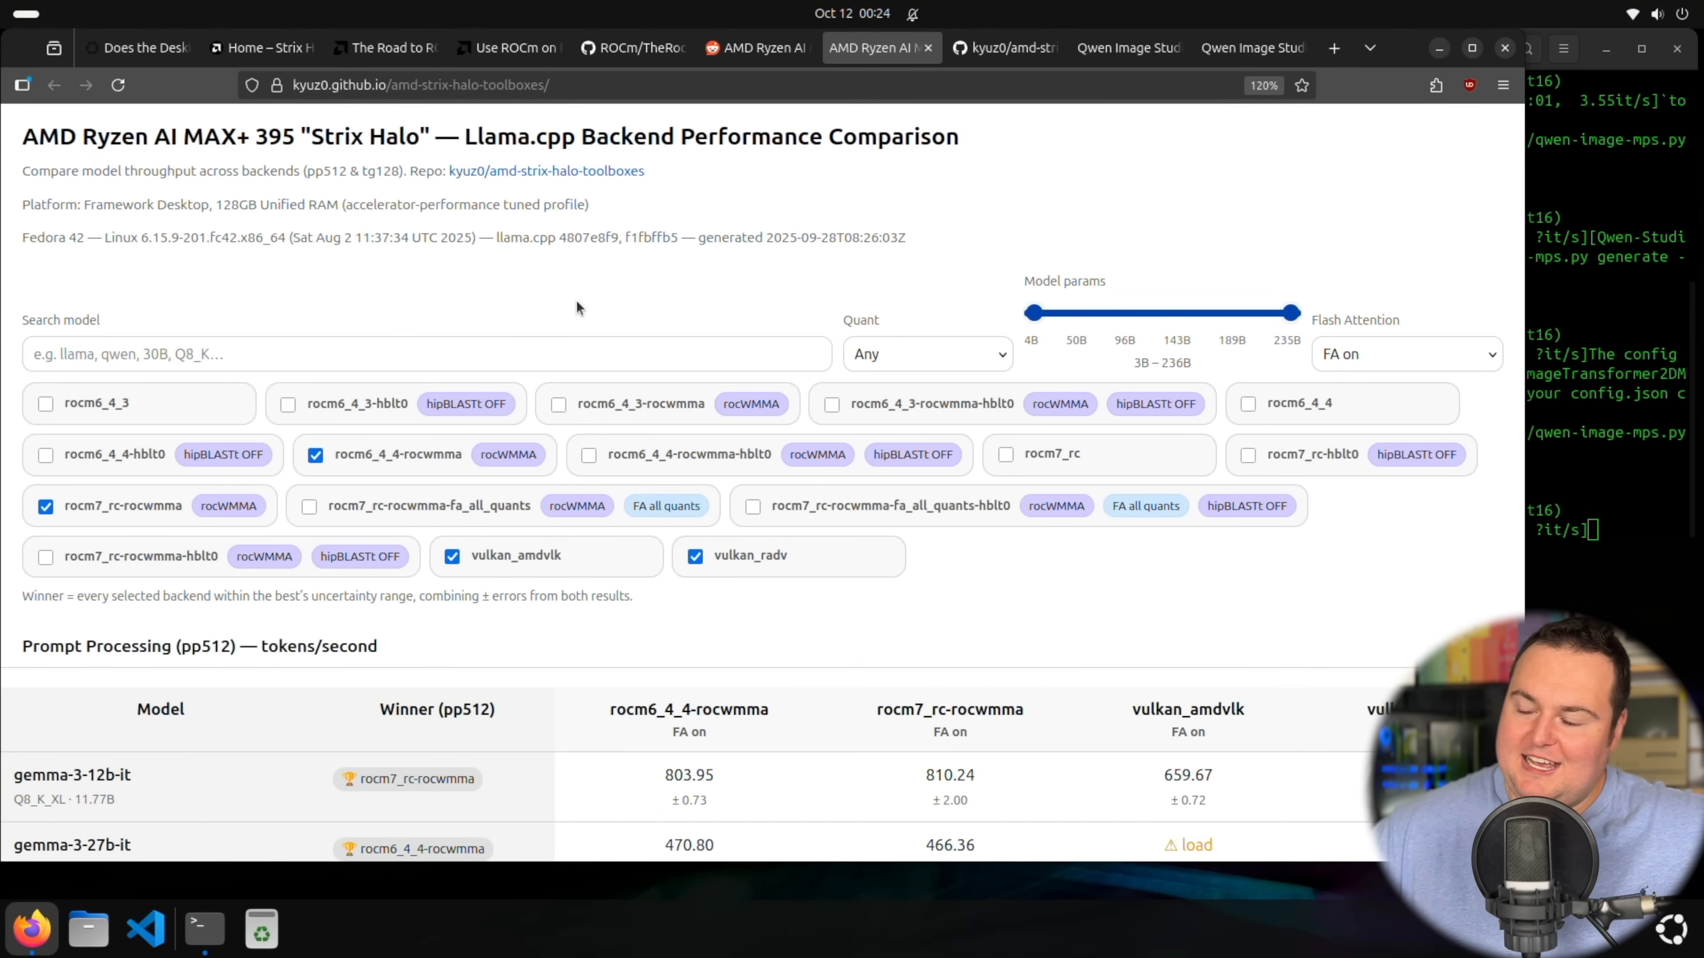
pyautogui.moveTo(563, 272)
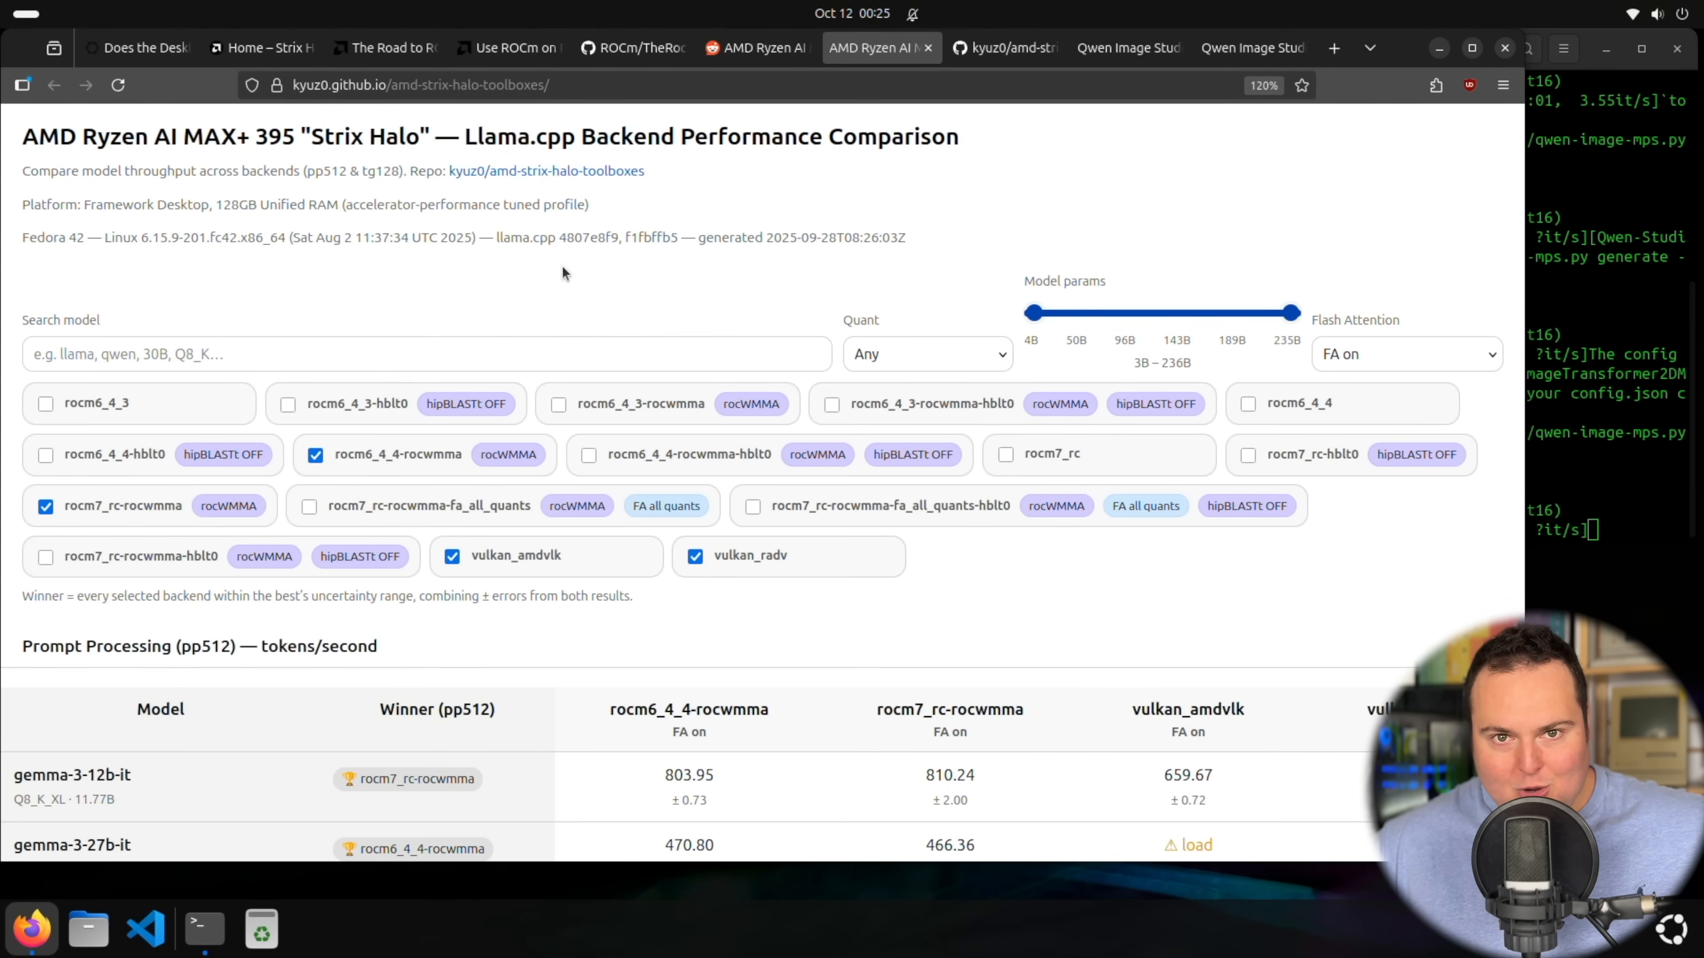
# Step: Read the r/ROCm Strix Halo support timeline comments, then bring up the ROCm/TheRock repository
pyautogui.click(749, 47)
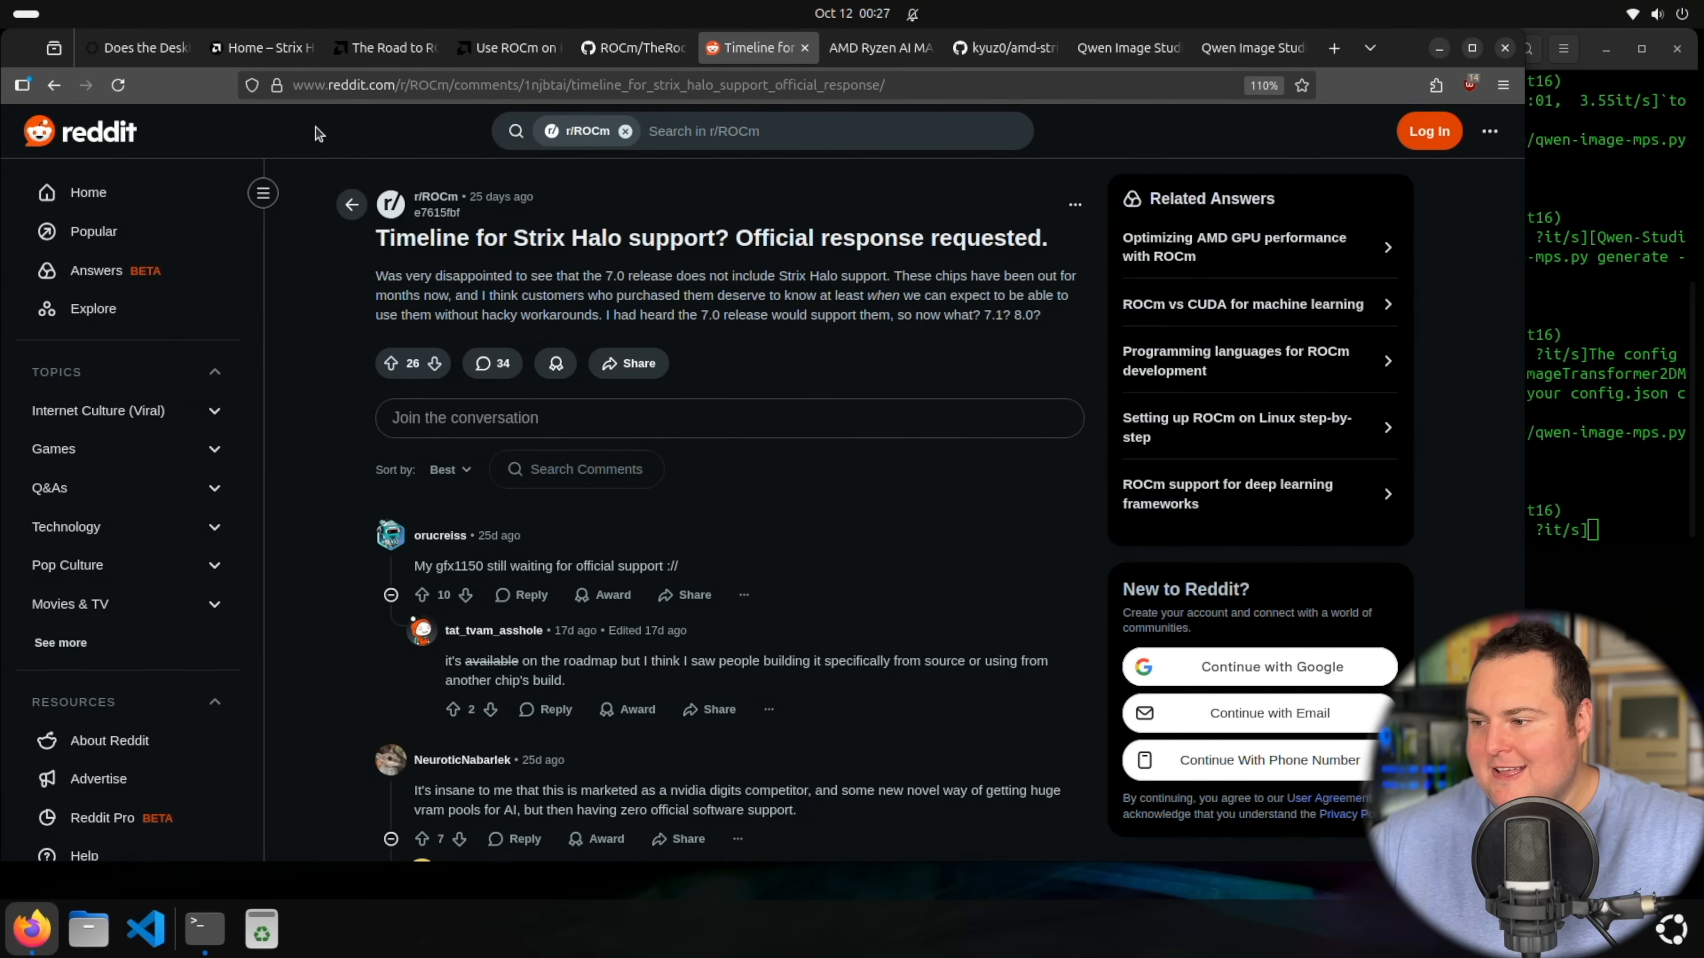
pyautogui.moveTo(784, 774)
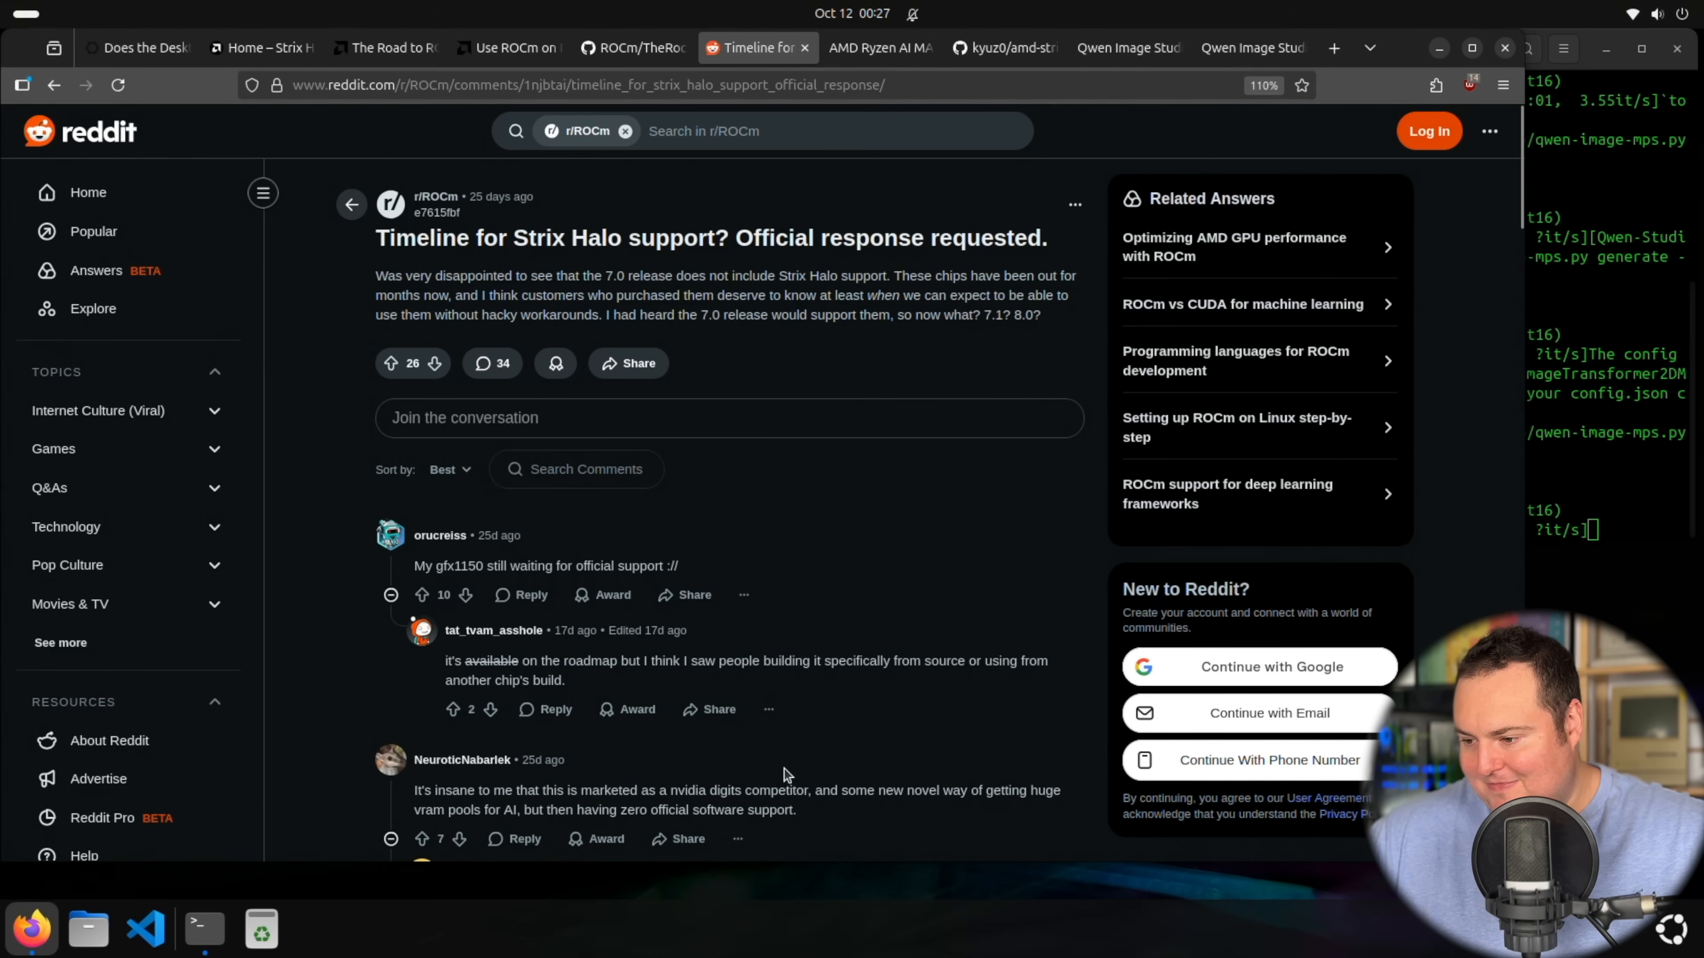
pyautogui.scroll(-3)
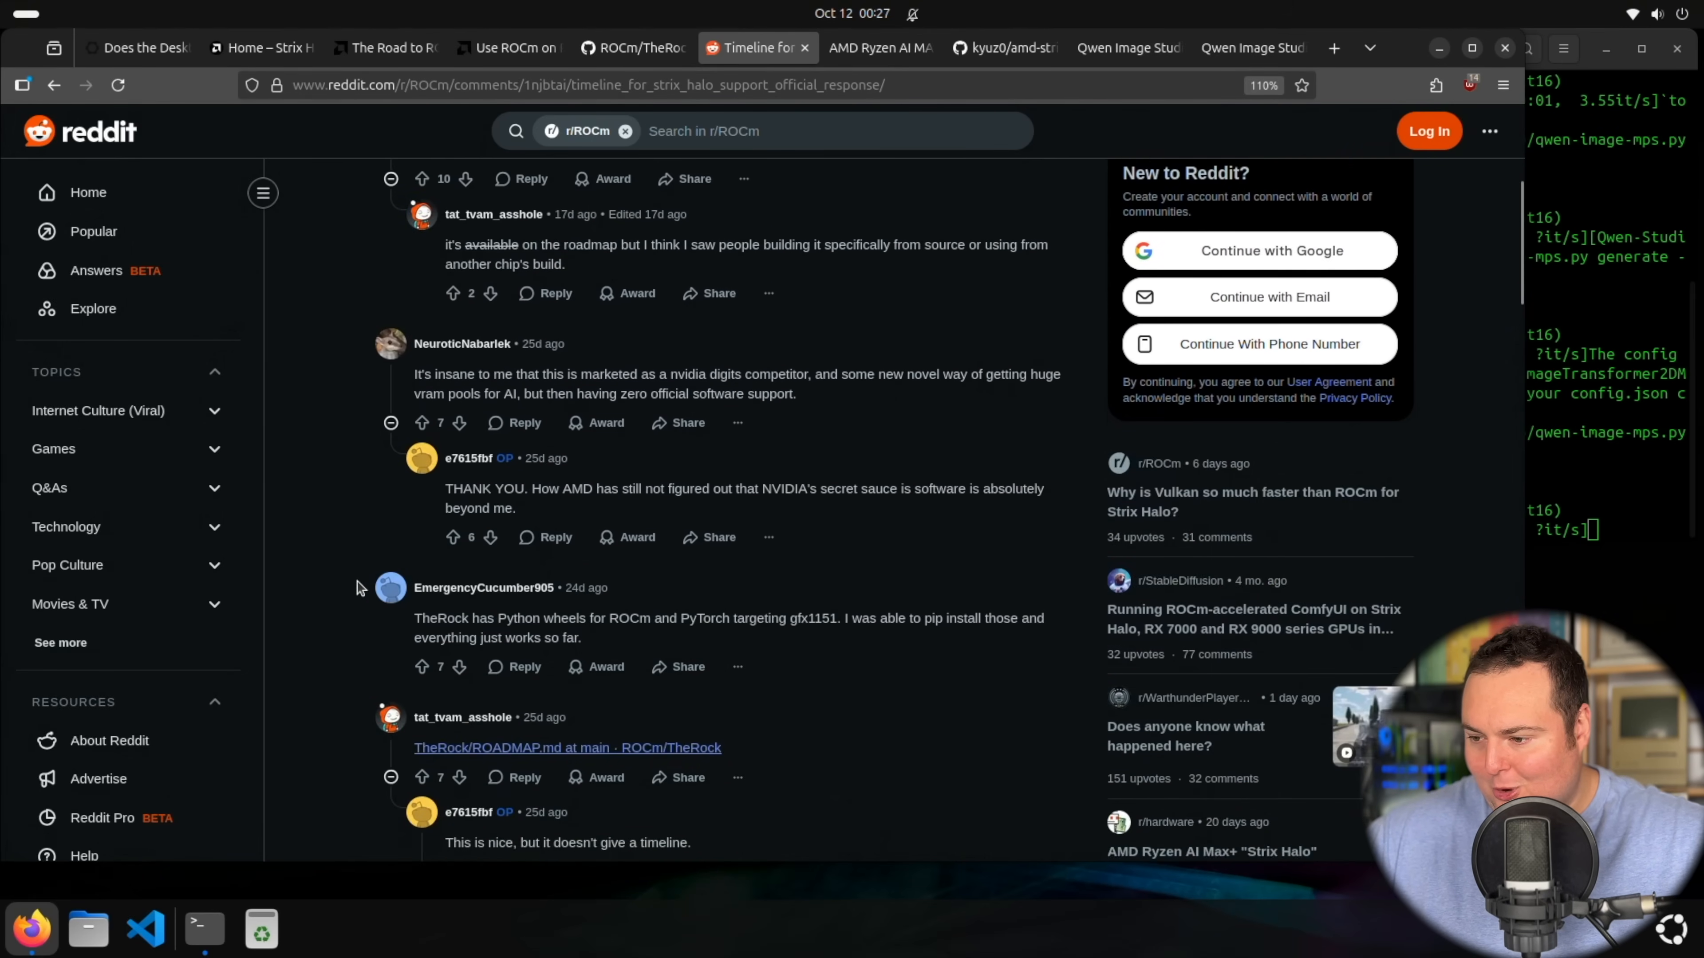
pyautogui.scroll(-3)
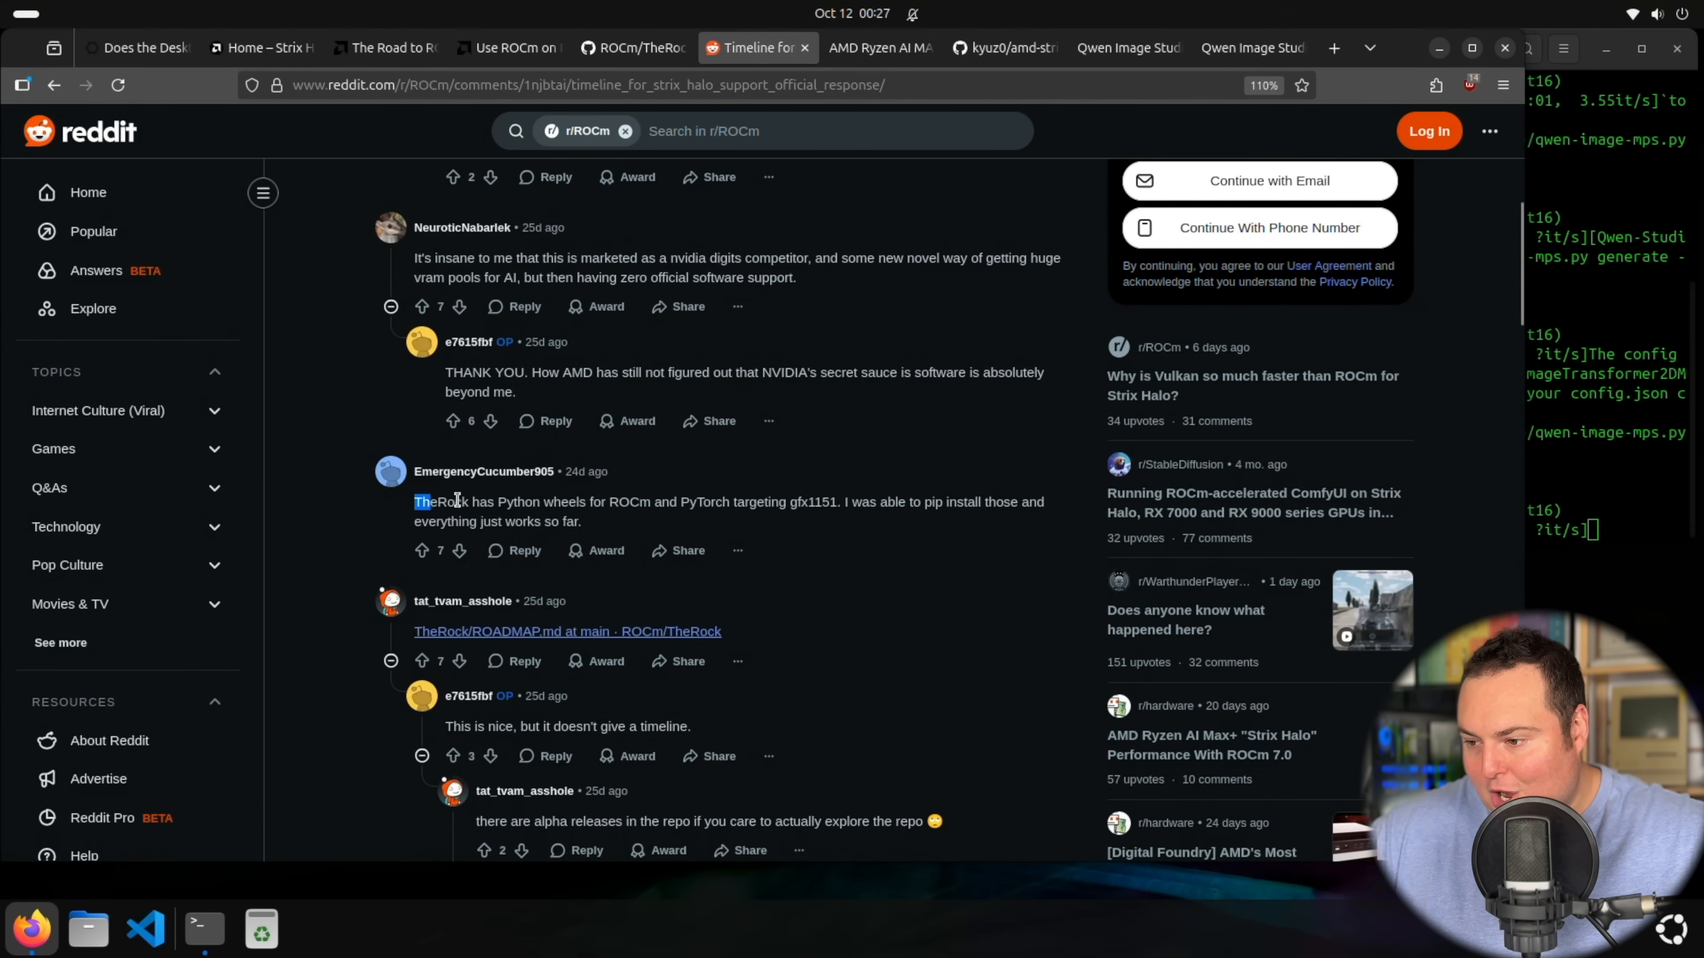
pyautogui.click(630, 47)
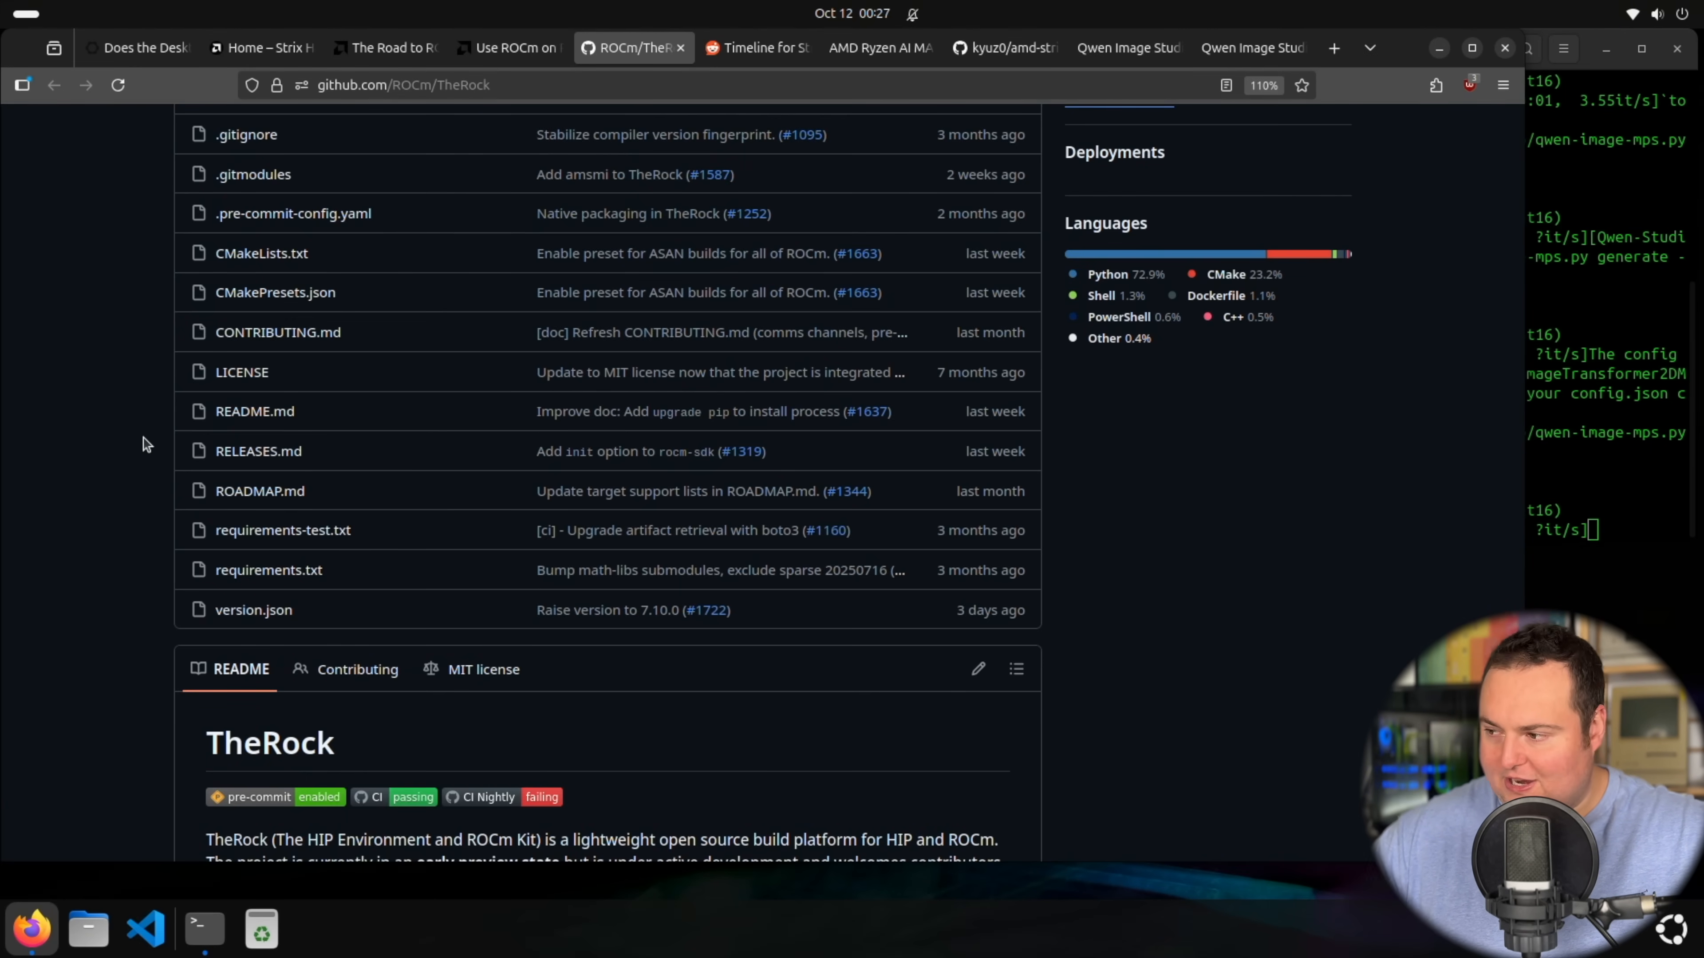
# Step: Glance over TheRock's README toward its ROADMAP.md document
pyautogui.scroll(-3)
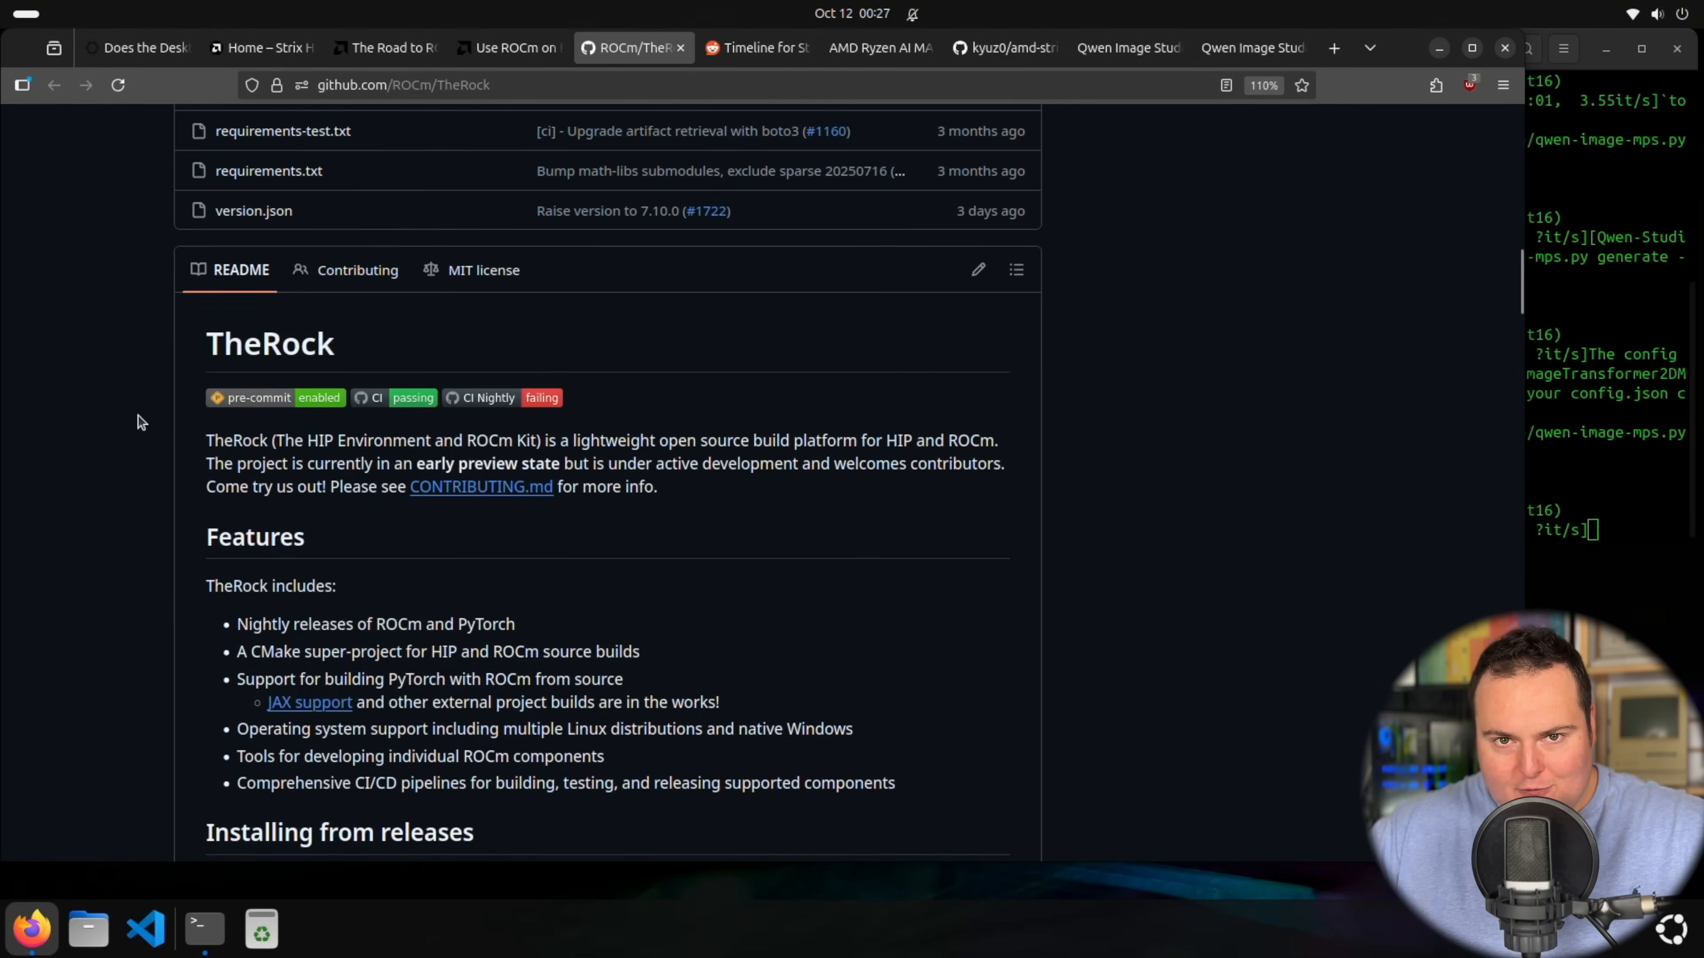
pyautogui.scroll(-3)
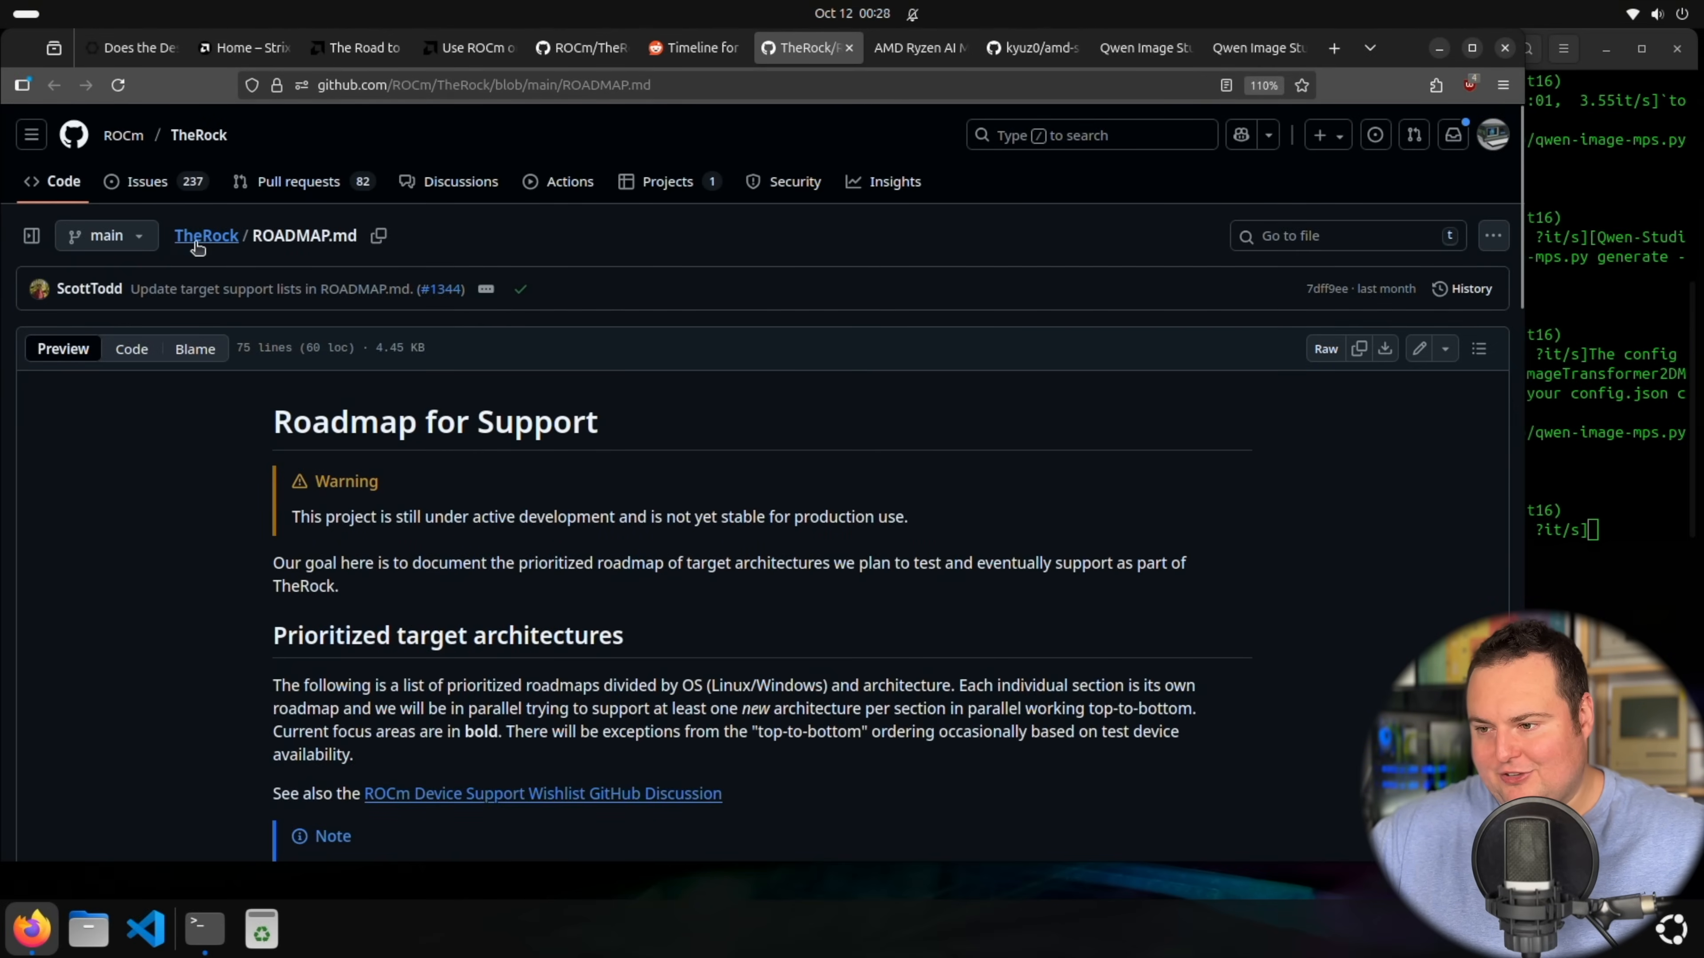
pyautogui.moveTo(205, 236)
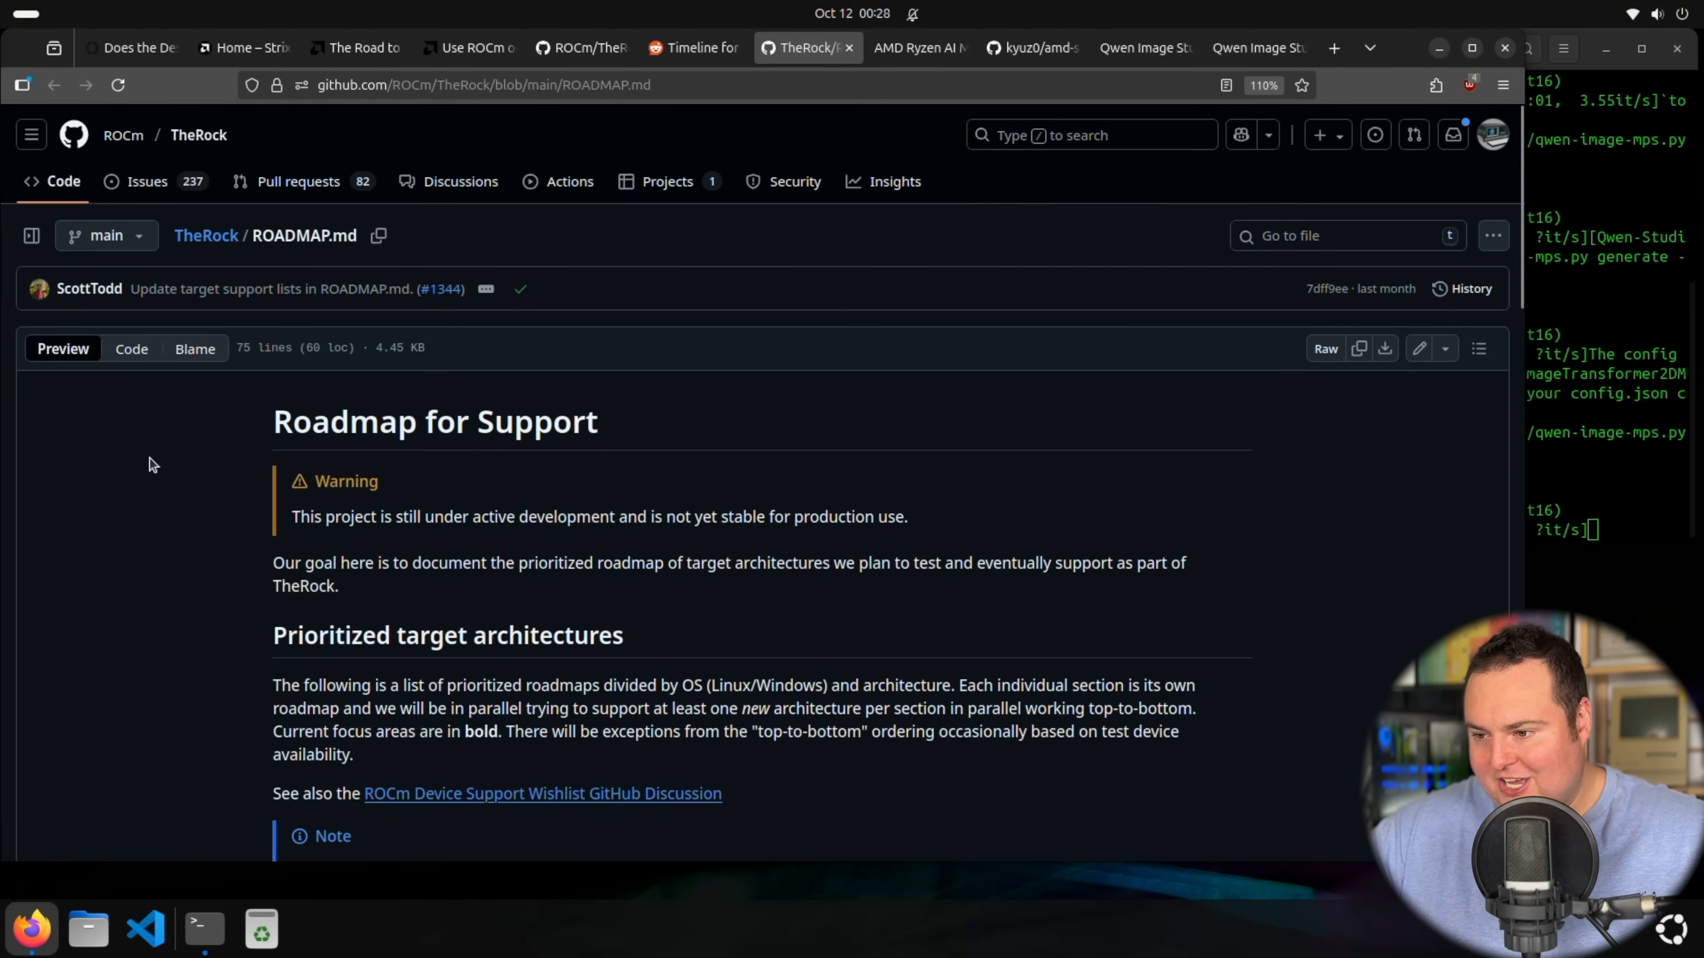
# Step: Read the roadmap's support warning and prioritized target architectures
pyautogui.scroll(-3)
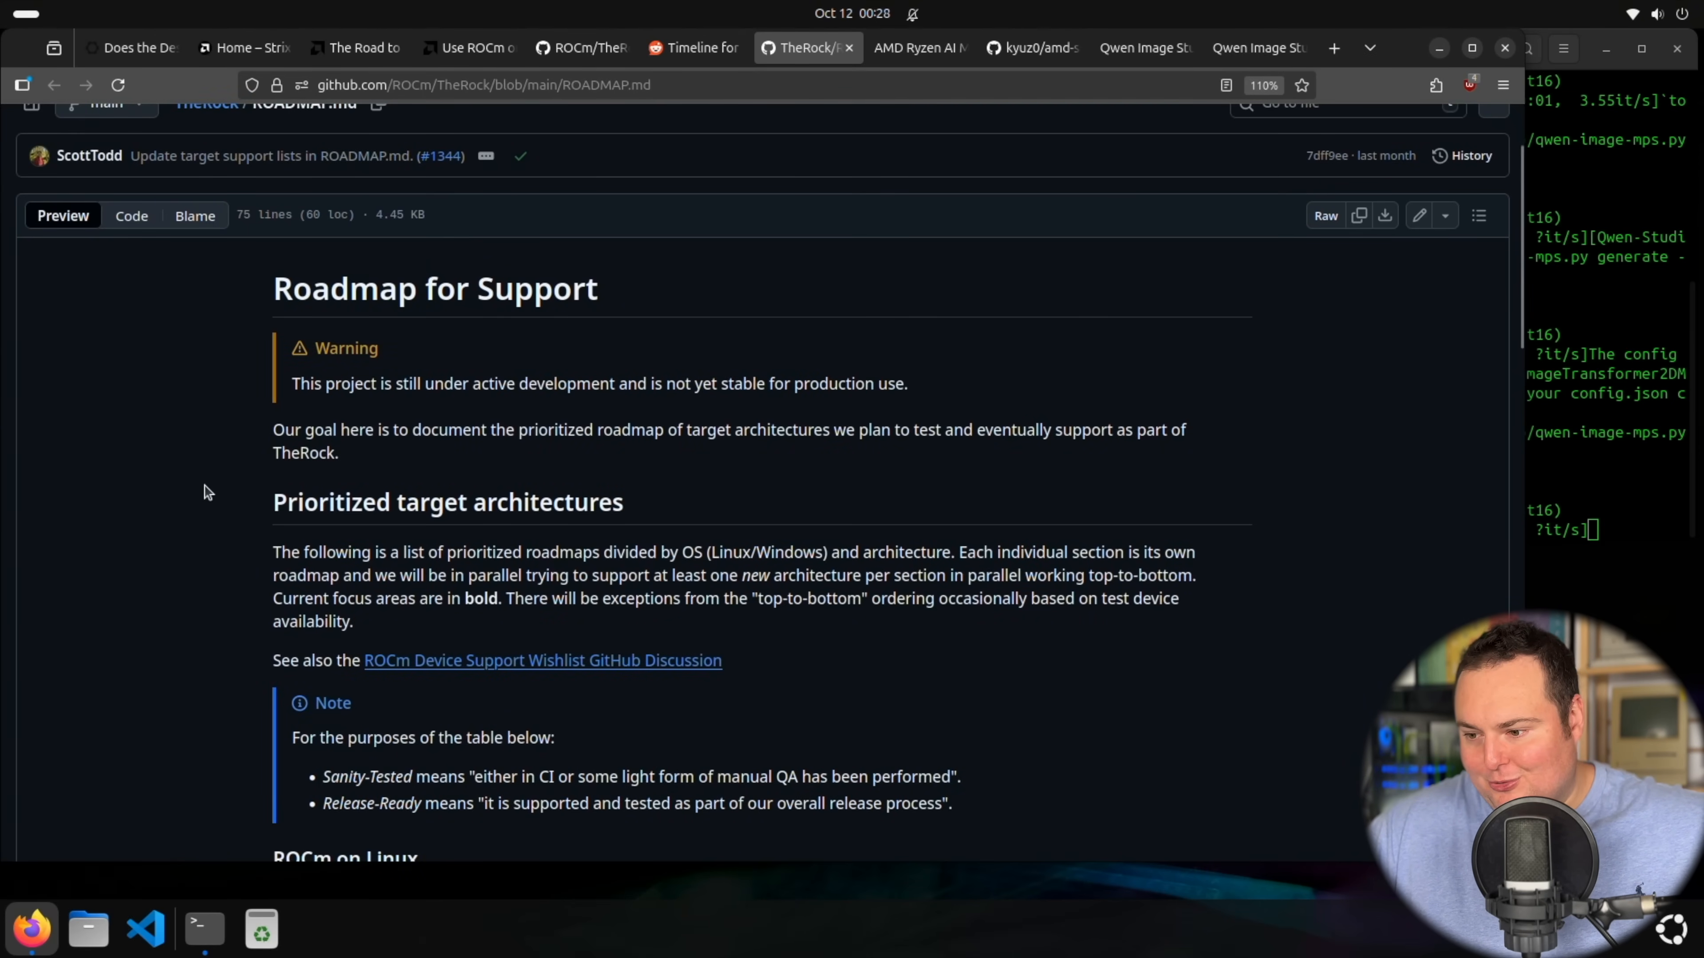
pyautogui.scroll(-3)
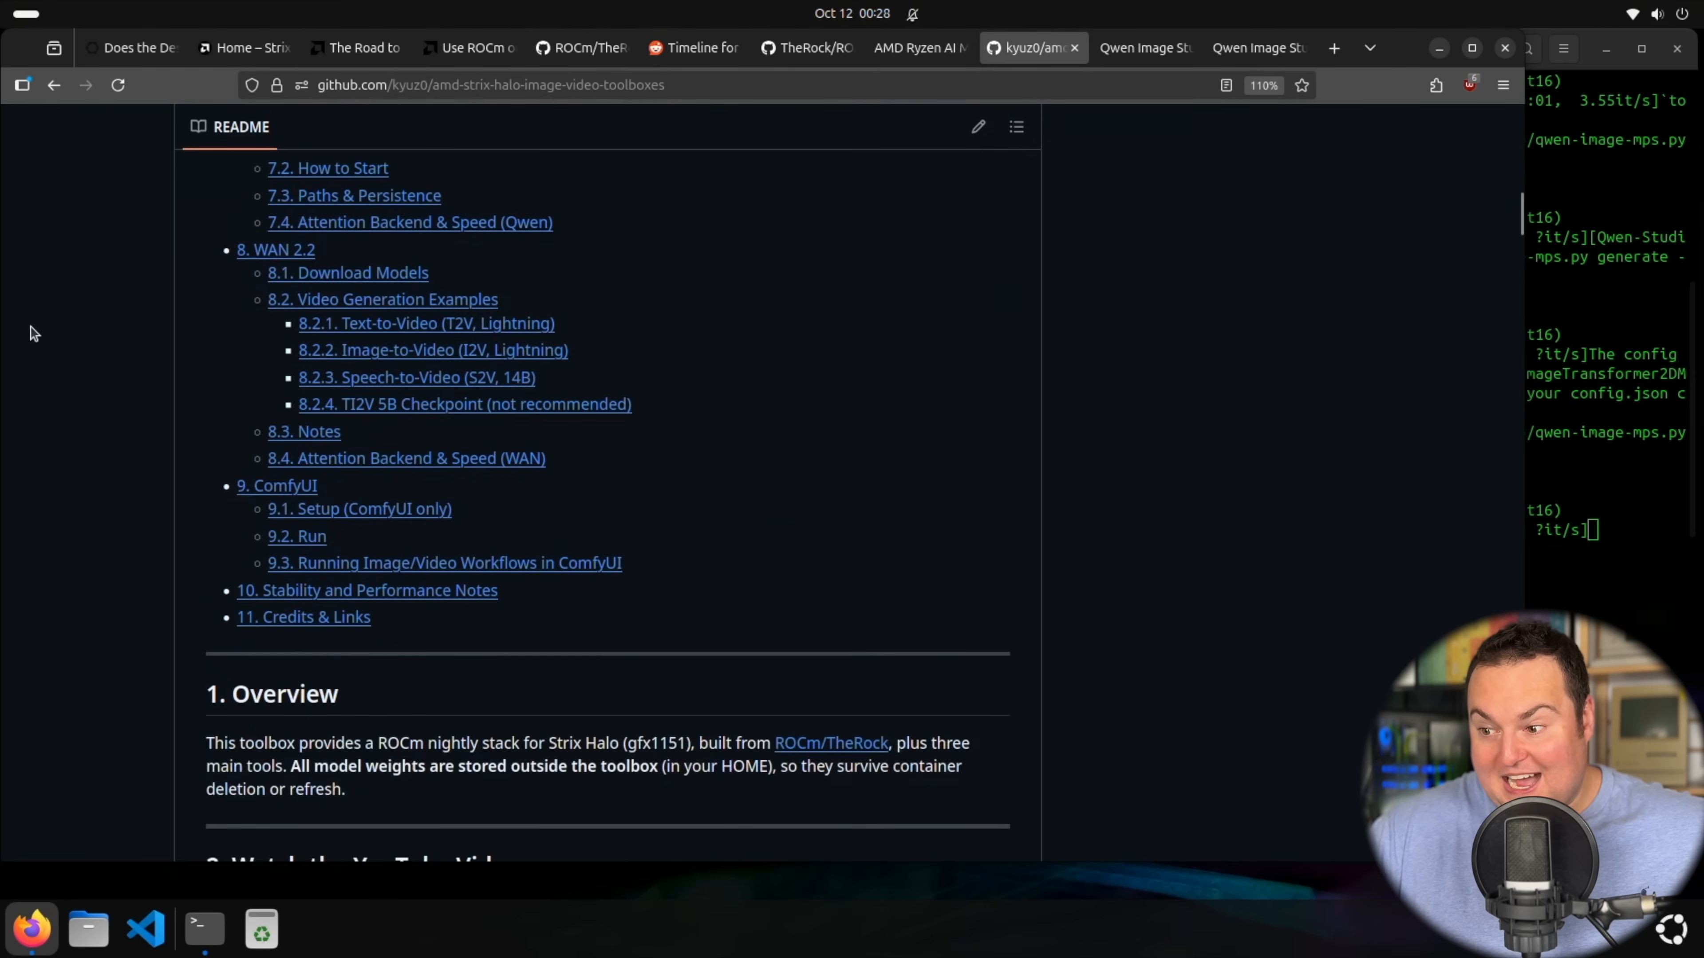
# Step: Go through the toolbox README's Unified Memory Setup and Qwen Image Studio sections
pyautogui.scroll(-3)
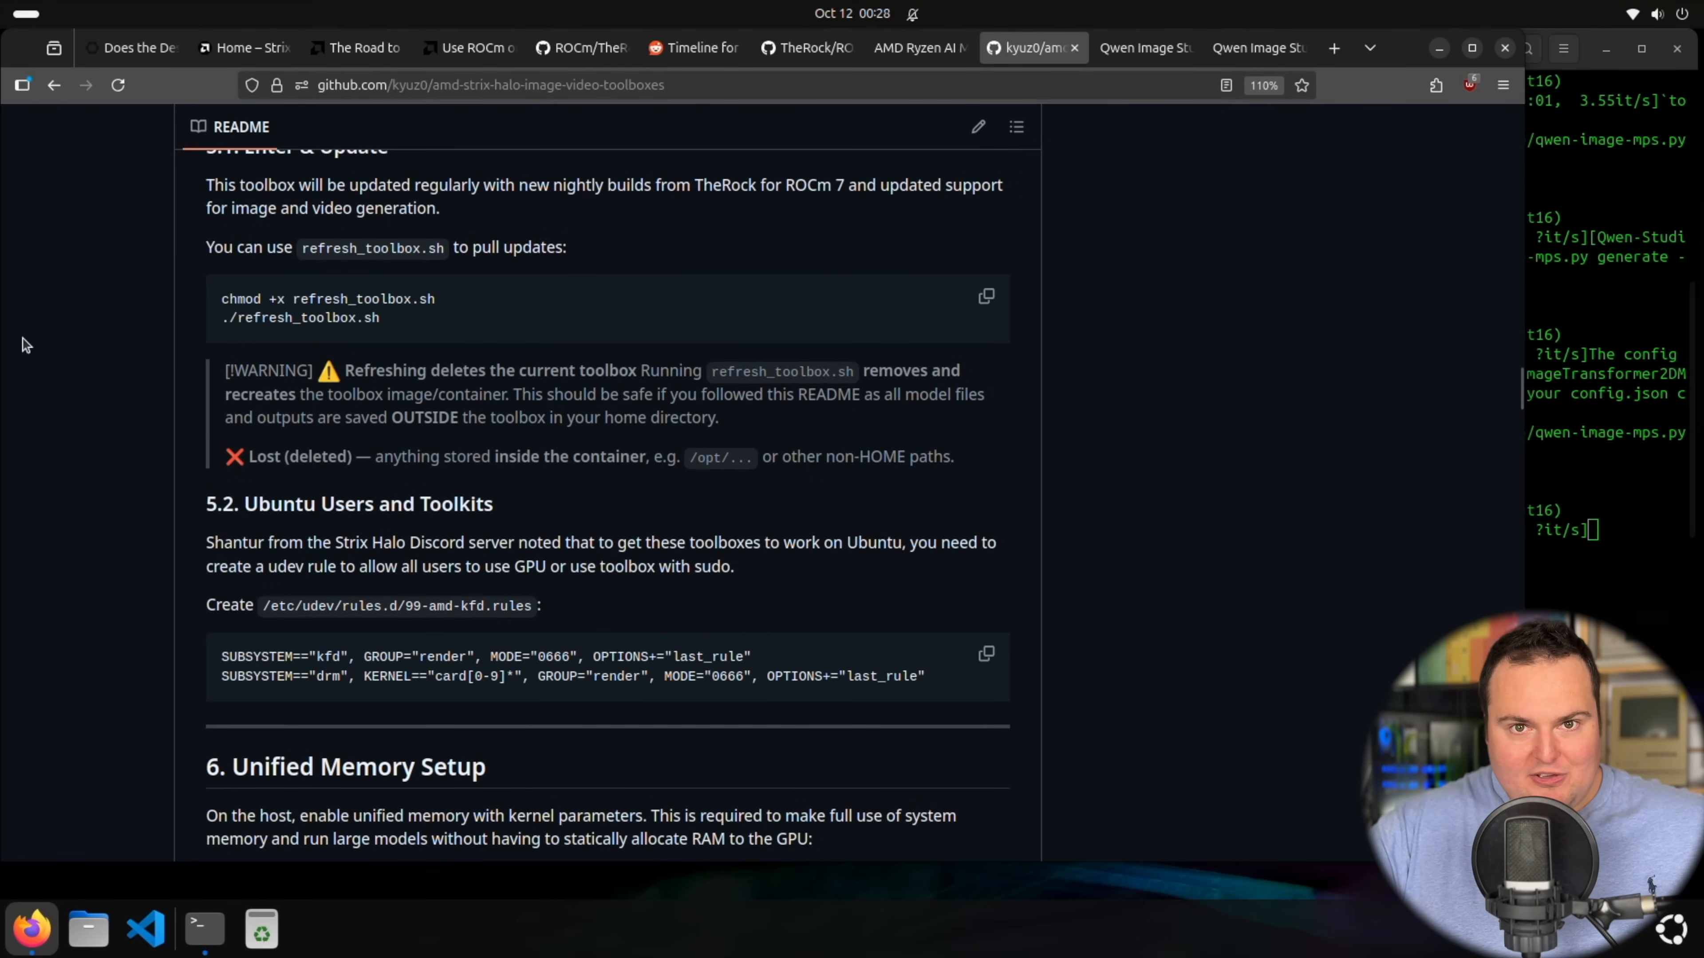
pyautogui.scroll(-3)
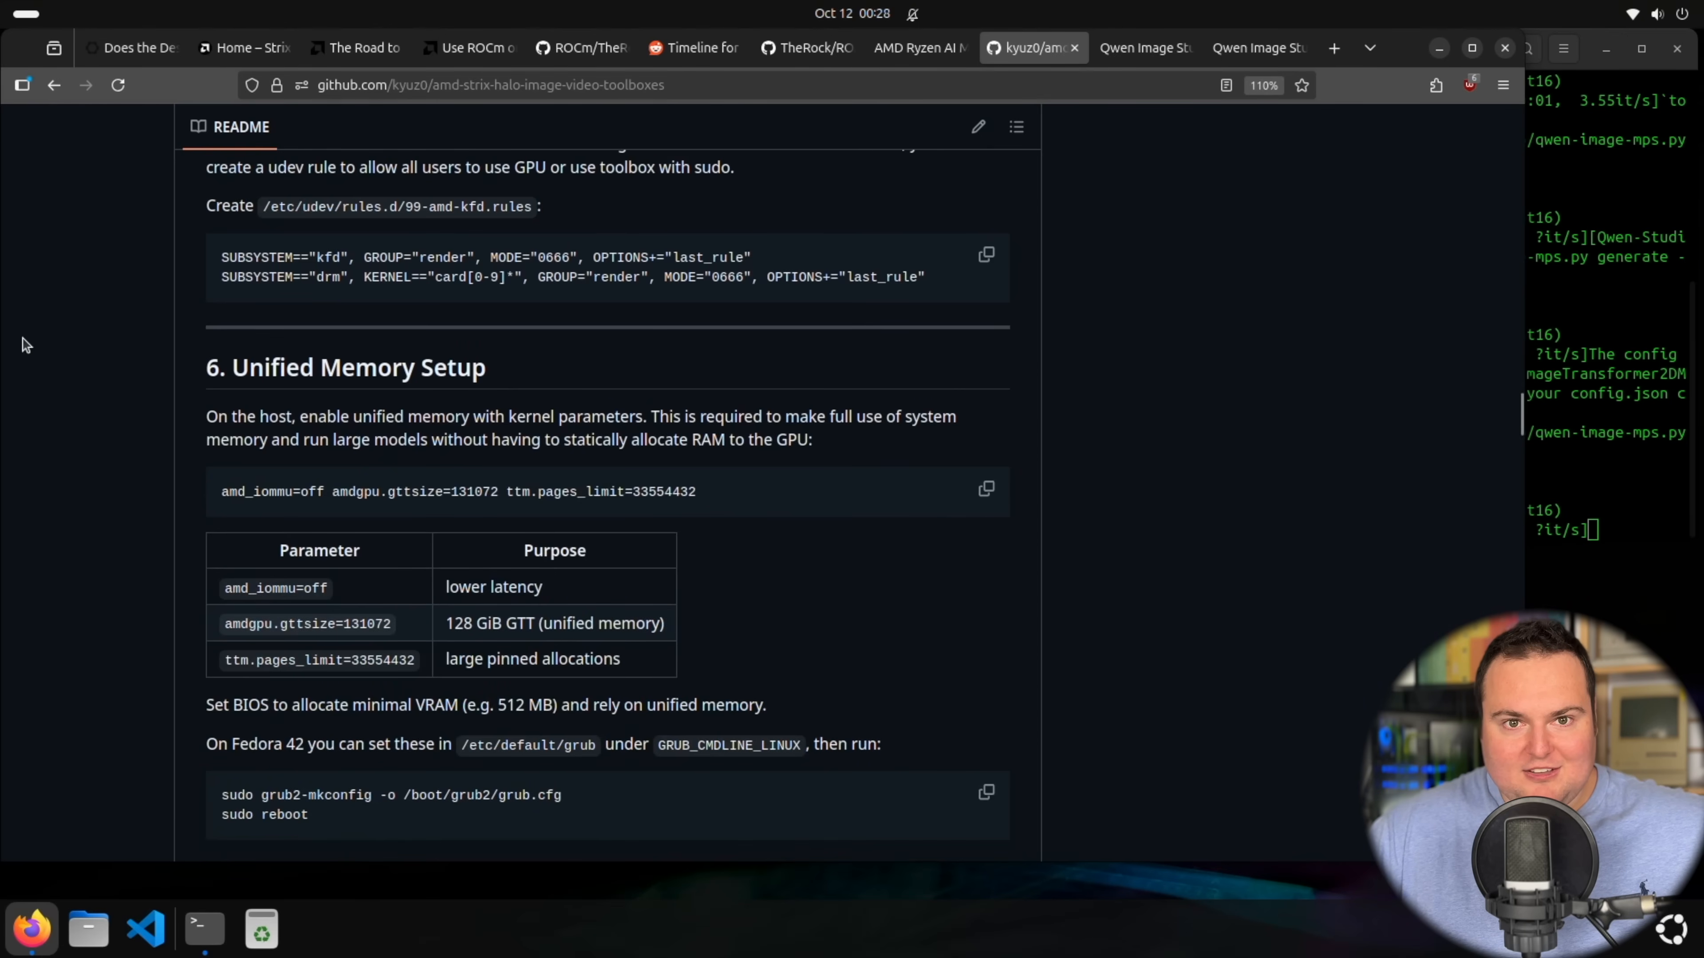
pyautogui.scroll(-3)
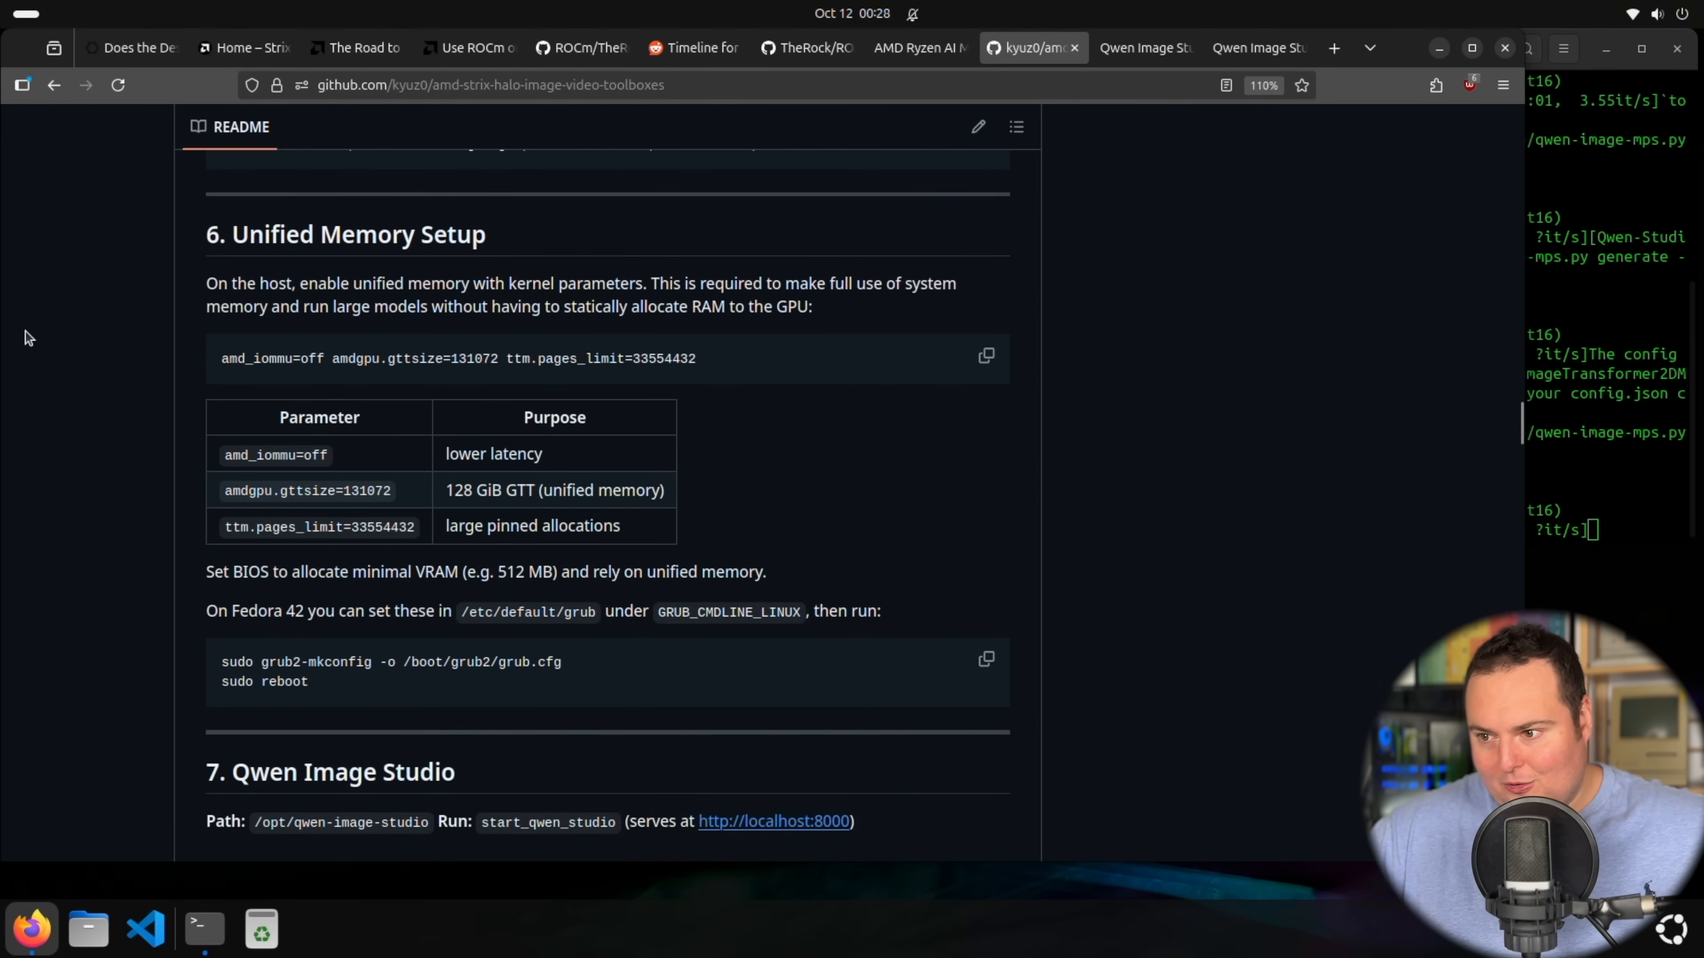
pyautogui.scroll(-3)
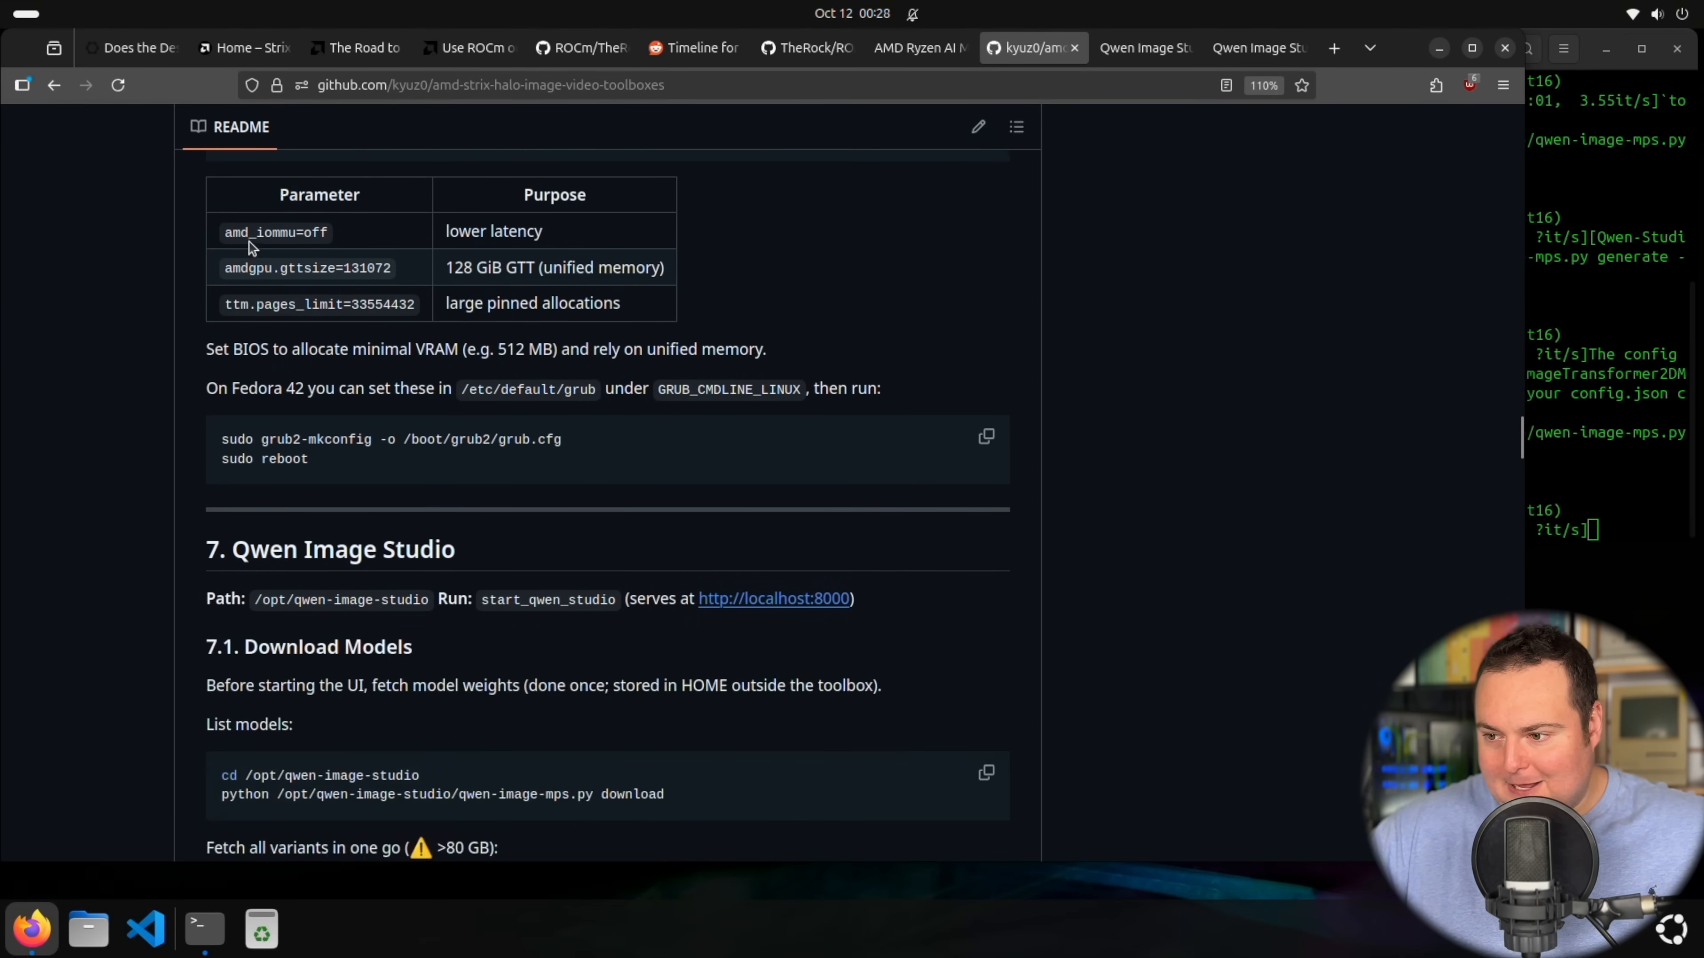
pyautogui.scroll(-3)
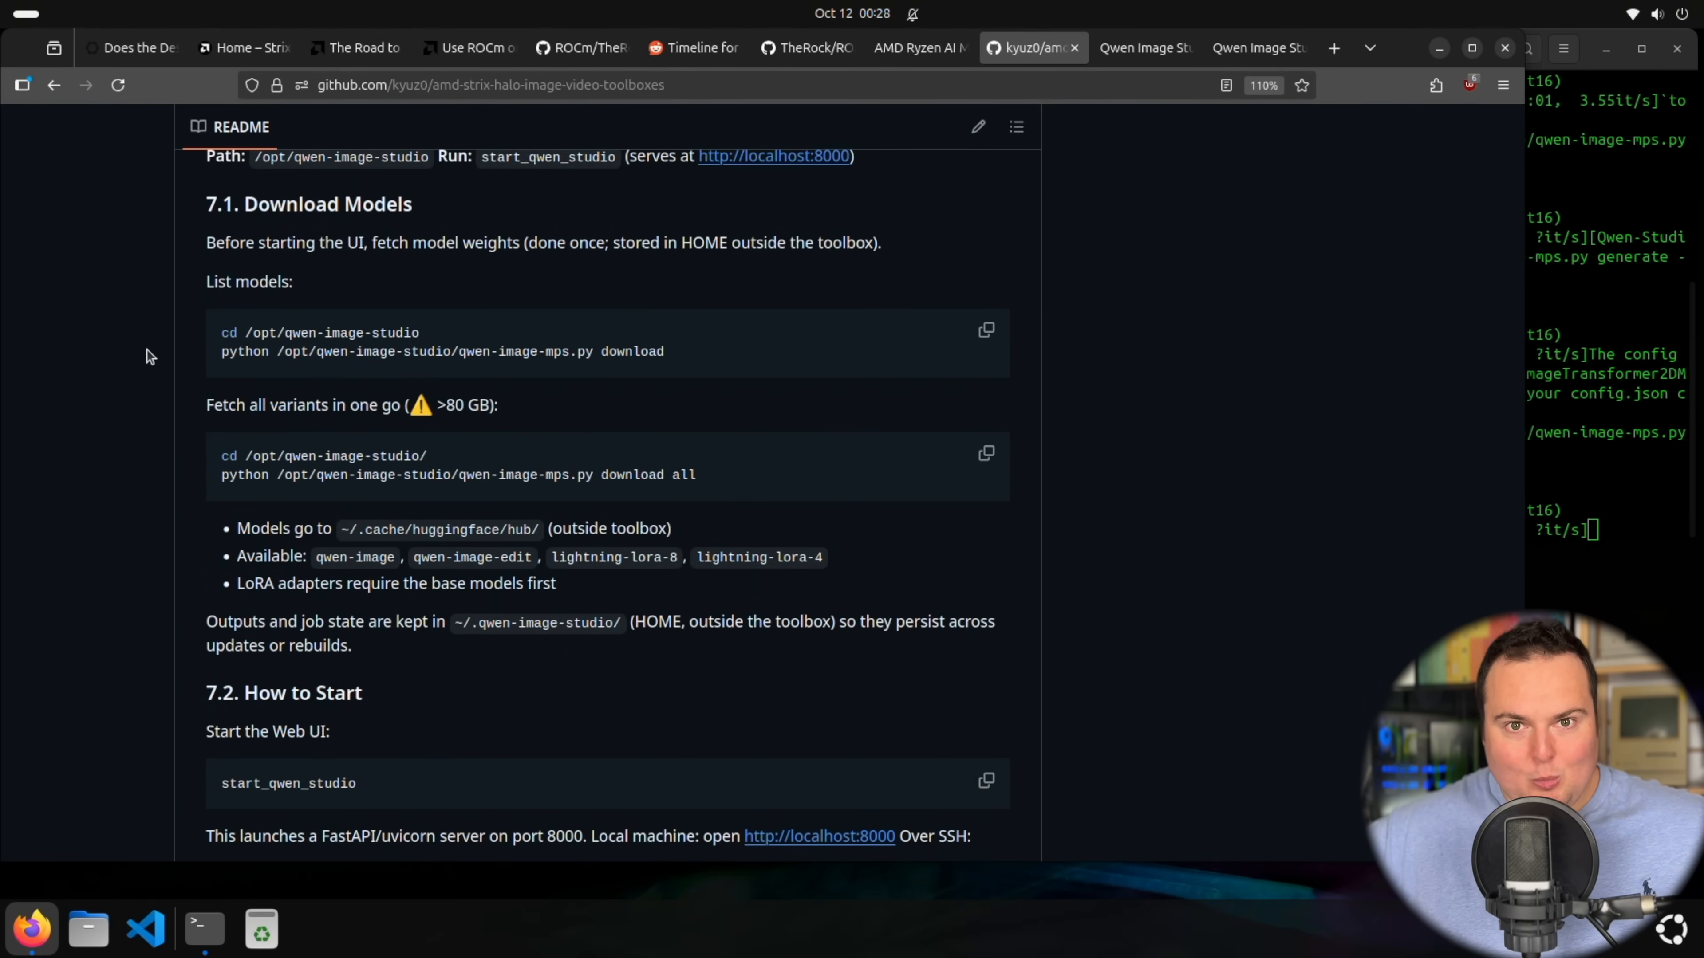
pyautogui.scroll(-3)
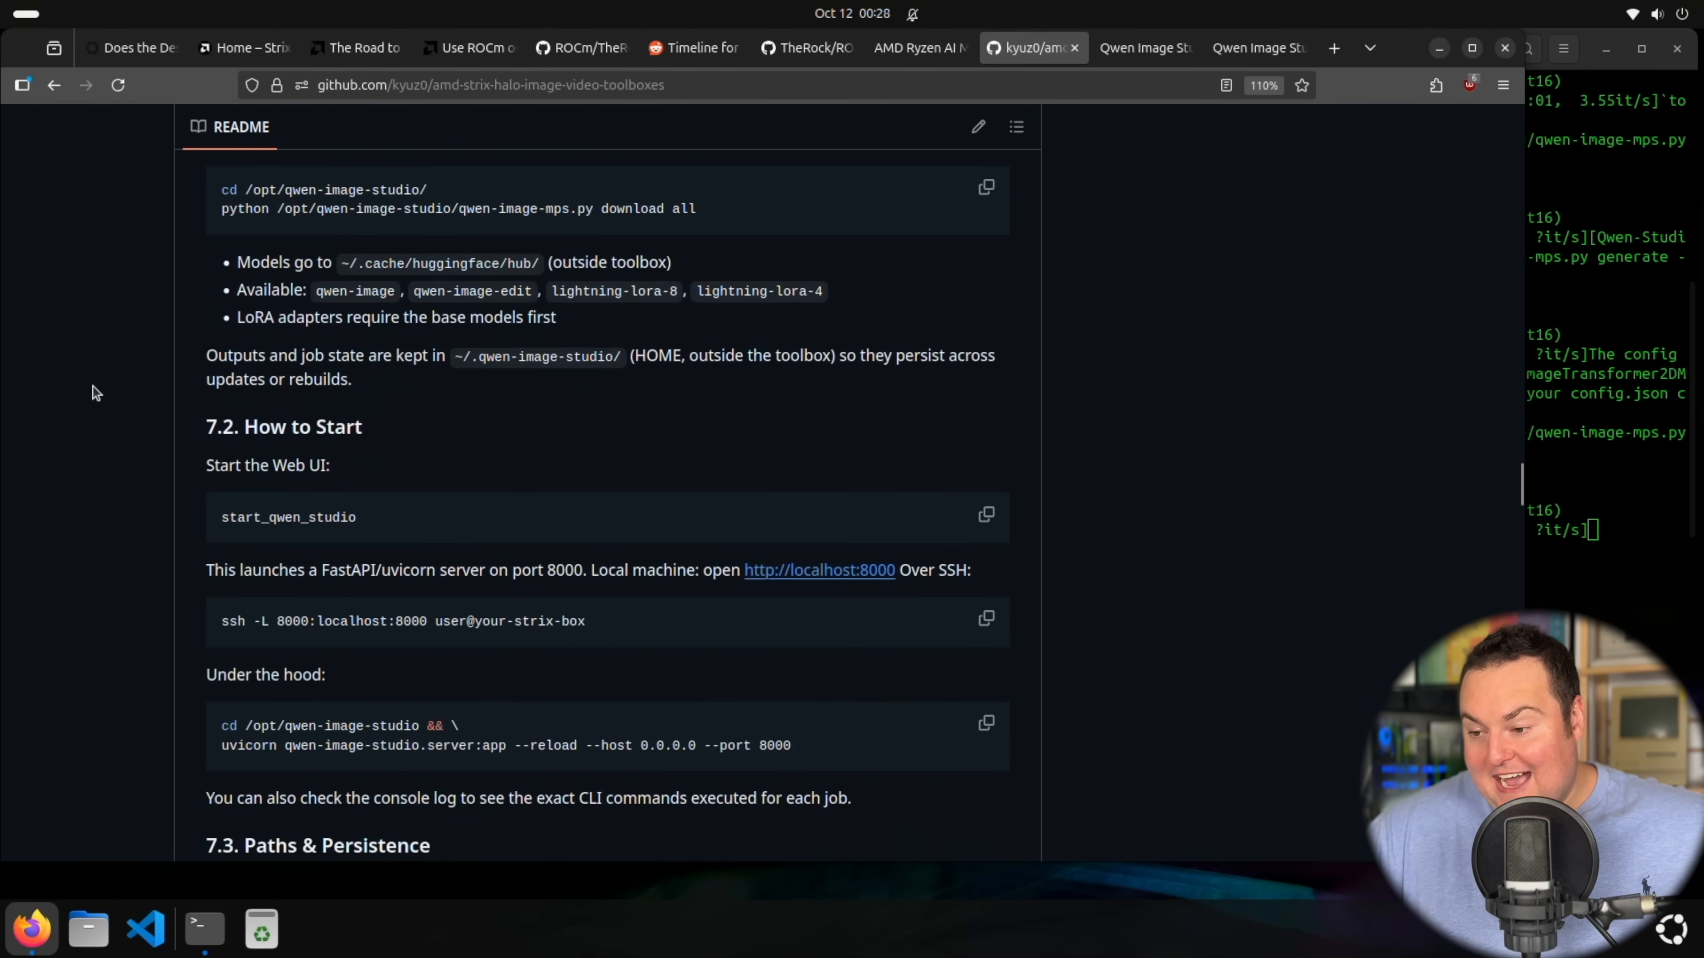
pyautogui.scroll(-3)
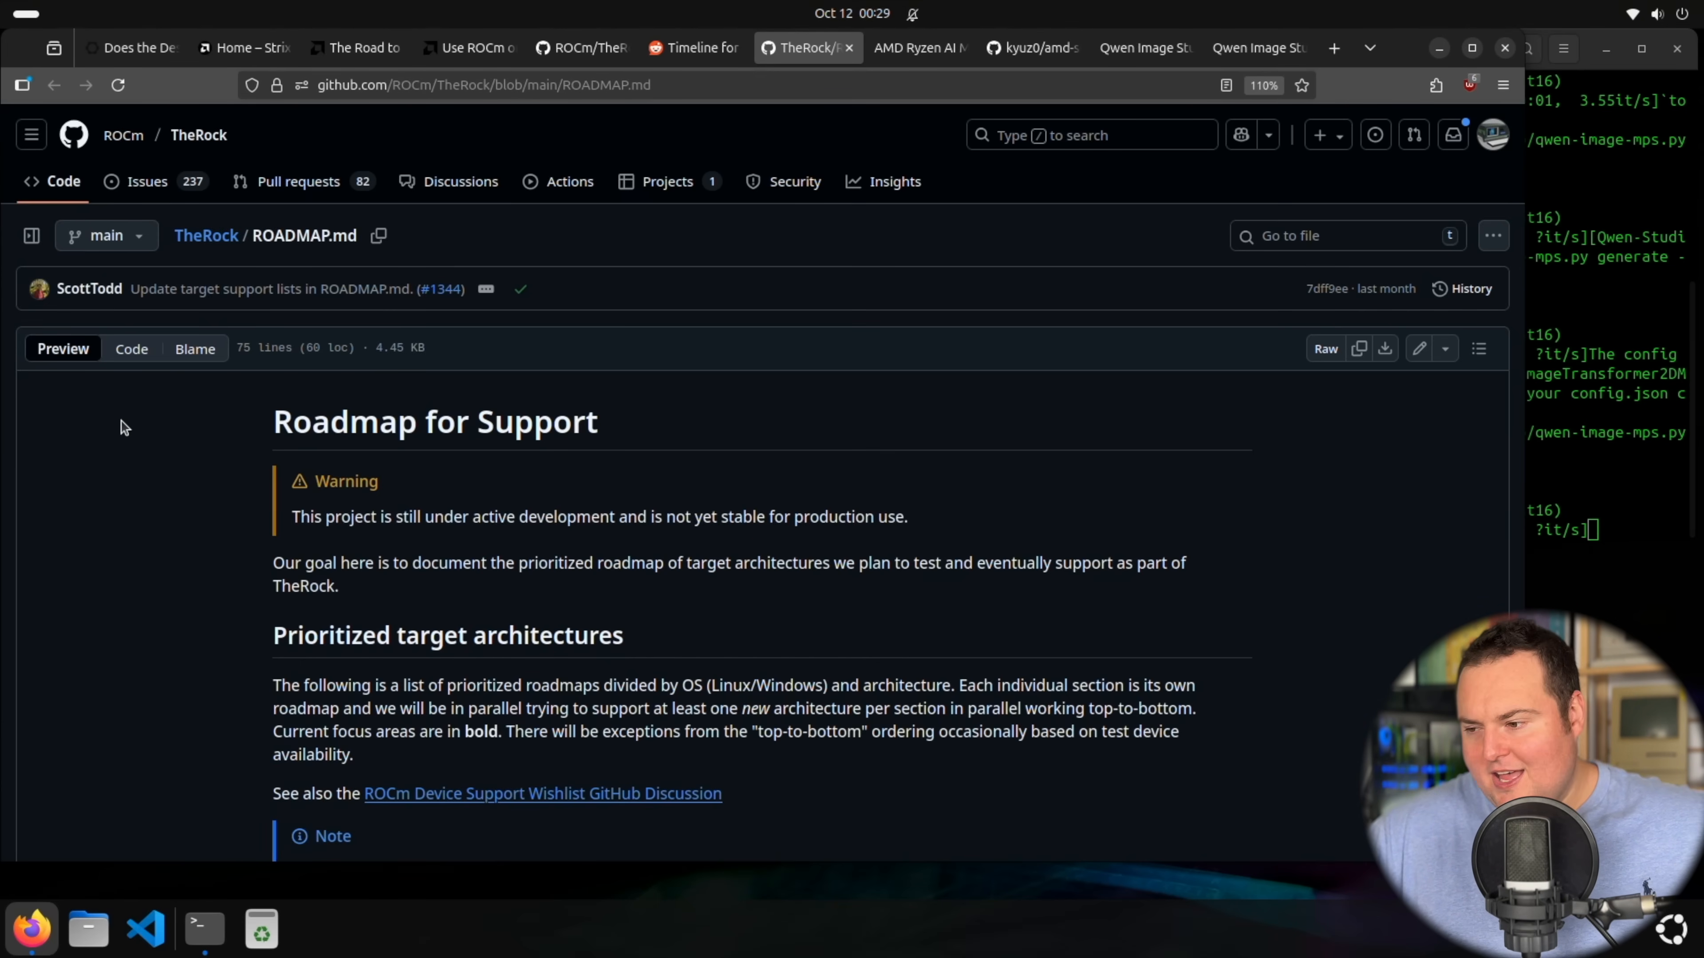
# Step: Scroll ROADMAP.md to the ROCm on Linux tables showing RDNA3.5 gfx1151/gfx1150 as build passing only
pyautogui.scroll(-3)
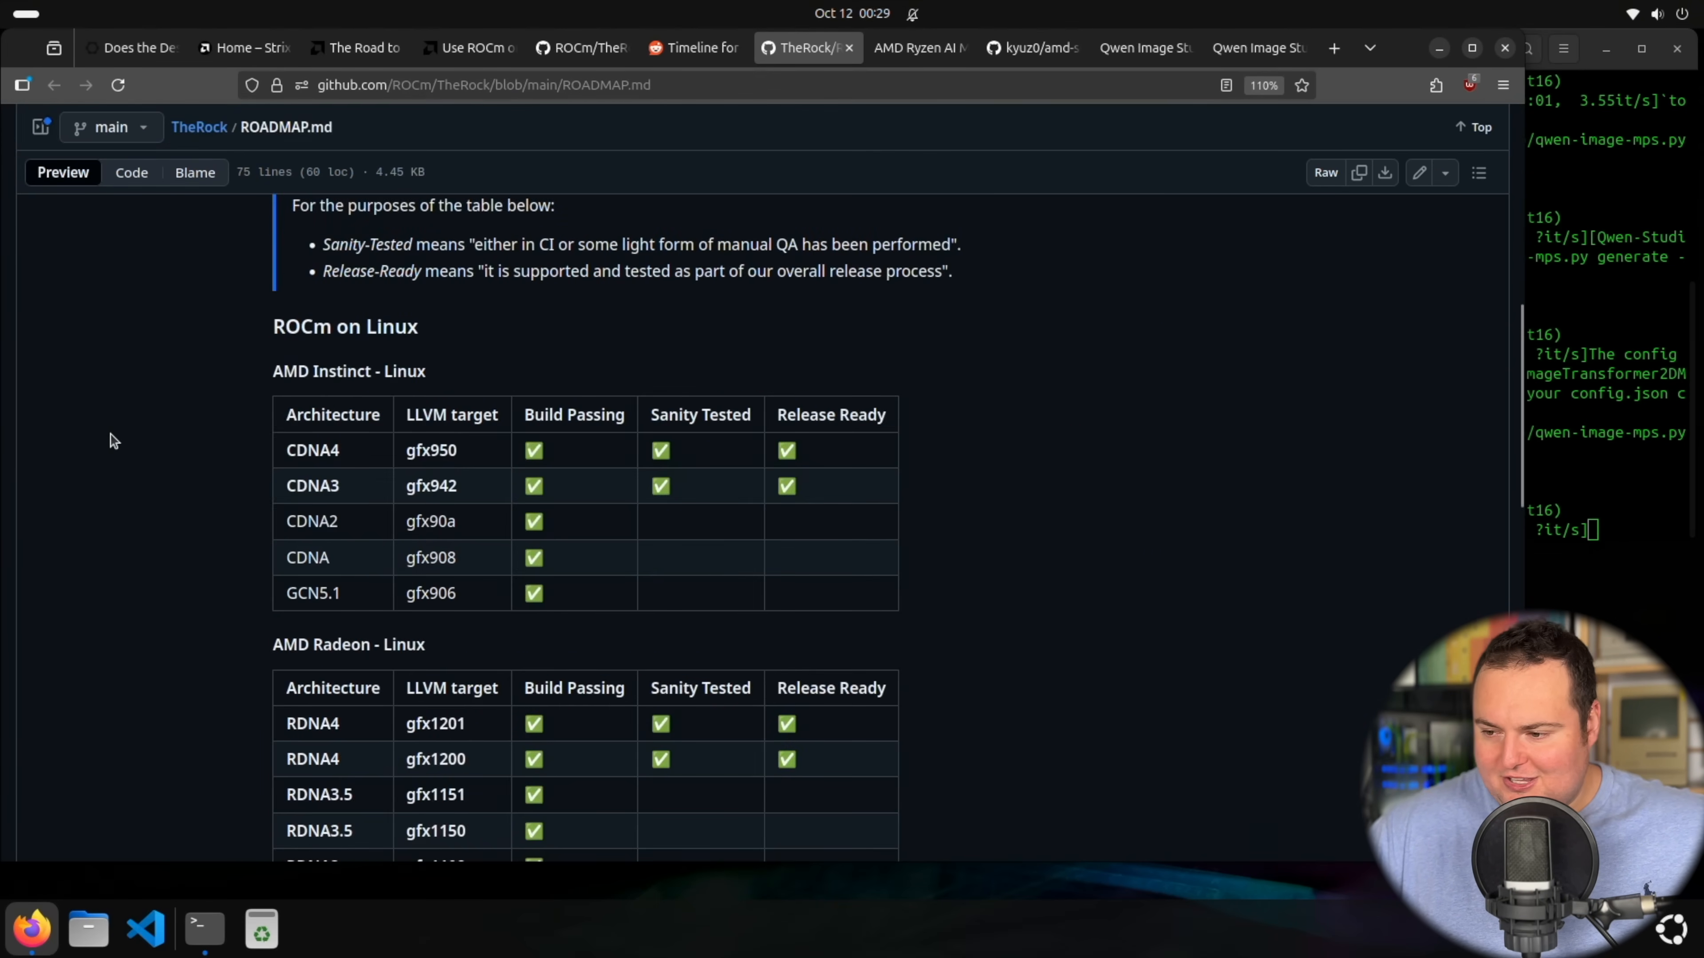